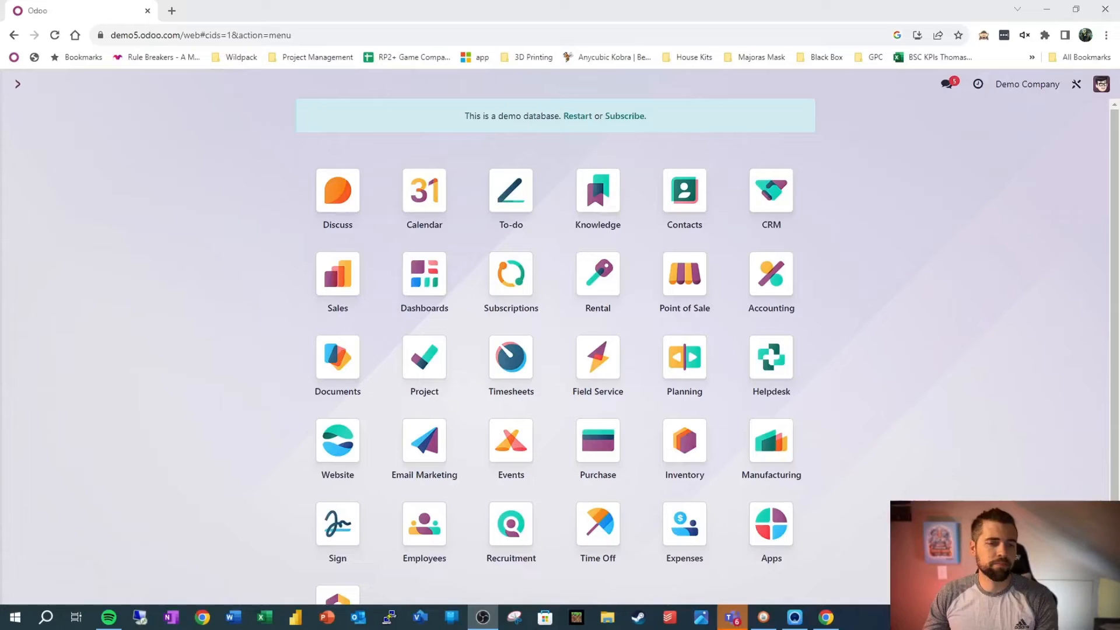
mouse_move(1029, 439)
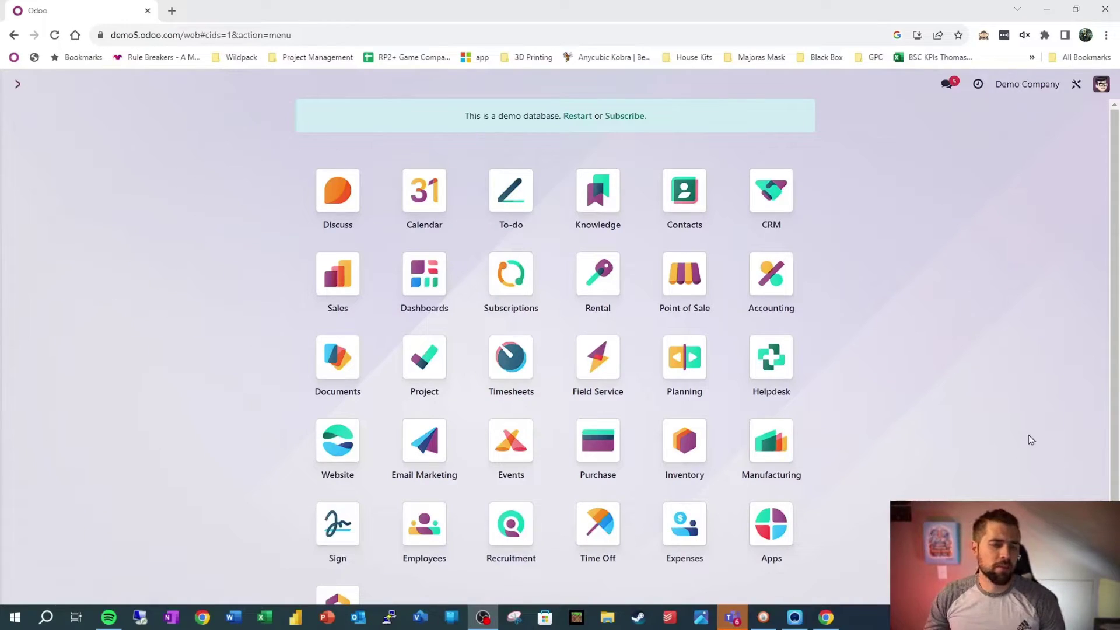
mouse_move(993, 441)
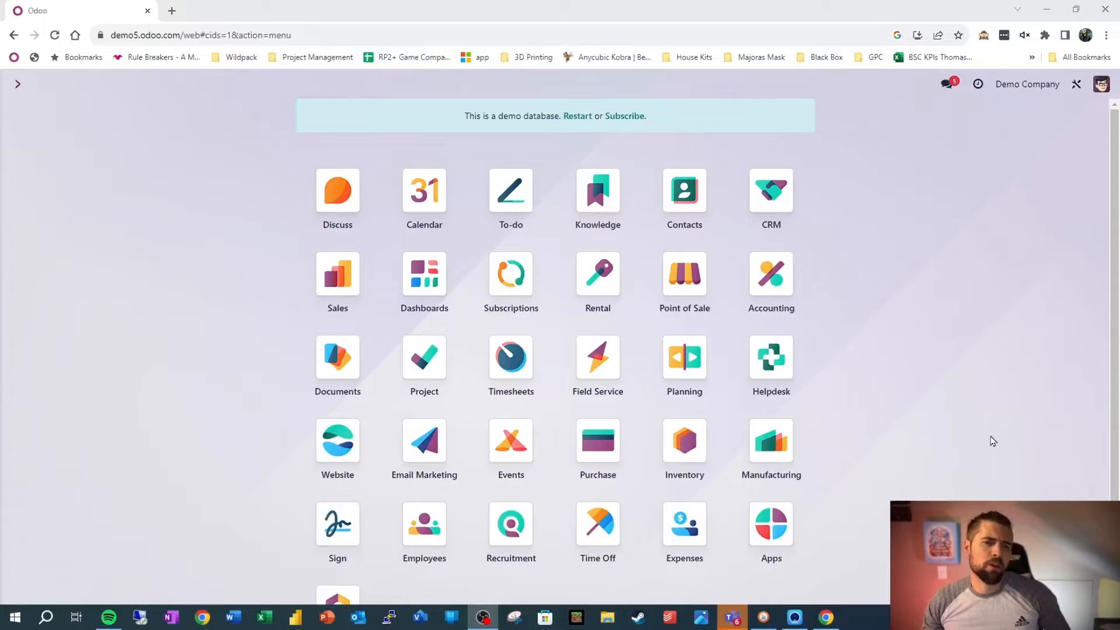
mouse_move(975, 446)
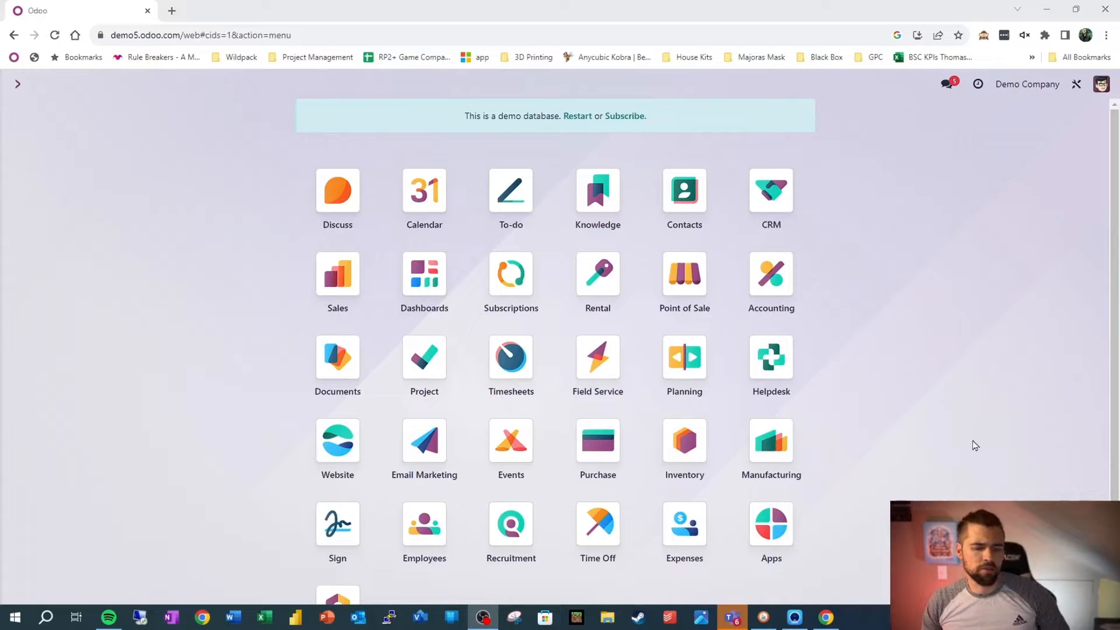
mouse_move(966, 433)
text(/ tas)
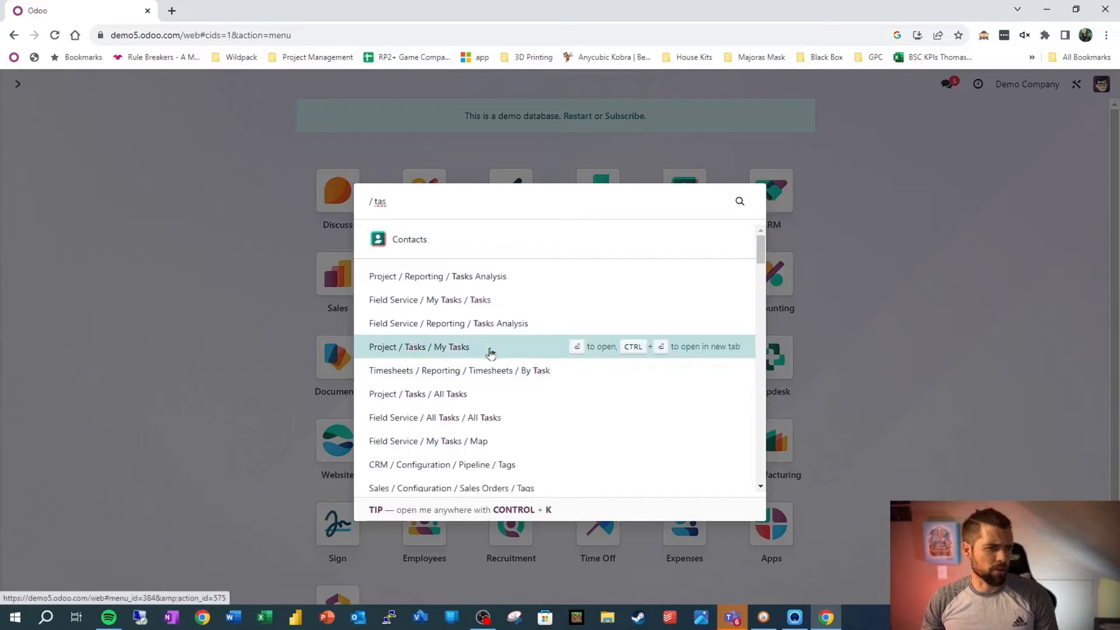
- Go to Project / Tasks / My Tasks and enter Studio on the tasks kanban
click(420, 347)
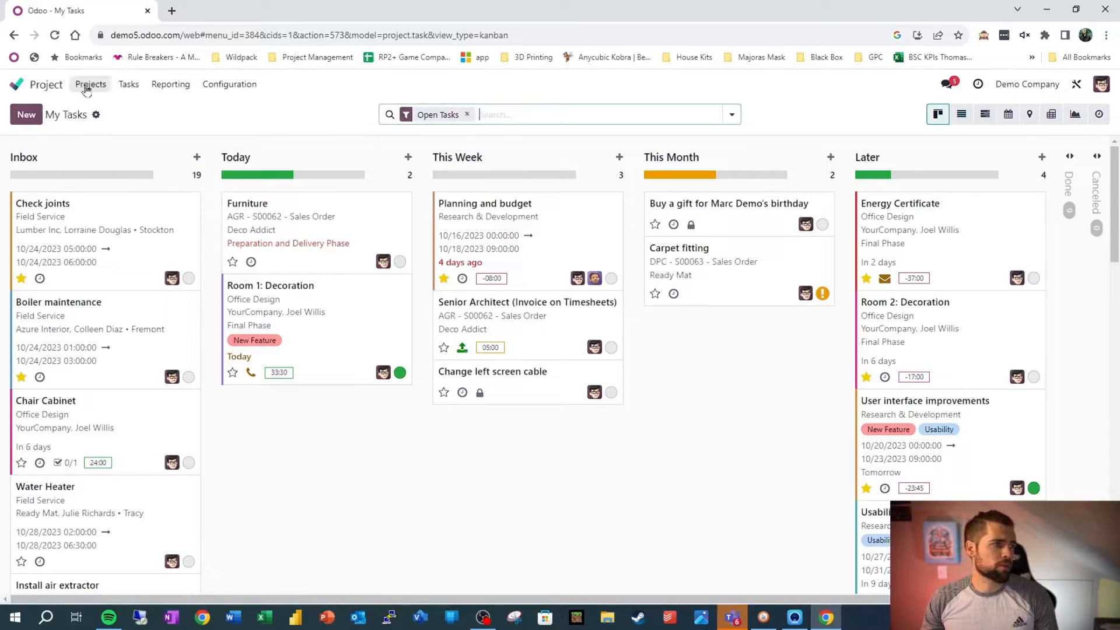
click(90, 84)
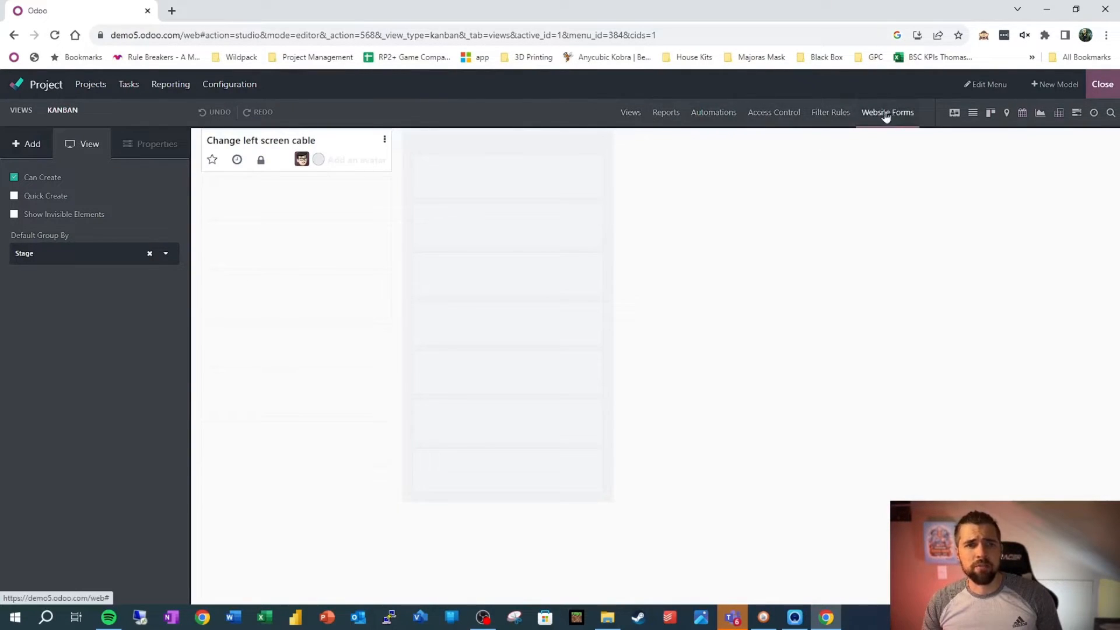
mouse_move(729, 124)
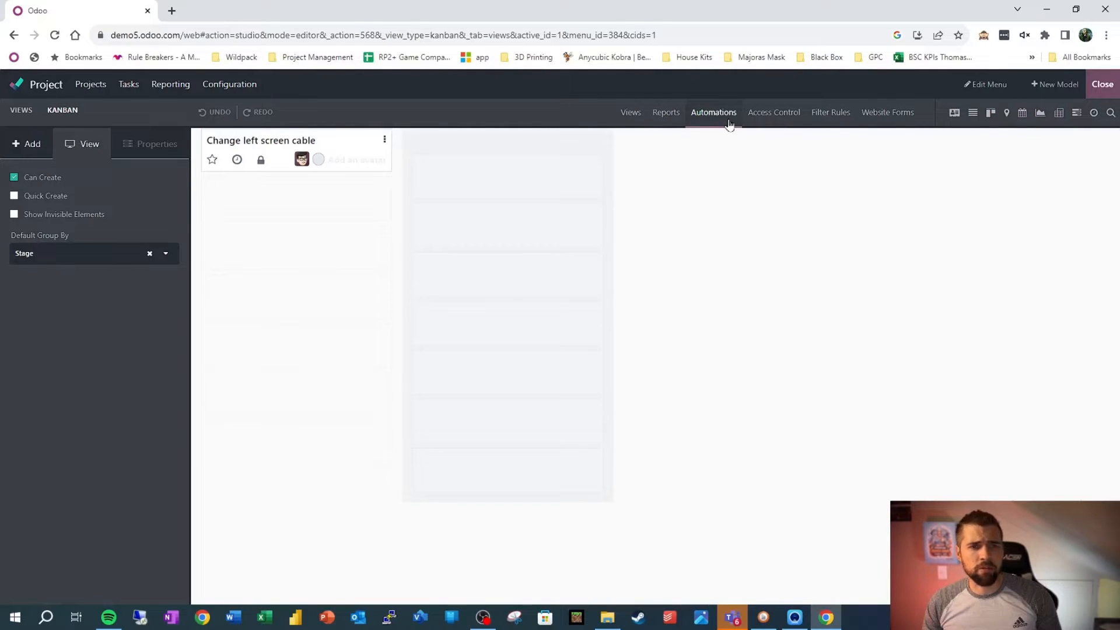
- Start a new automated action for tasks from the Studio Automations list
click(714, 112)
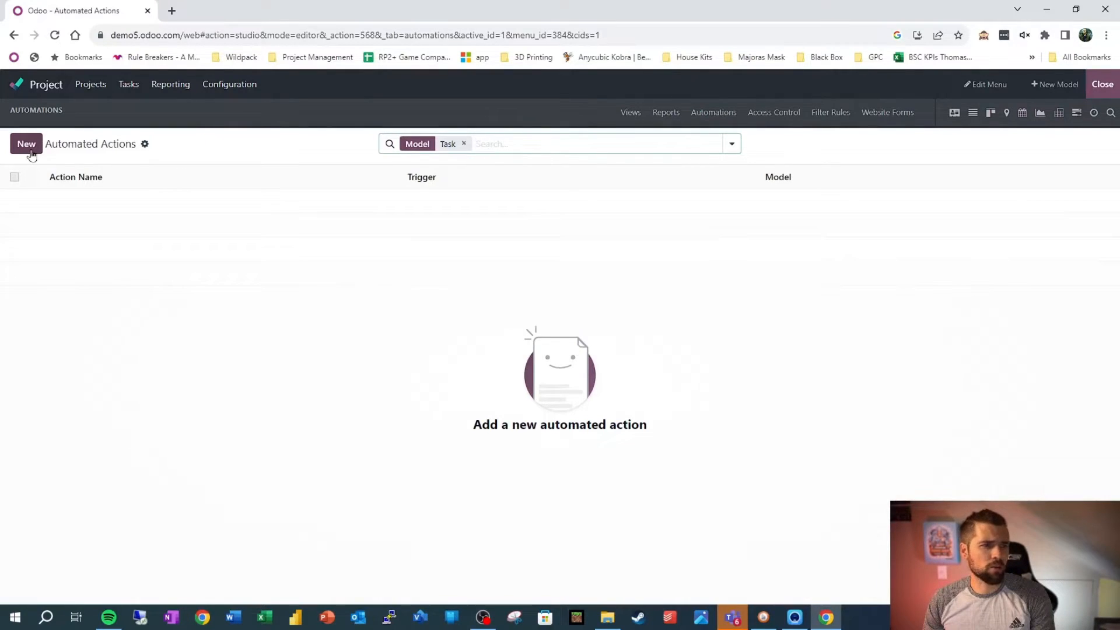
click(26, 144)
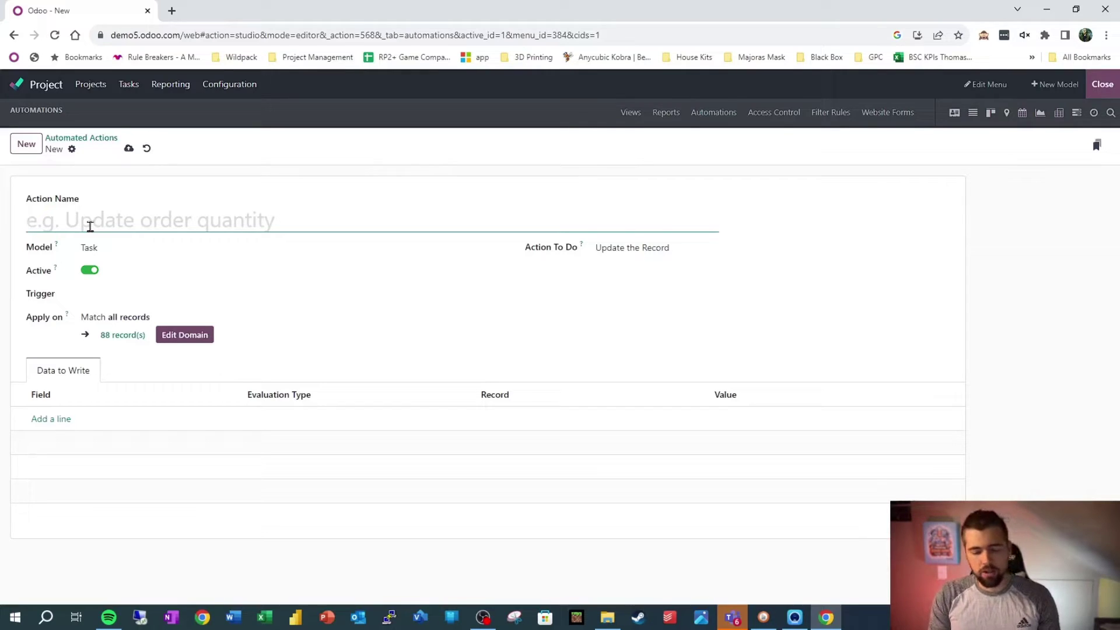
- Name the action 'Change Status Based on Attachment'
text(Change Status B)
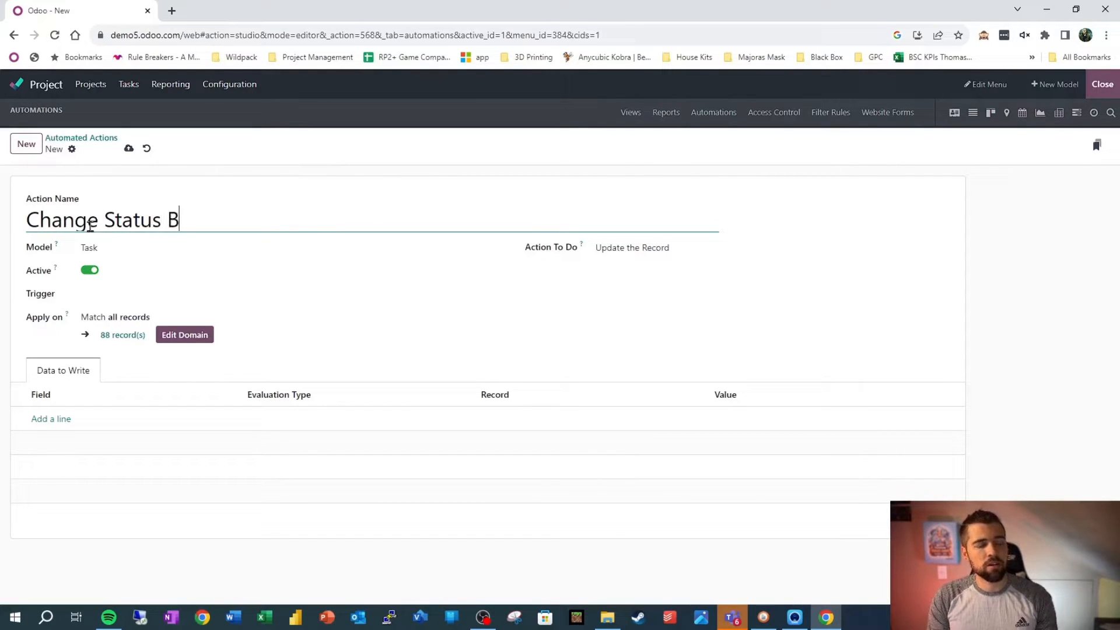
text(ased on A)
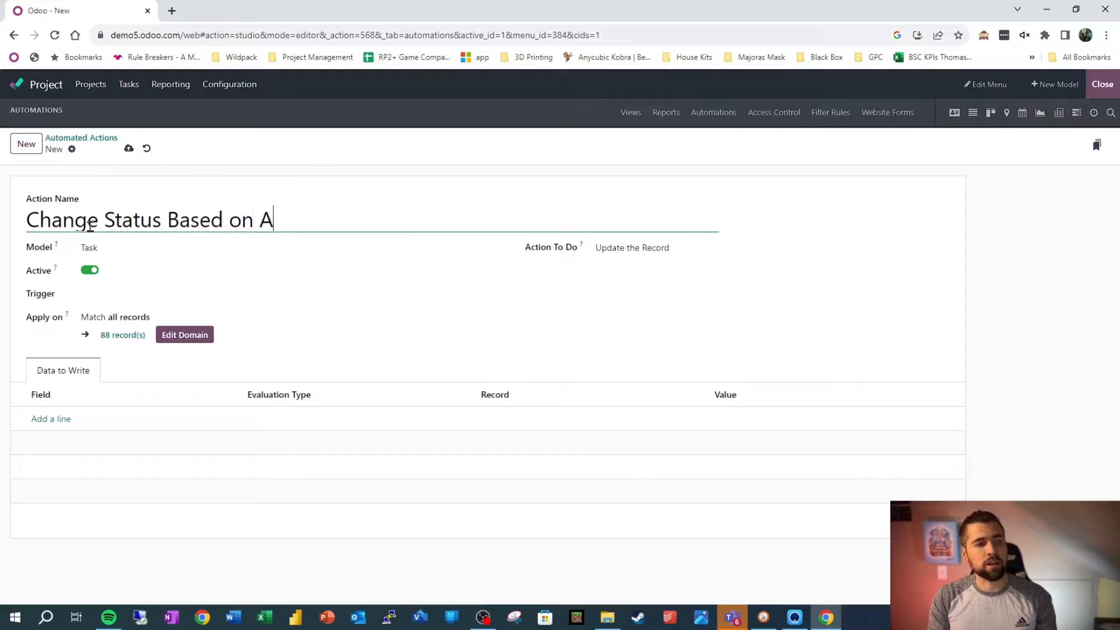
text(ttachm)
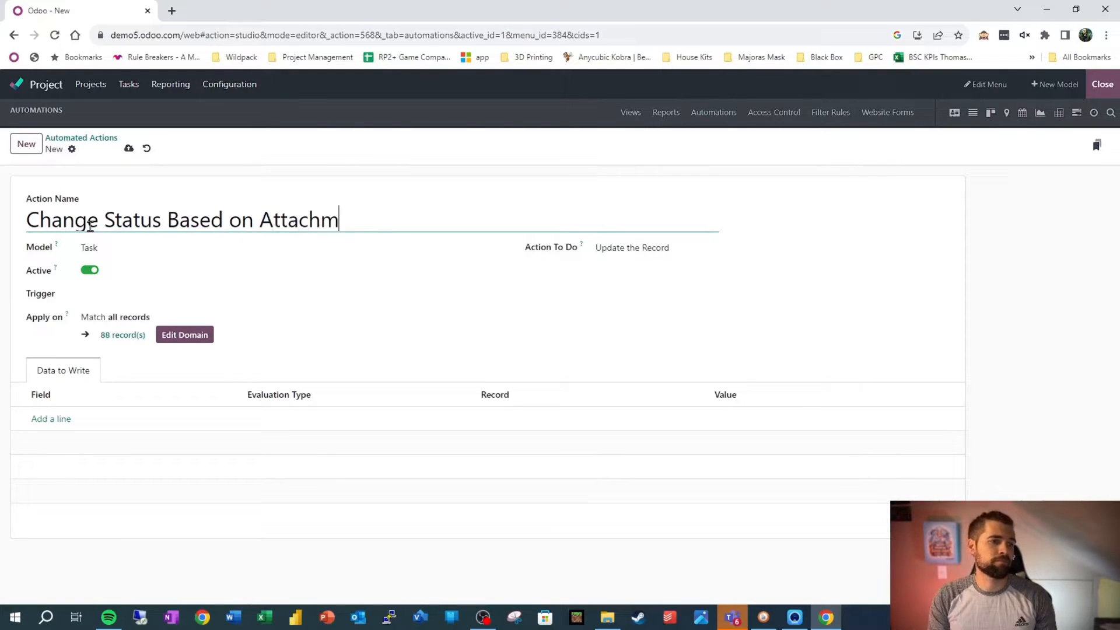
text(ent)
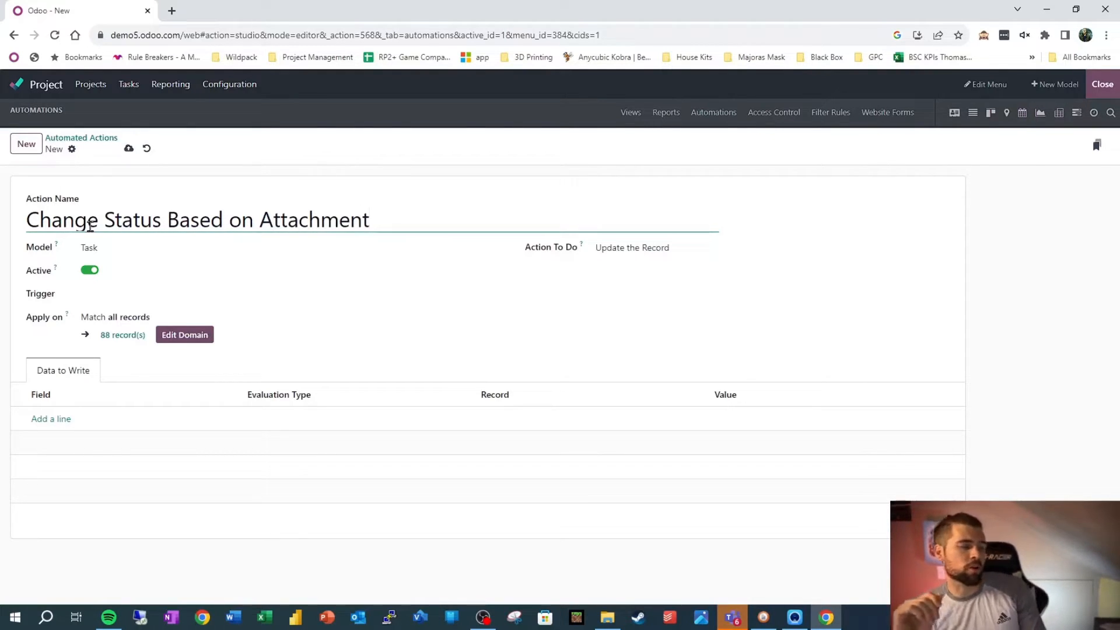
click(369, 219)
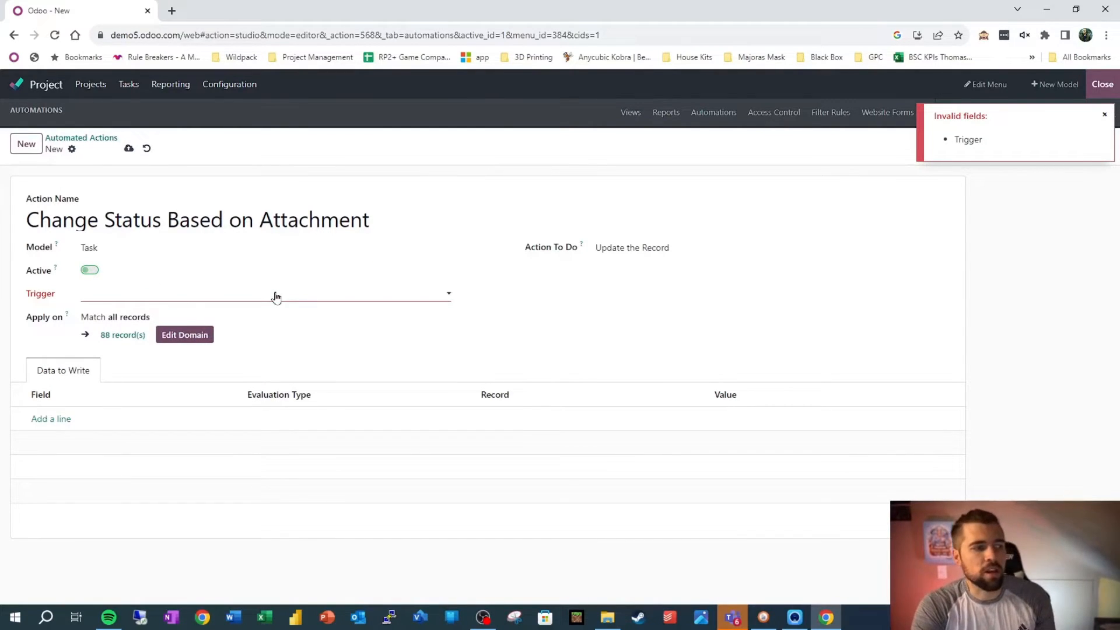
click(1104, 114)
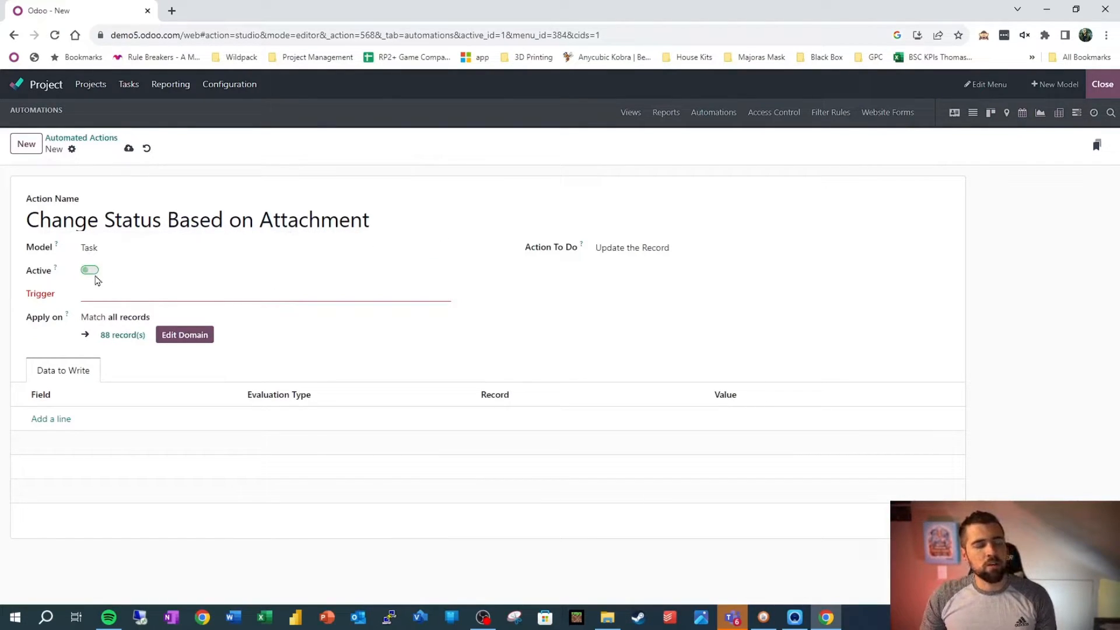
click(89, 270)
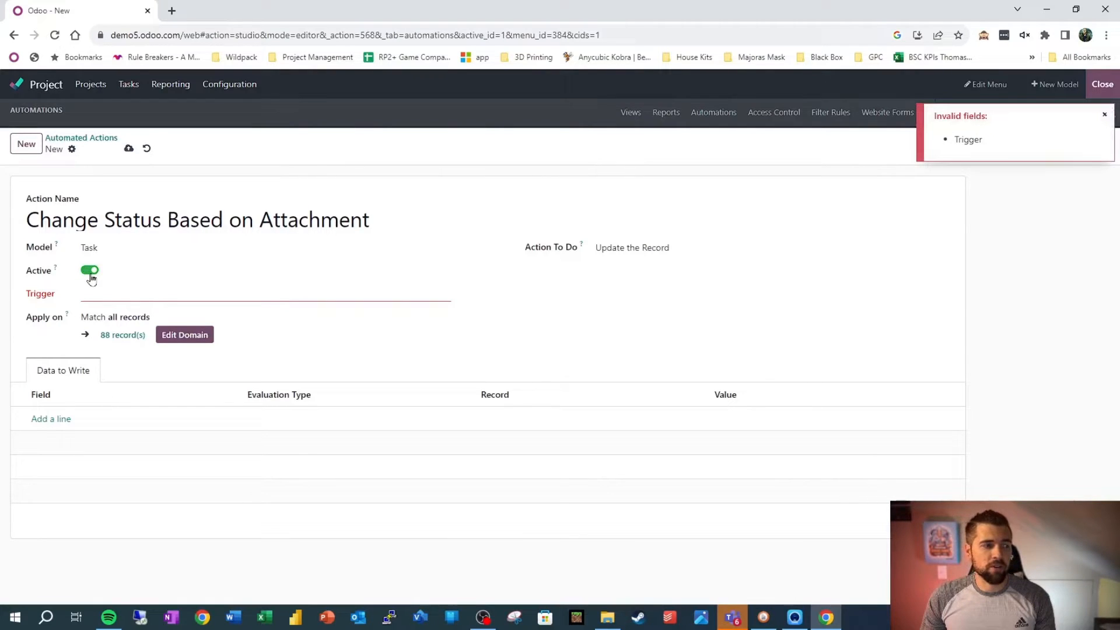
click(89, 271)
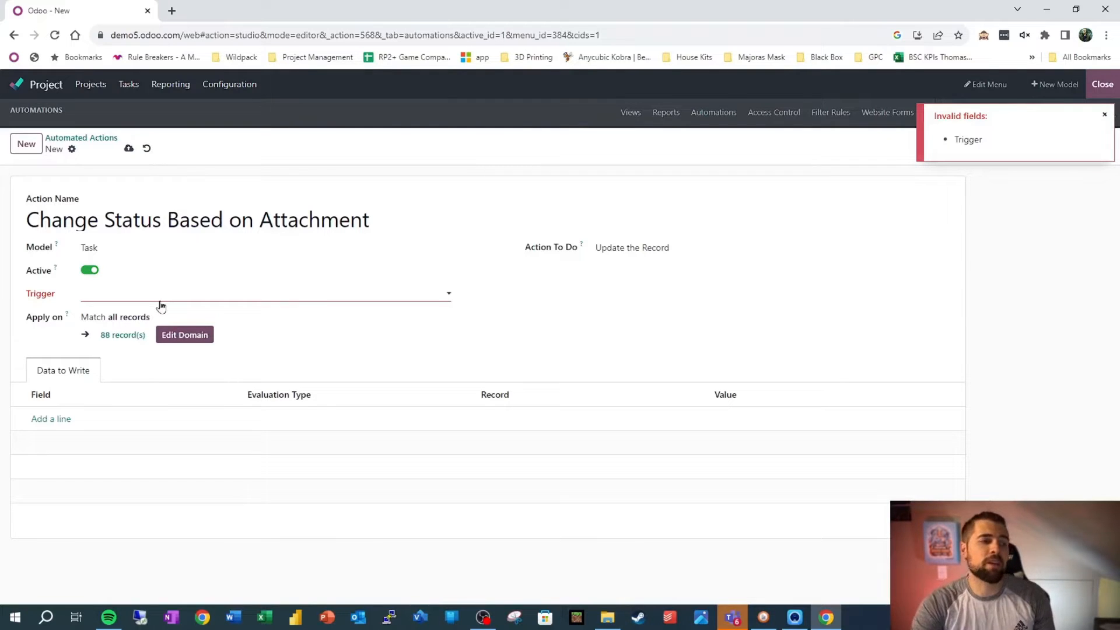
click(1119, 114)
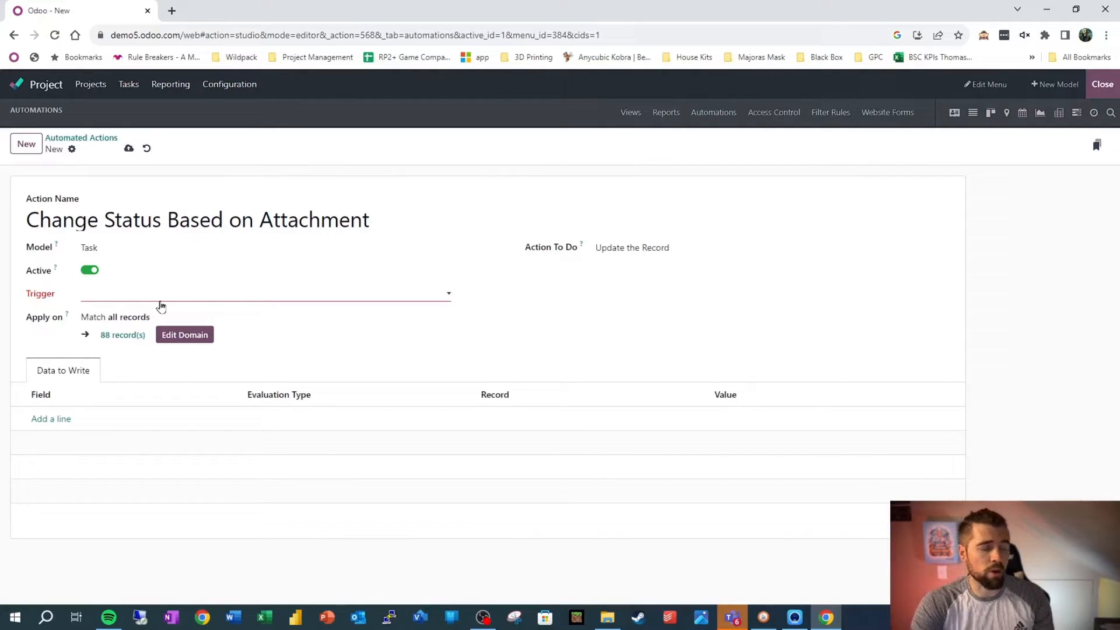
- Set the trigger to On Creation, then change it to On Update
click(264, 294)
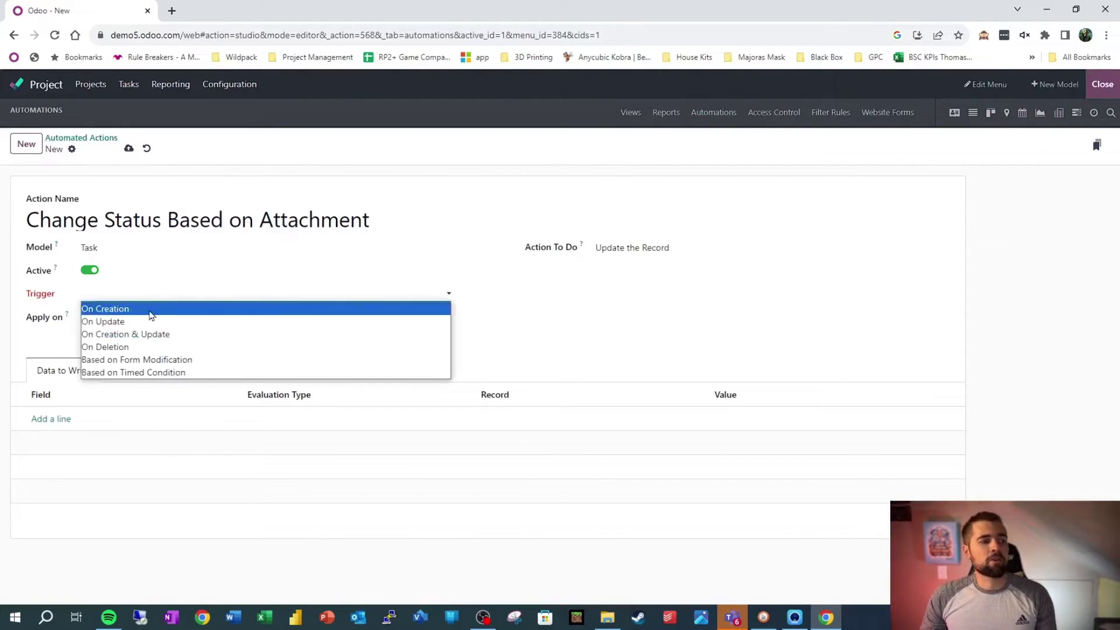
click(105, 308)
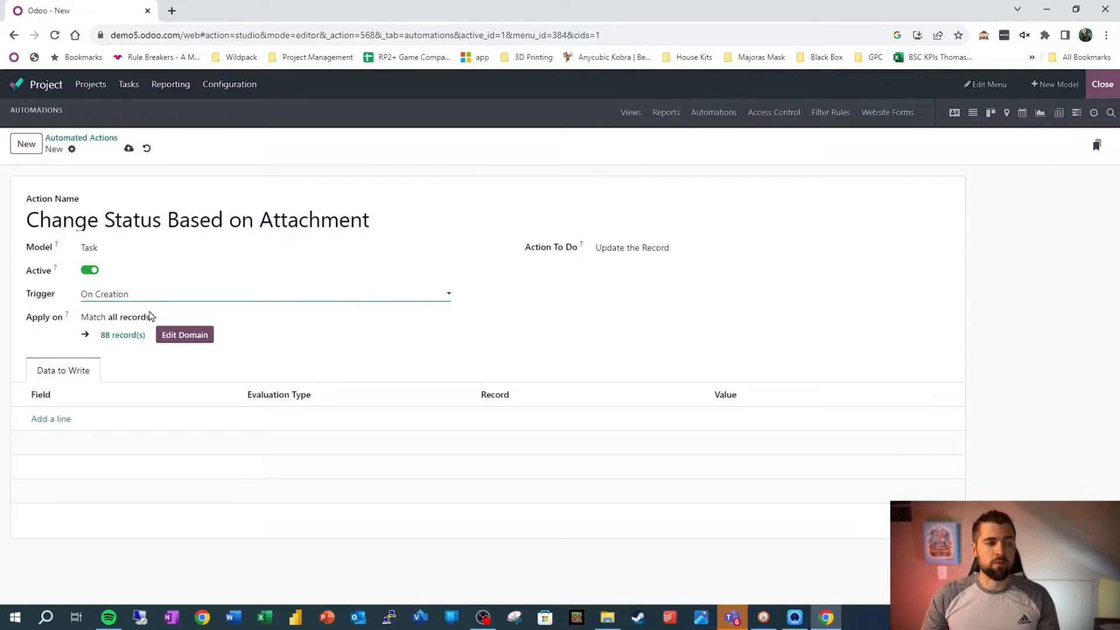
click(263, 294)
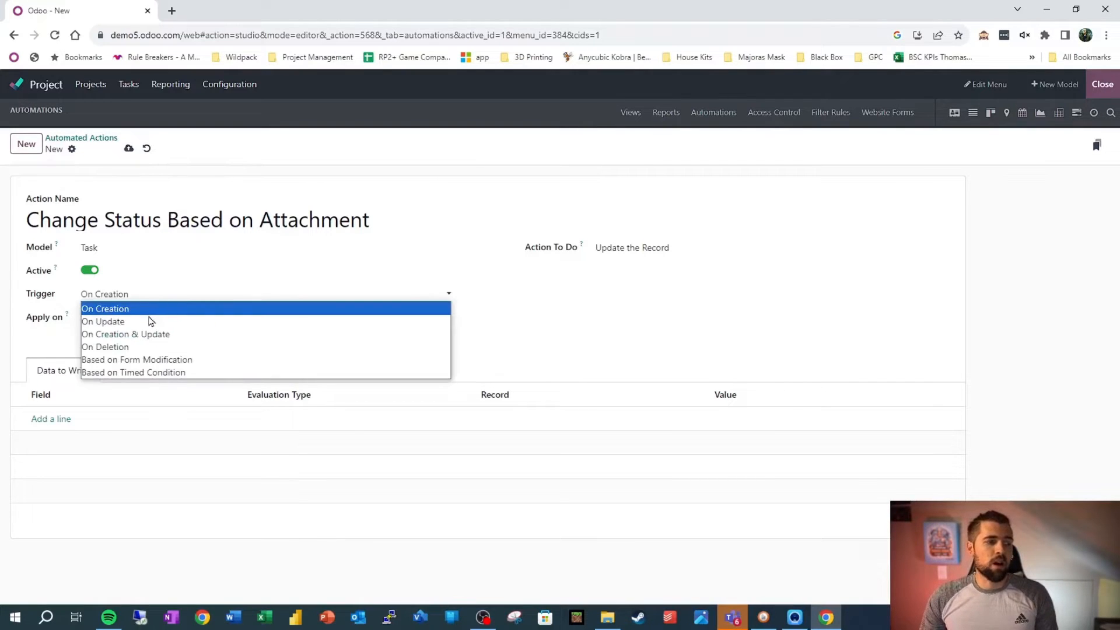
click(103, 322)
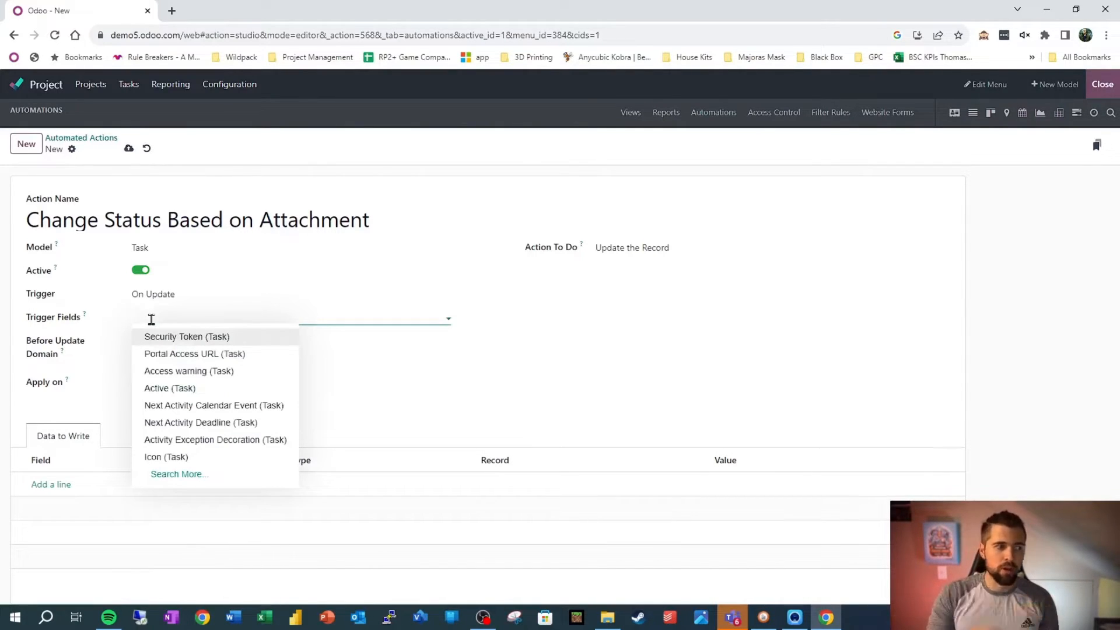
mouse_move(177, 340)
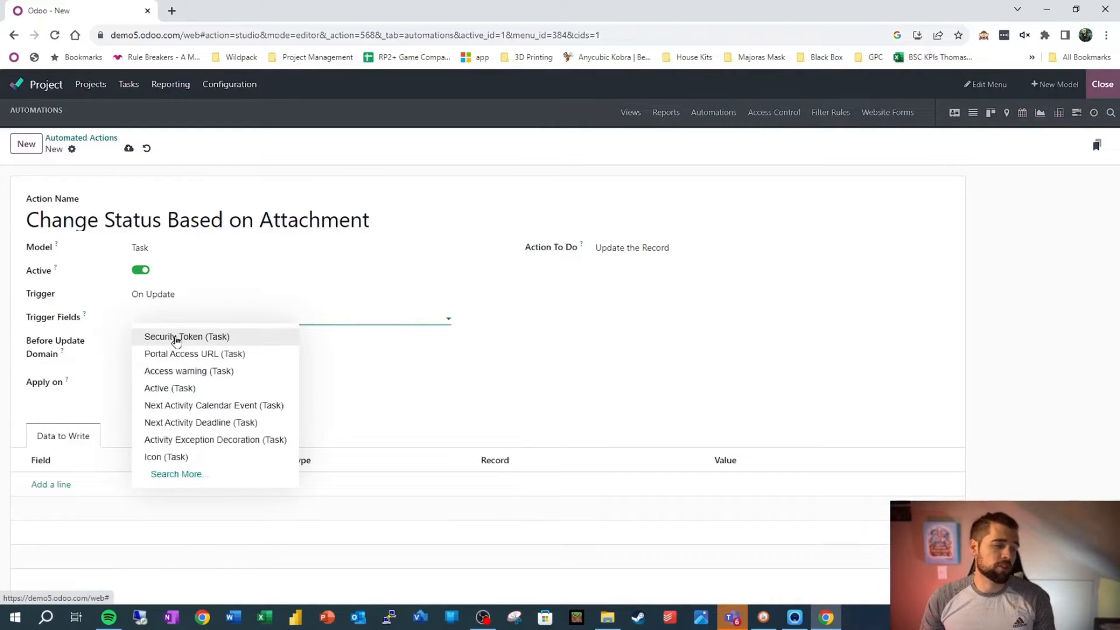
- Try Security Token as a trigger field, remove it, and search the trigger fields for 'ame'
click(186, 336)
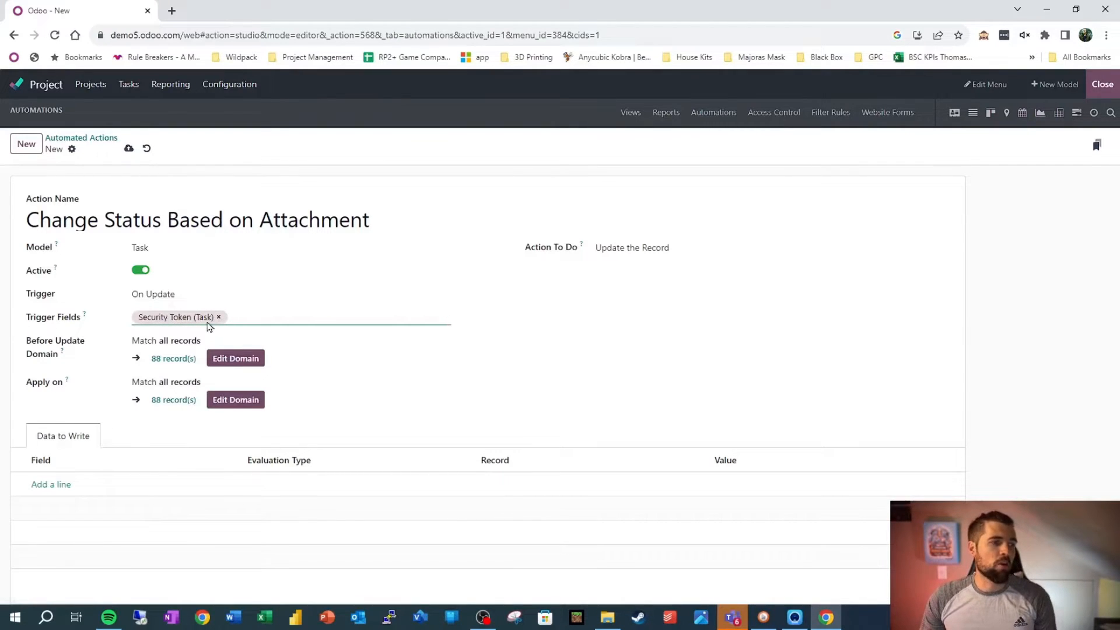
click(218, 317)
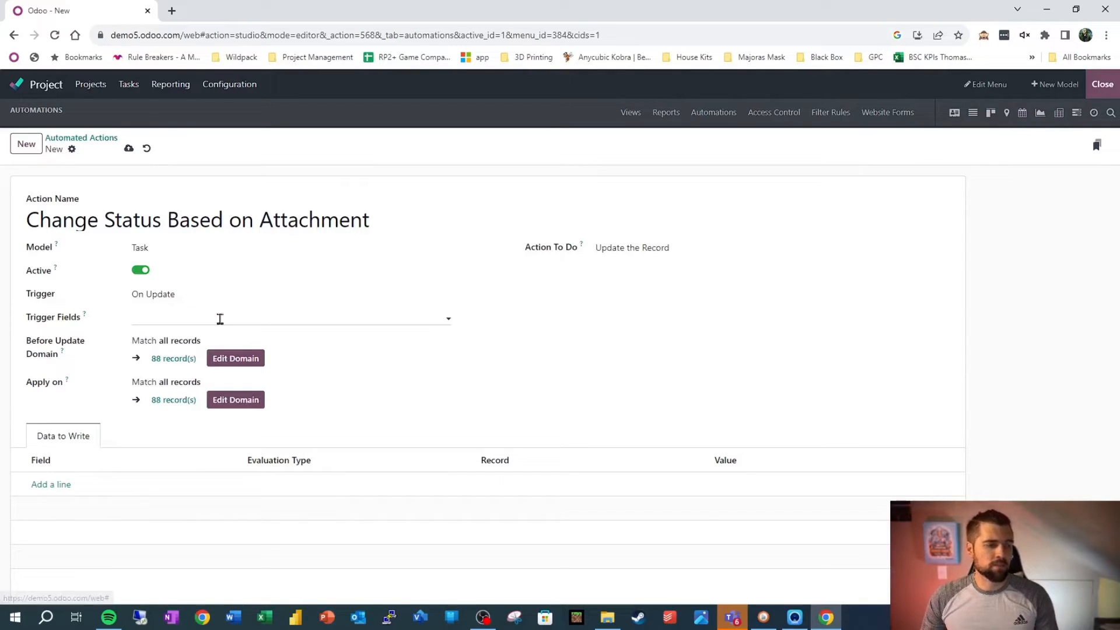
click(250, 317)
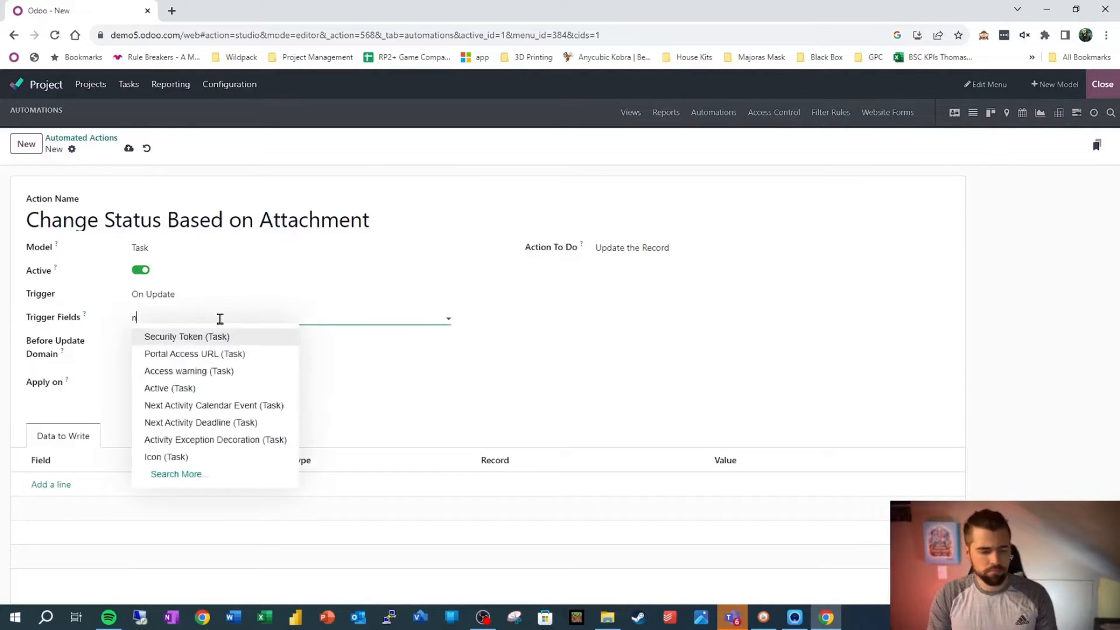
text(ame)
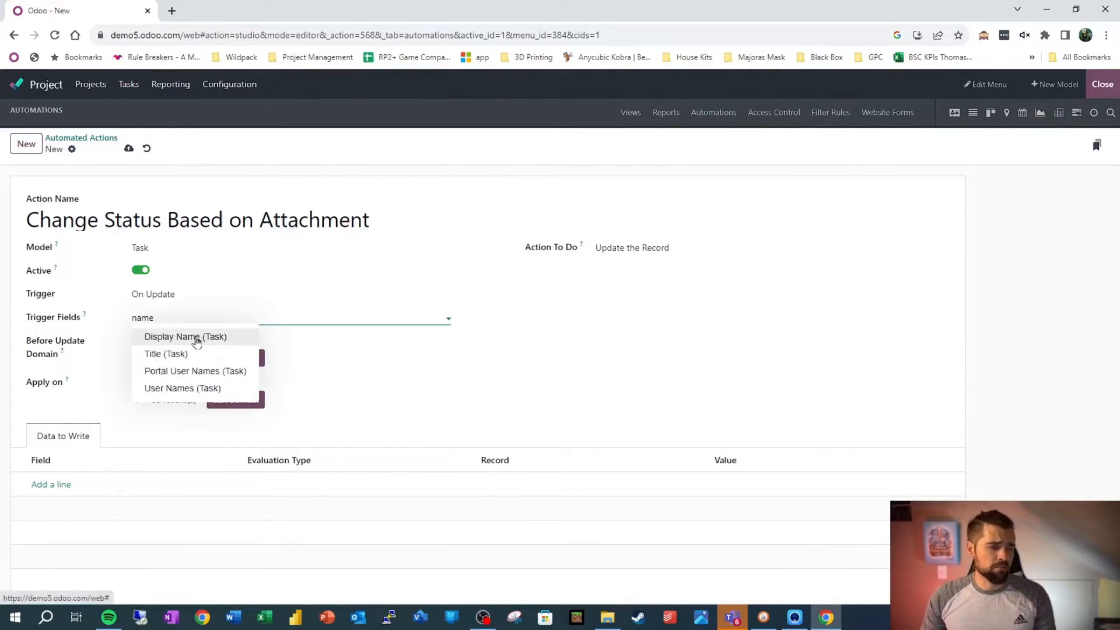
key(Backspace)
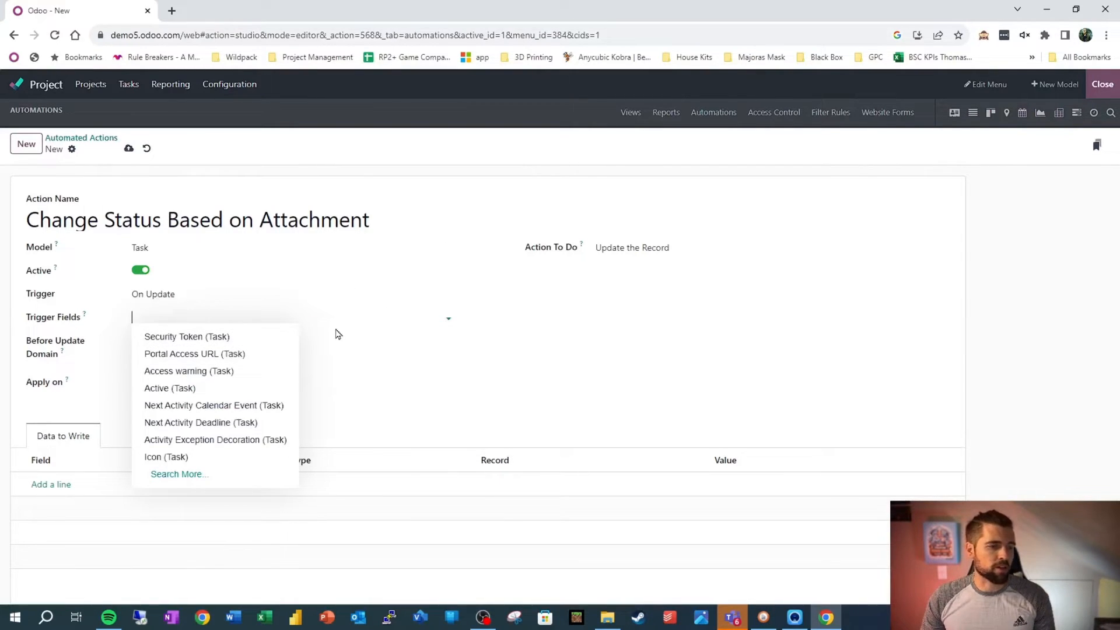
- Browse the trigger choices and set the trigger to On Creation & Update
click(337, 331)
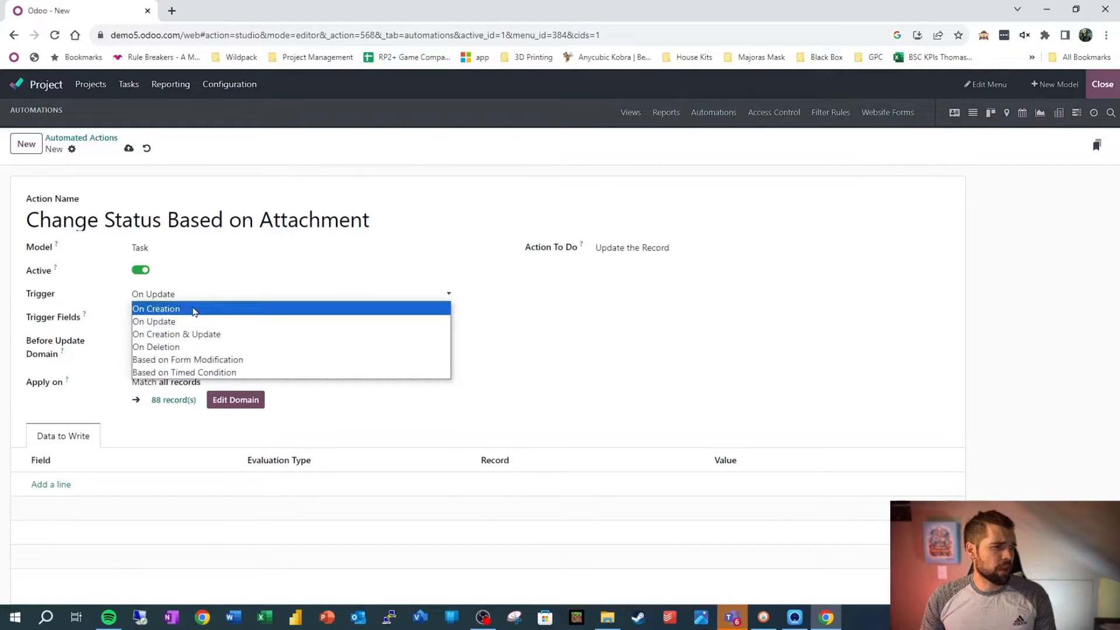
click(153, 322)
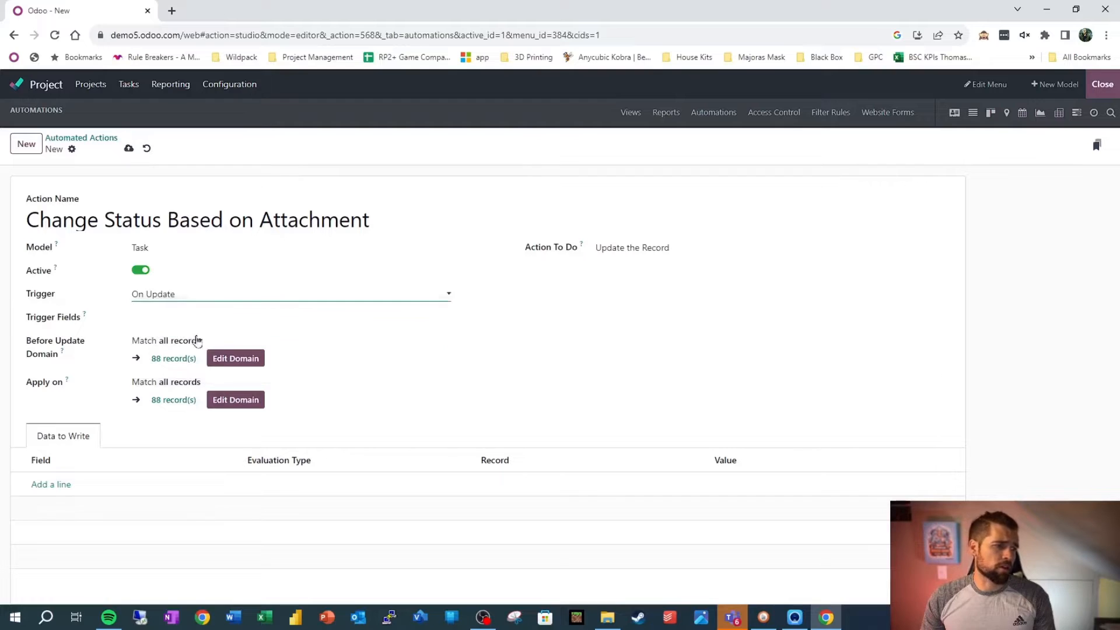
click(290, 294)
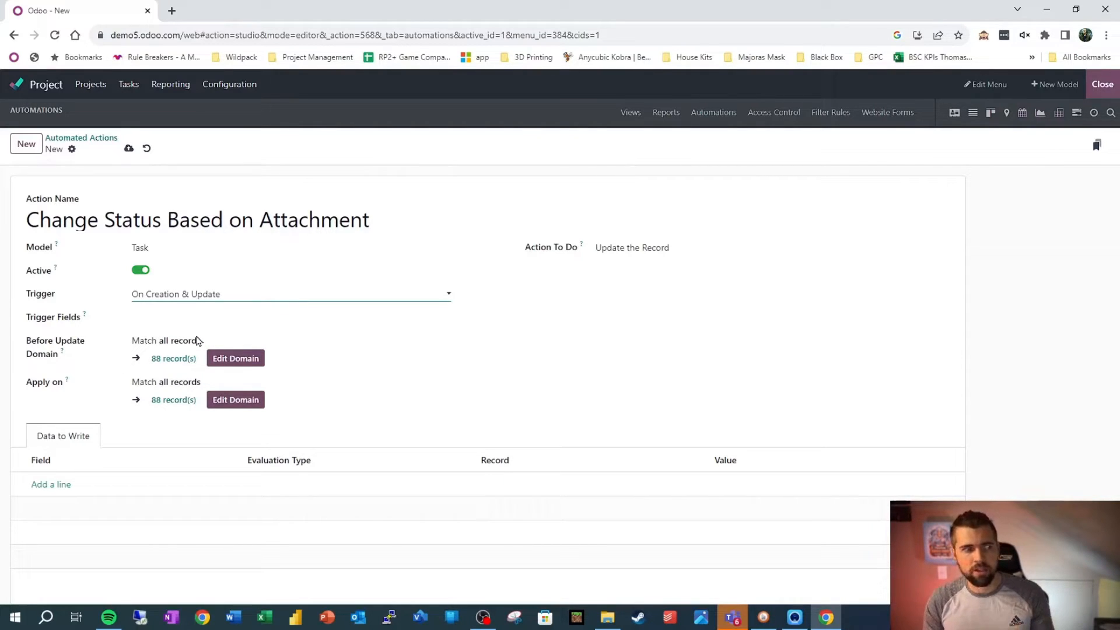
- Switch the trigger to On Deletion, then Based on Form Modification, raising a warning
click(291, 294)
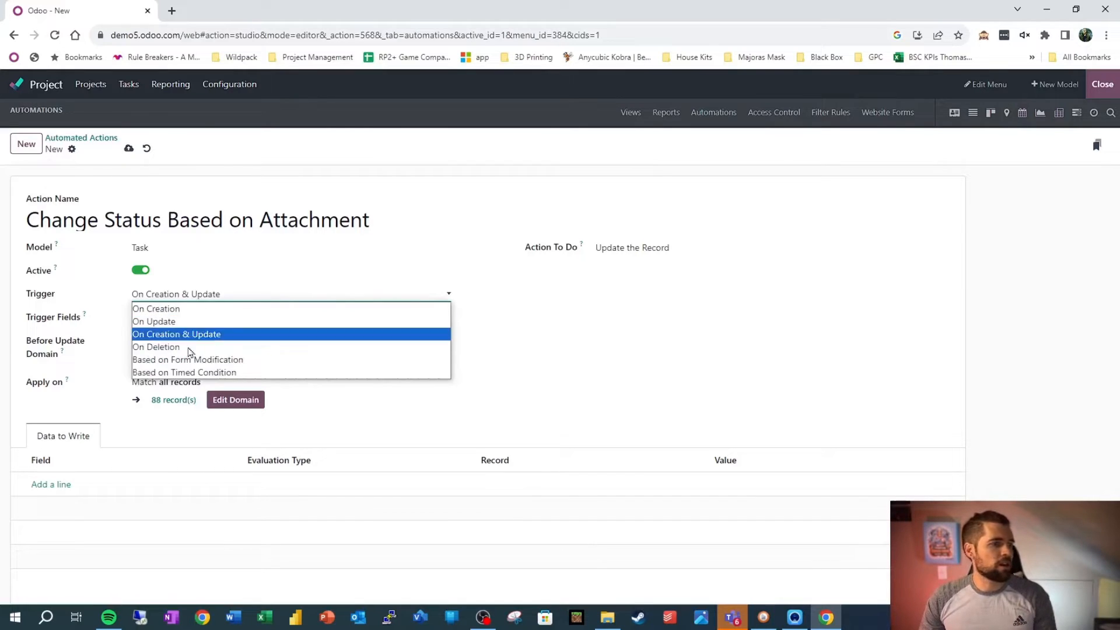
click(155, 346)
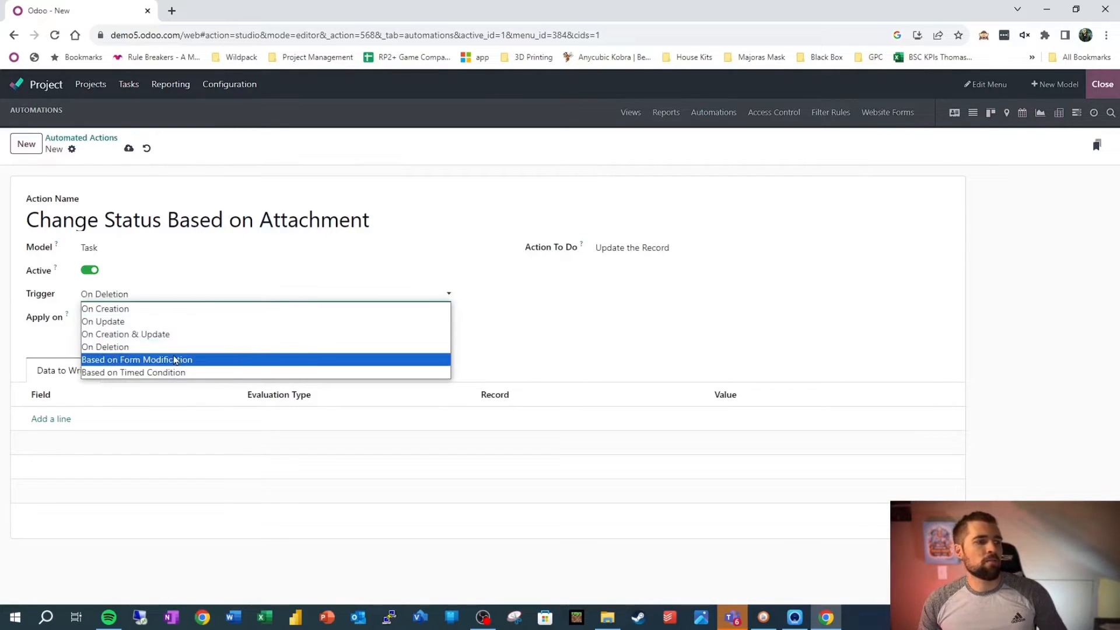
click(138, 359)
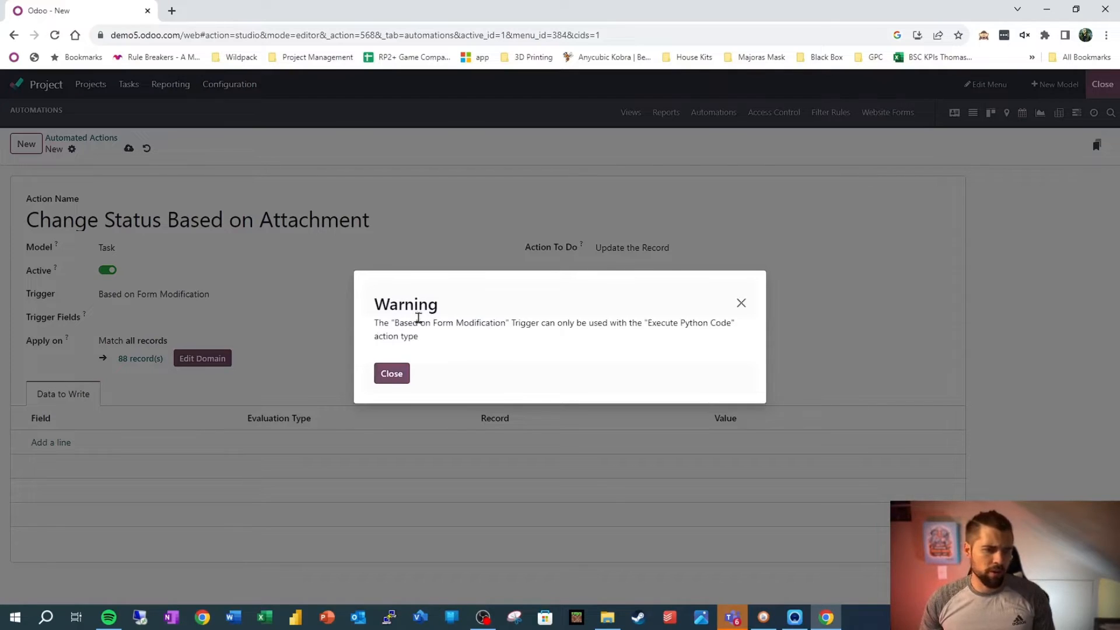
mouse_move(406, 352)
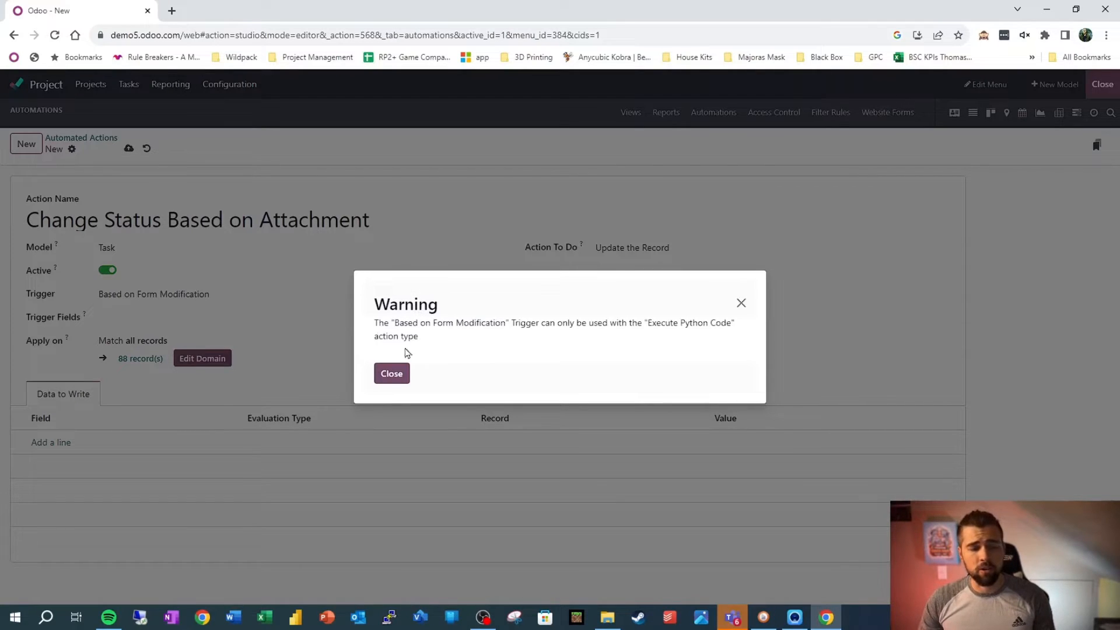
- Dismiss the warning and set the trigger to Based on Timed Condition, checking the delay units
click(392, 373)
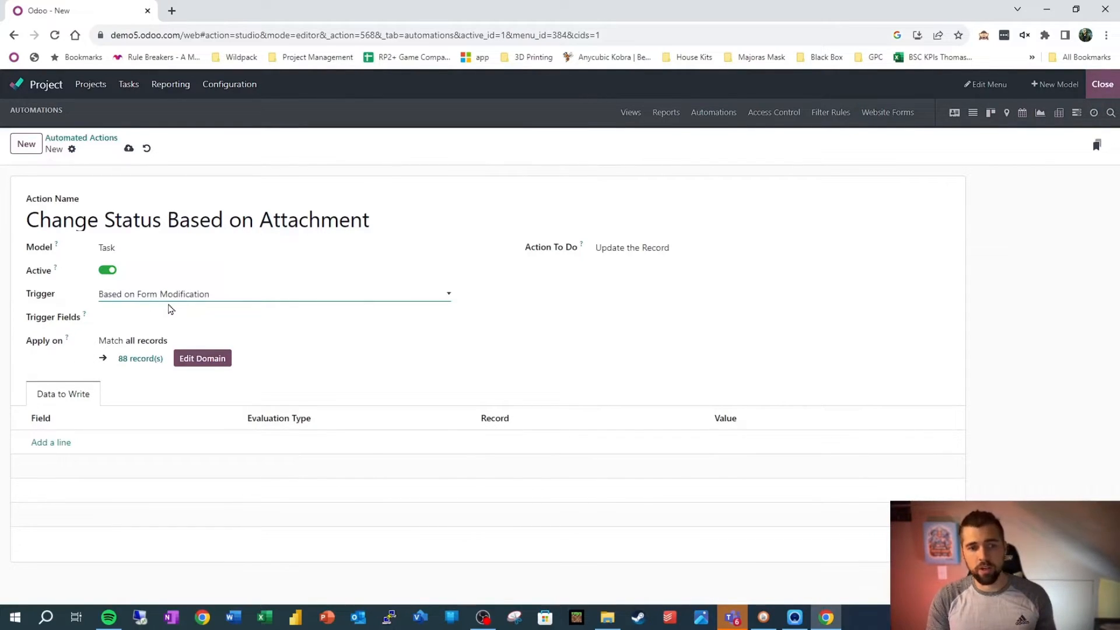
mouse_move(199, 307)
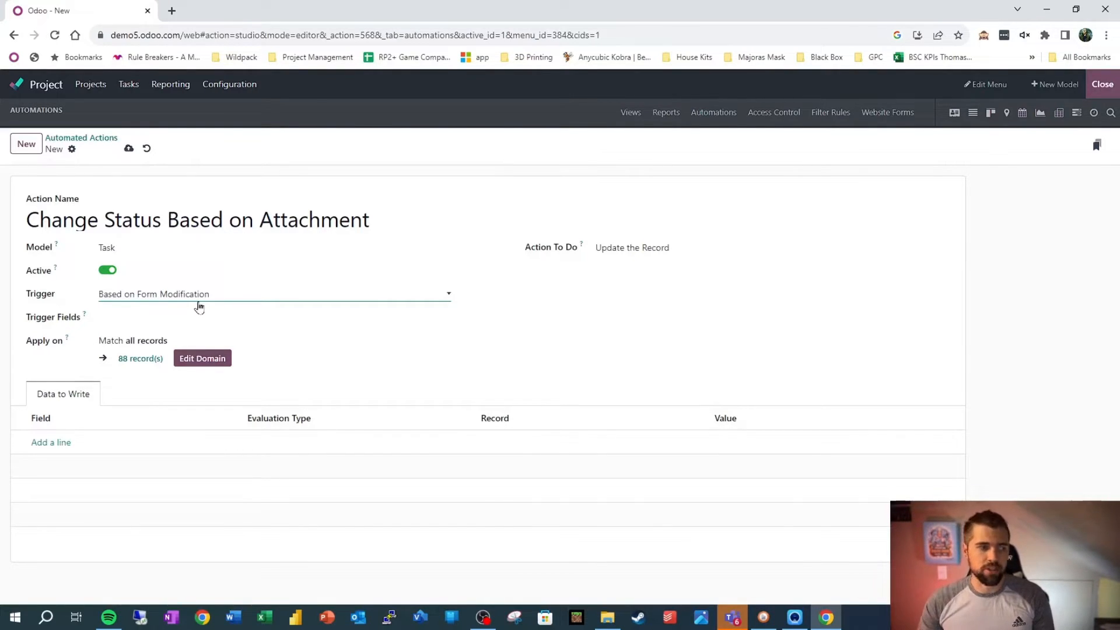
click(273, 294)
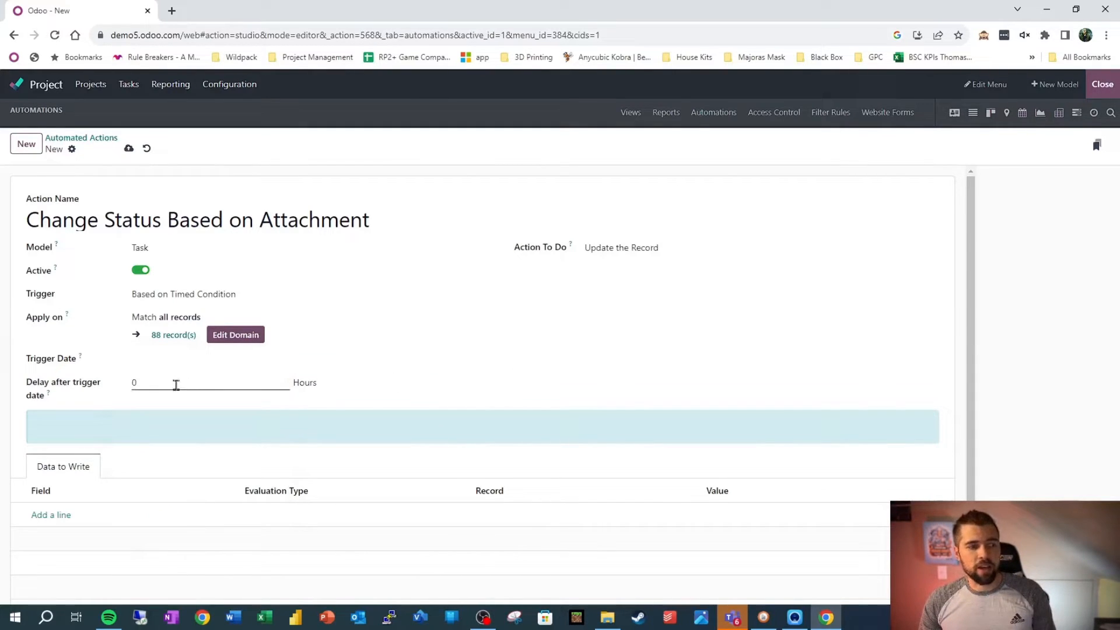
click(371, 383)
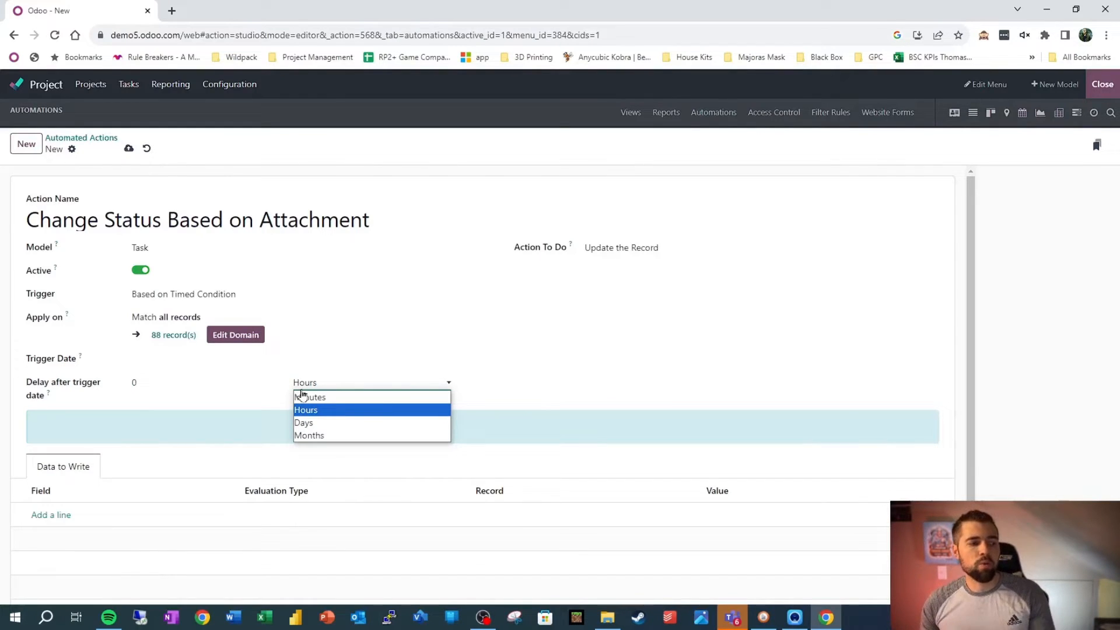
mouse_move(193, 376)
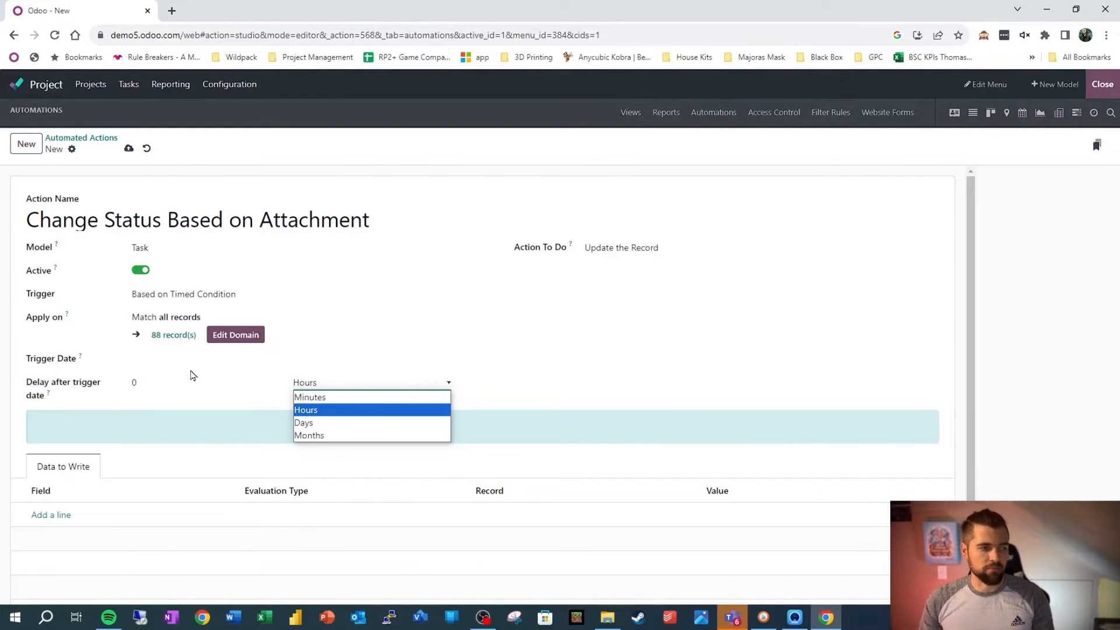
click(291, 294)
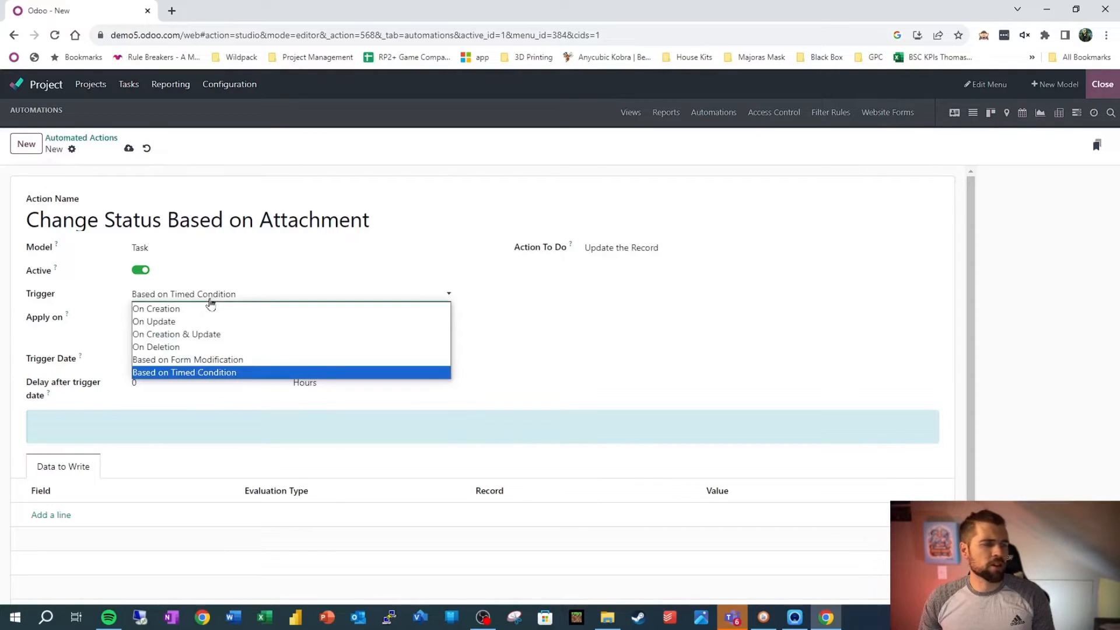
mouse_move(201, 338)
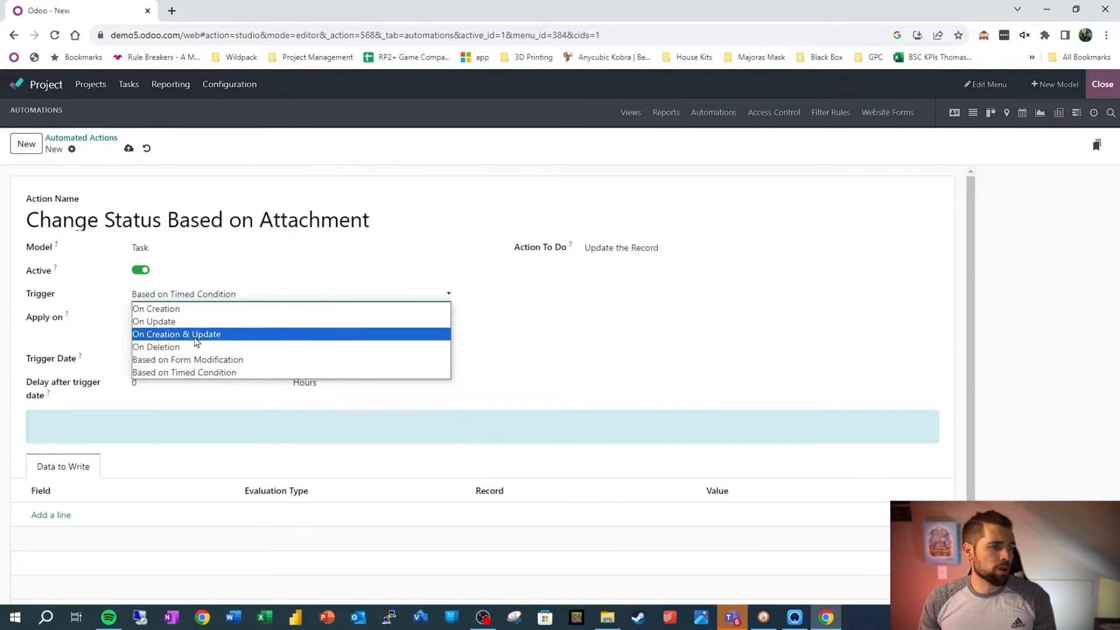
- Try On Creation & Update watching the Status field, then set the trigger to On Creation
click(176, 334)
text(status)
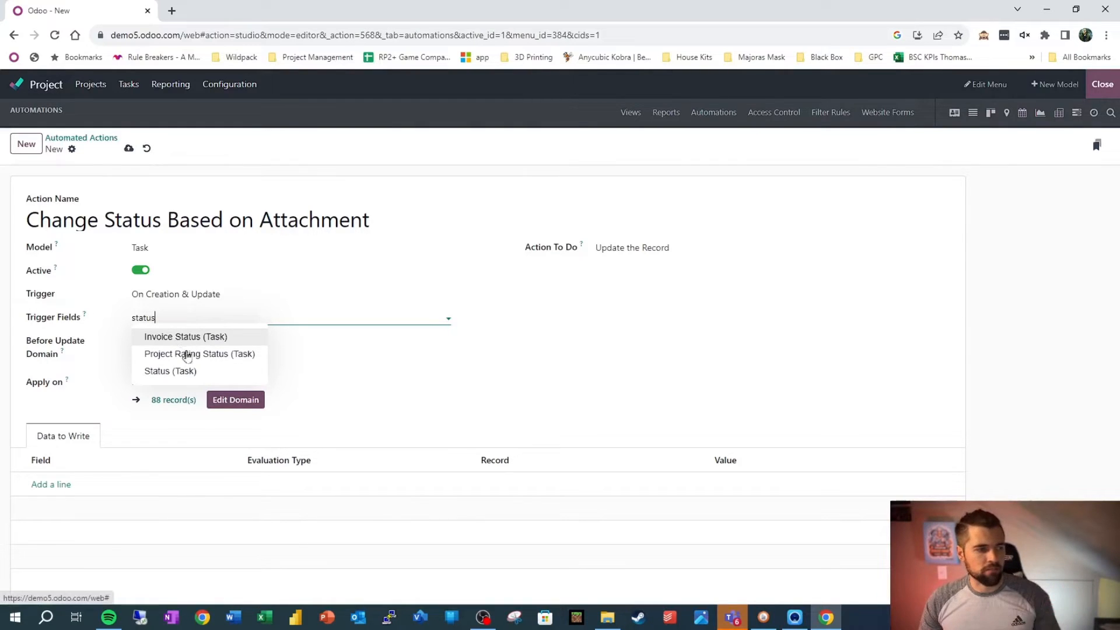
click(170, 371)
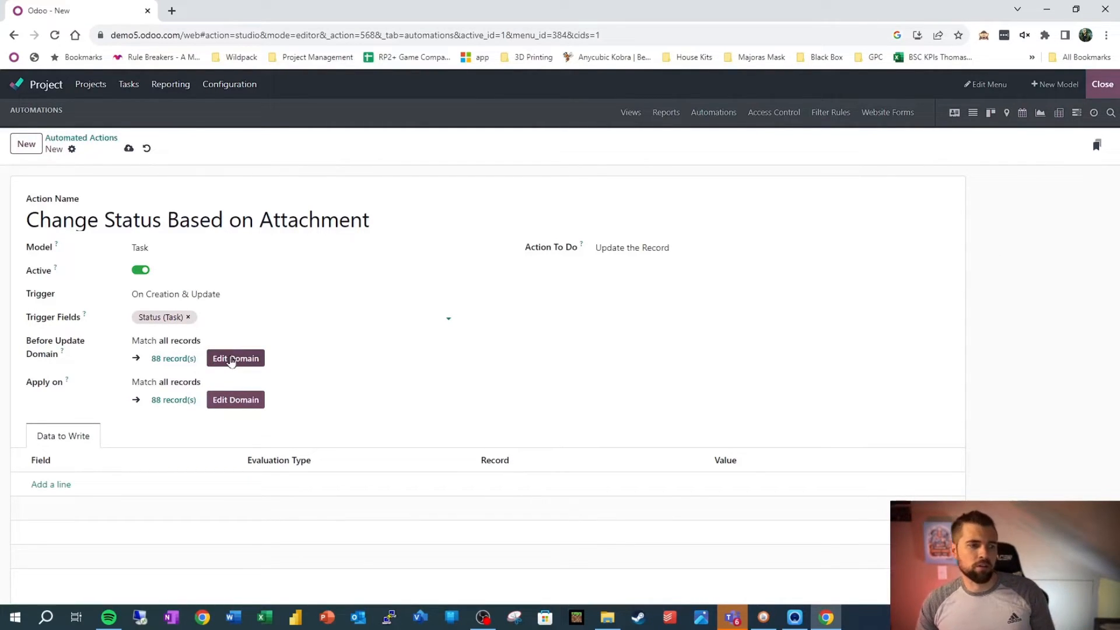
mouse_move(172, 366)
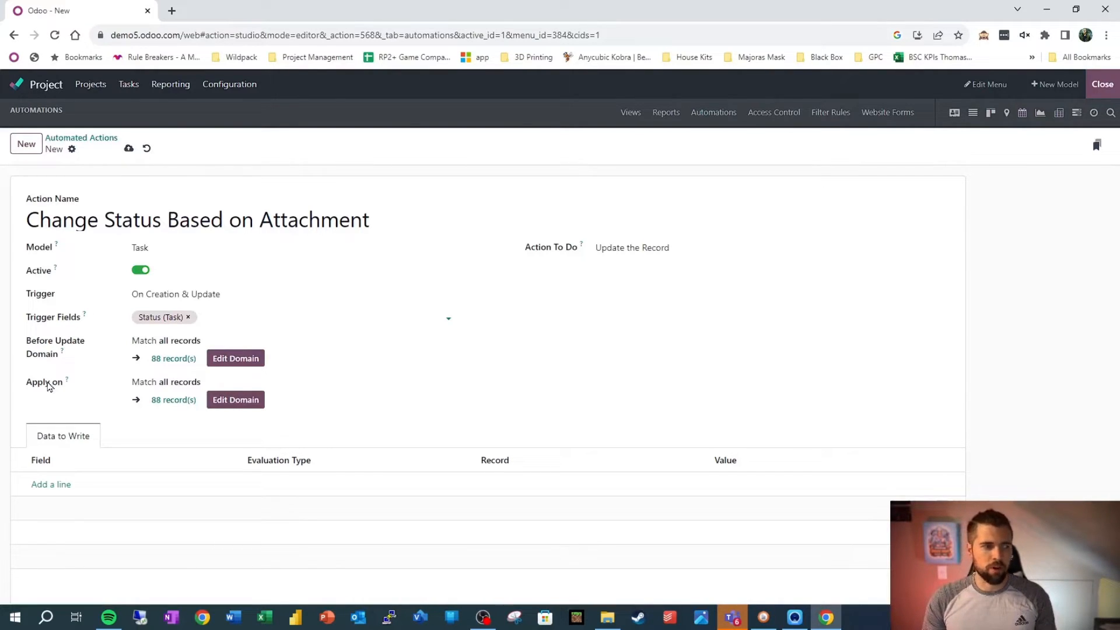
click(187, 294)
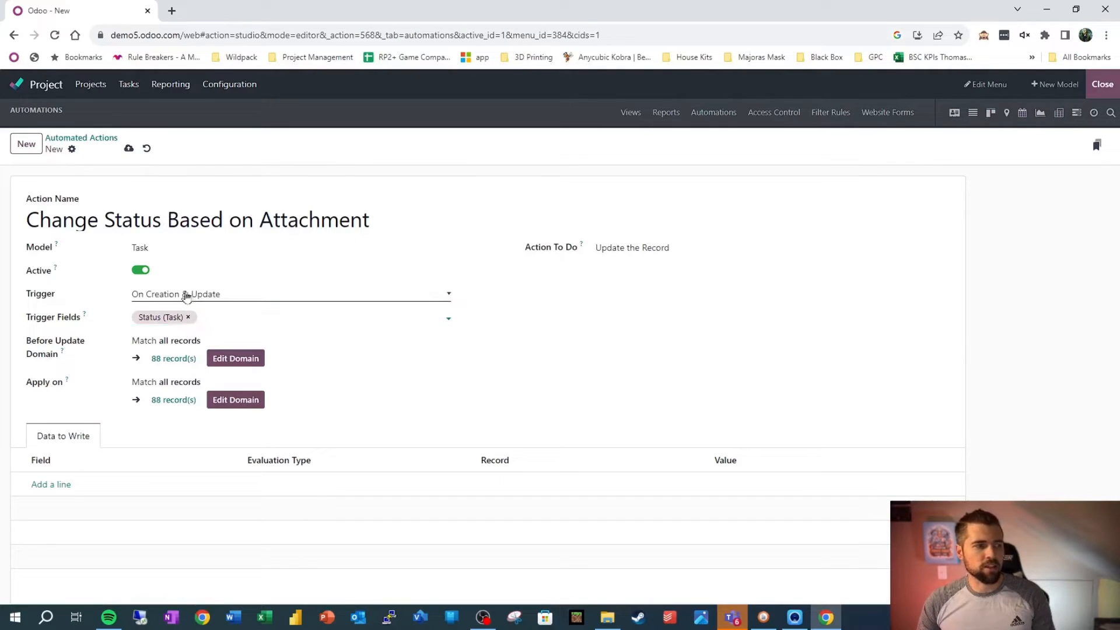
click(291, 294)
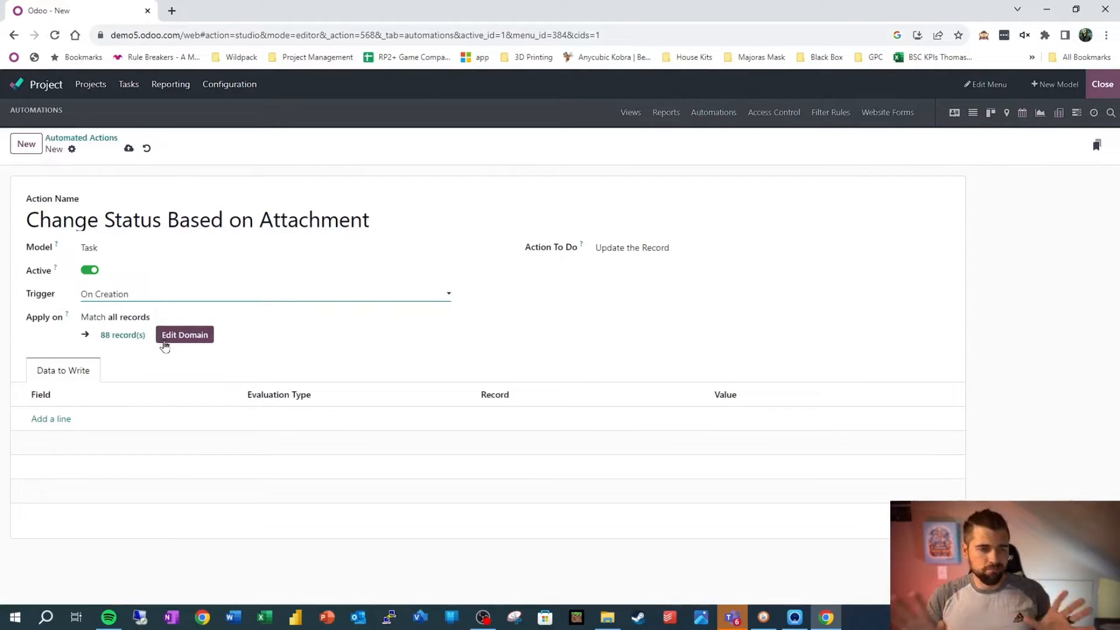
mouse_move(135, 348)
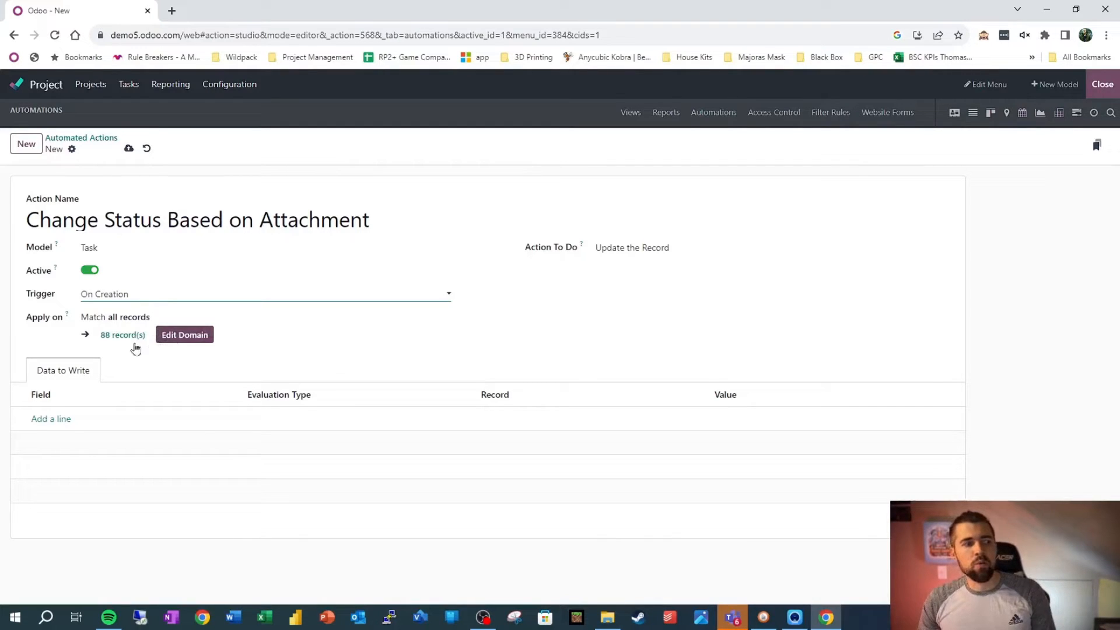
mouse_move(116, 351)
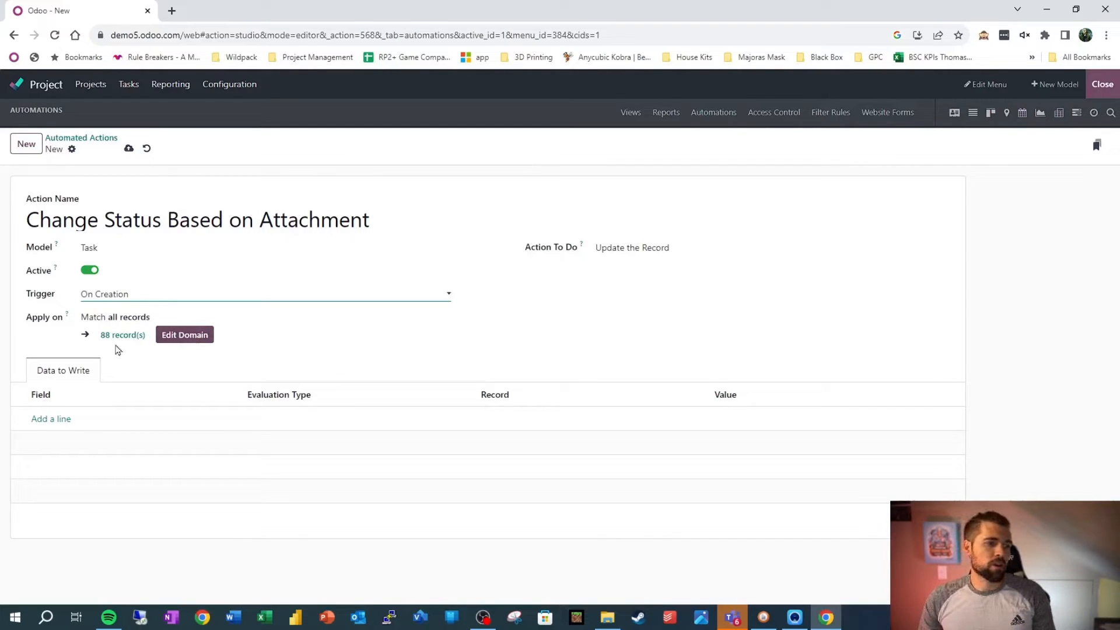
- Preview the 88 task records the action applies to and close the list
click(122, 334)
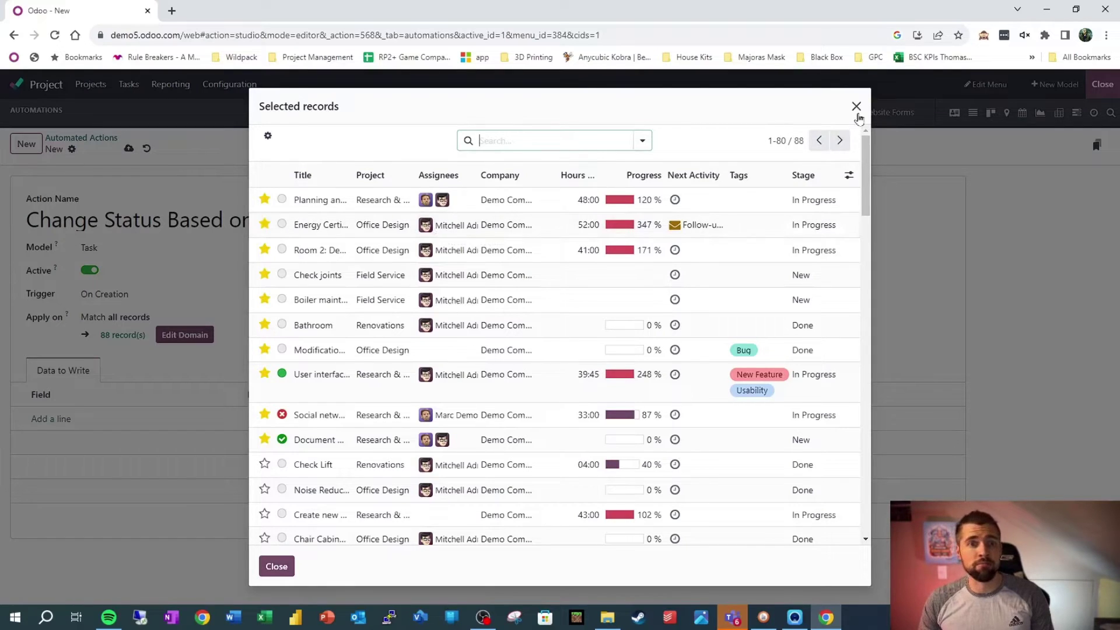
click(857, 106)
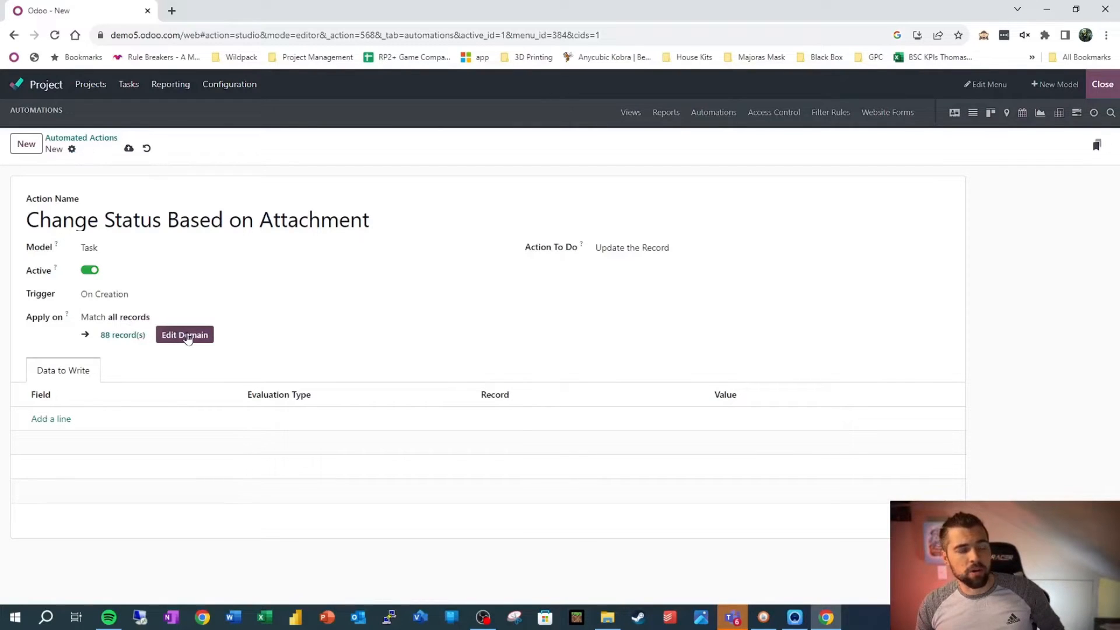
- Restrict the Apply on domain to tasks whose Assignees contain Mitchell Admin
click(185, 335)
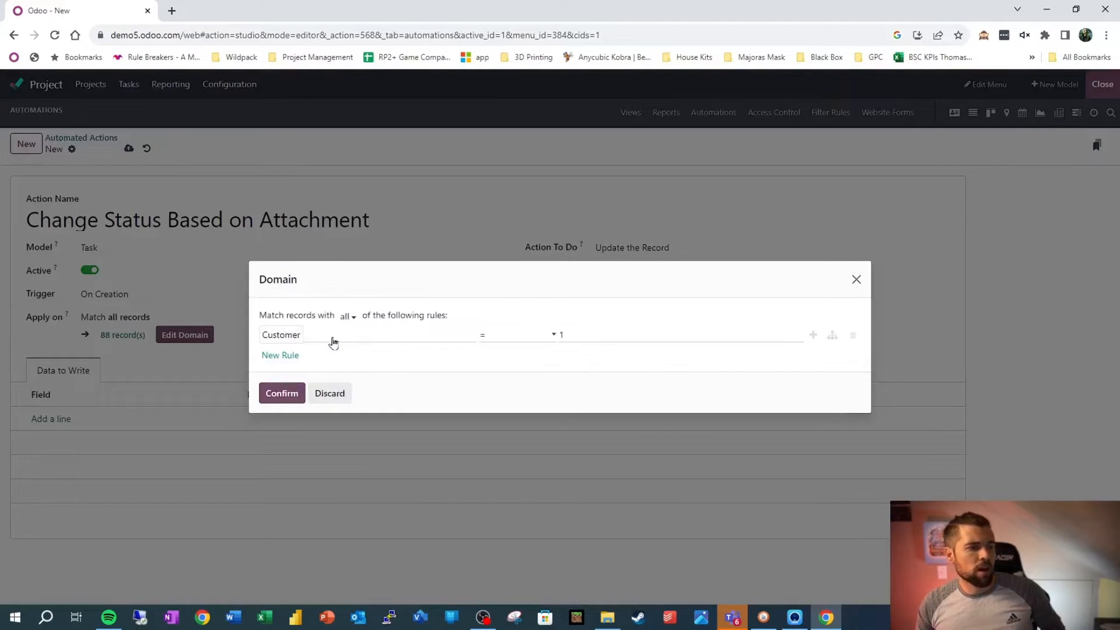
click(280, 335)
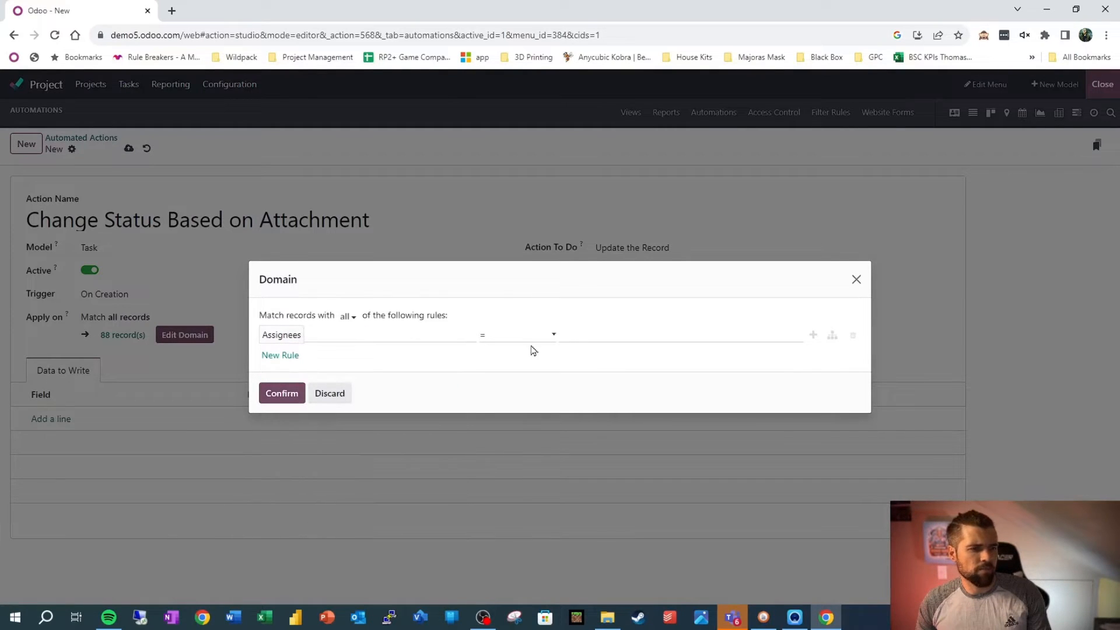
click(533, 334)
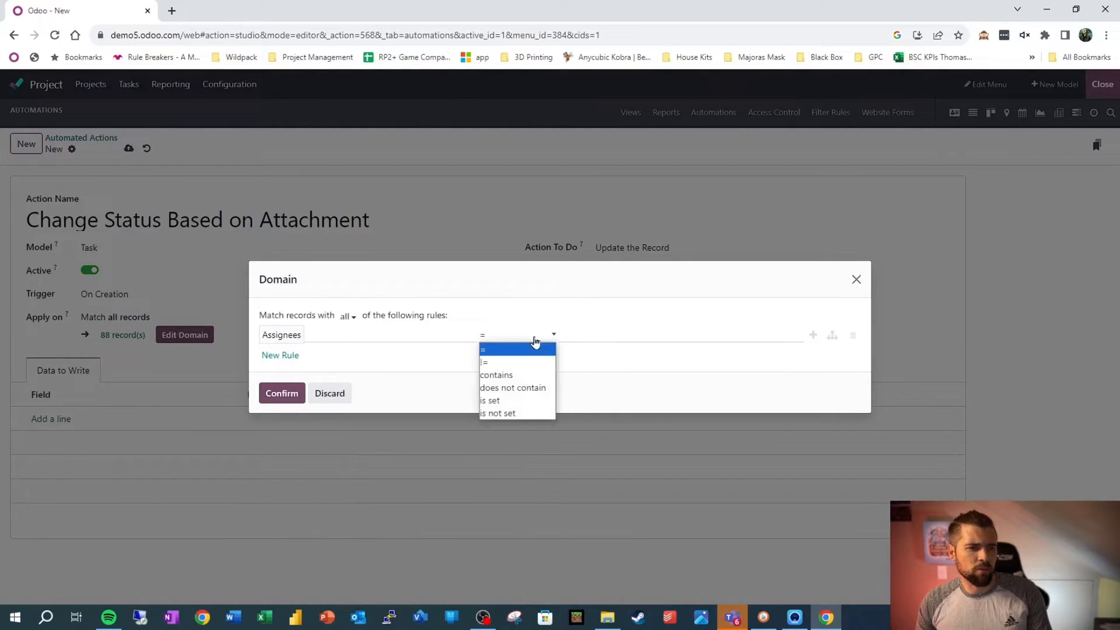
click(497, 374)
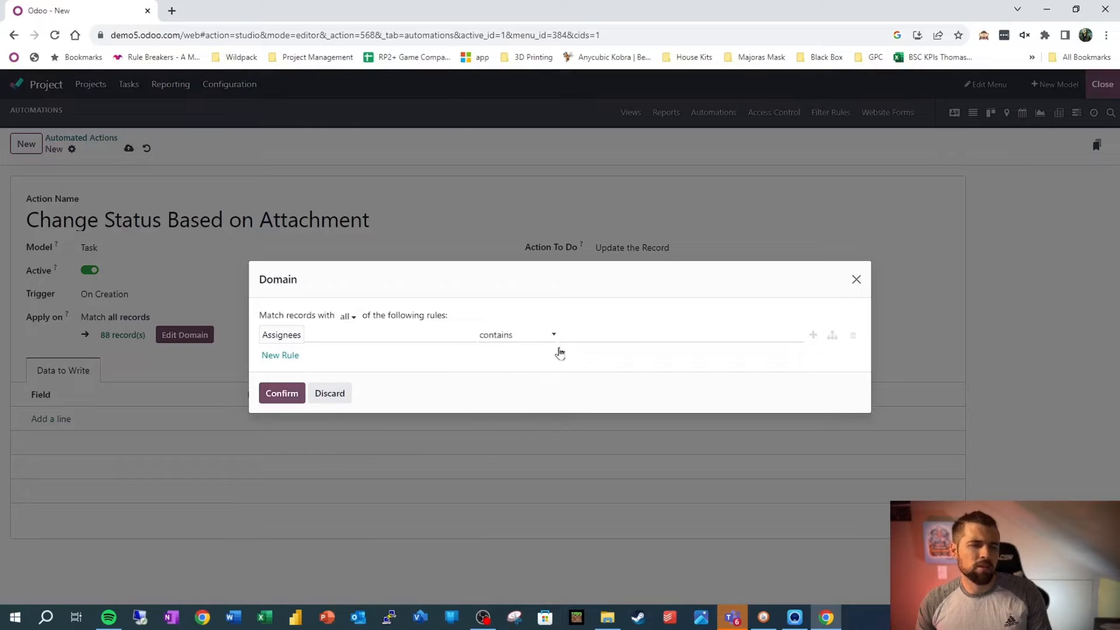
text(Mitchell Admin)
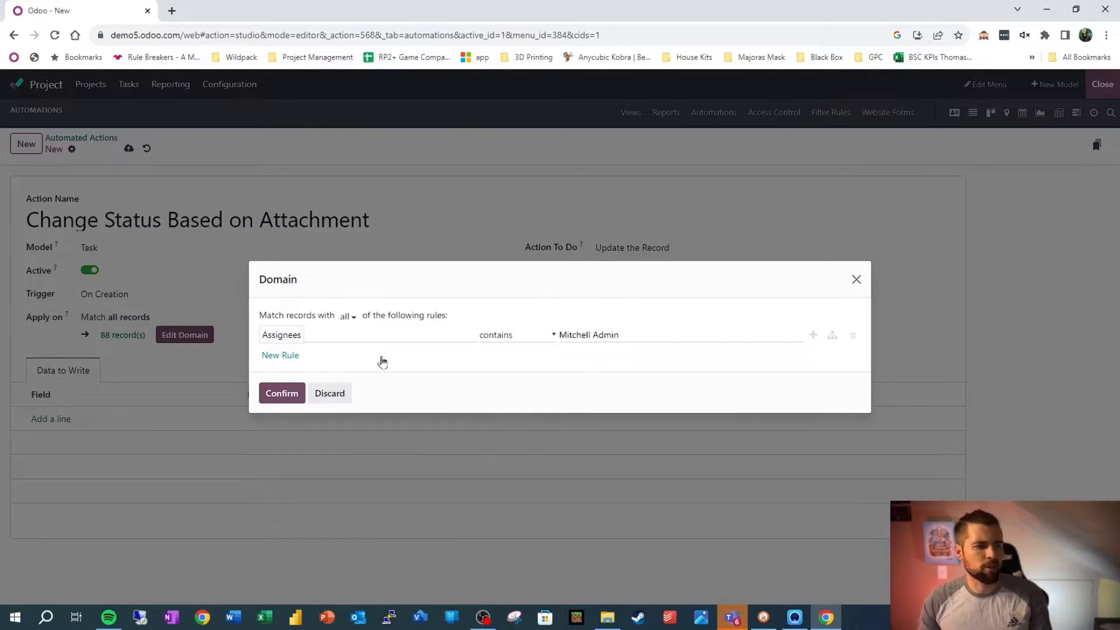
click(281, 393)
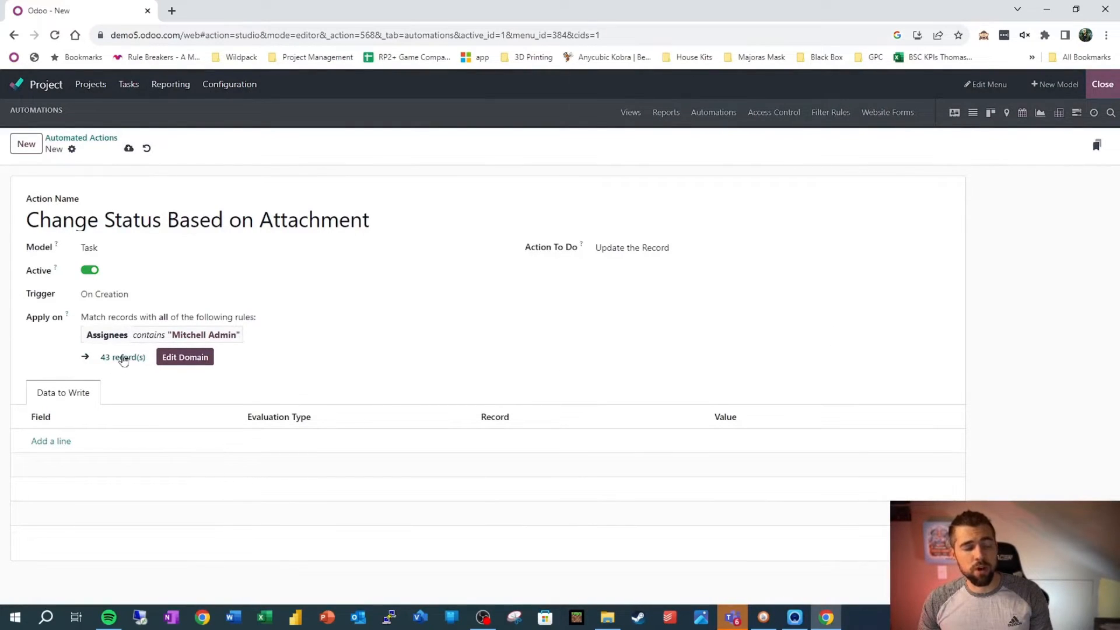
mouse_move(135, 366)
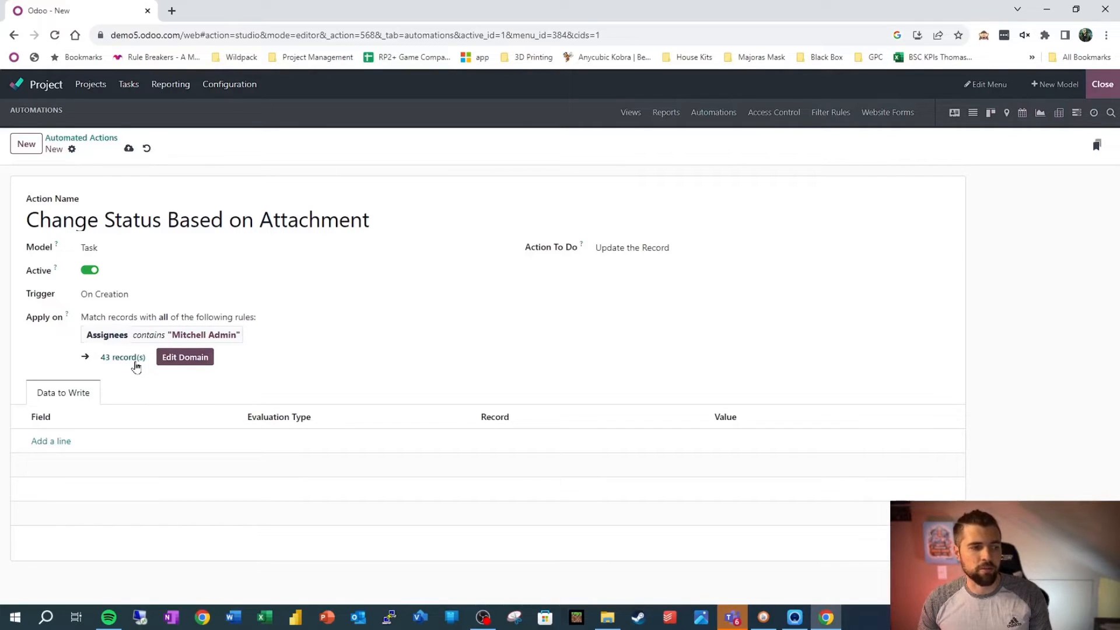
- Preview the 43 matching tasks and close the preview
click(123, 357)
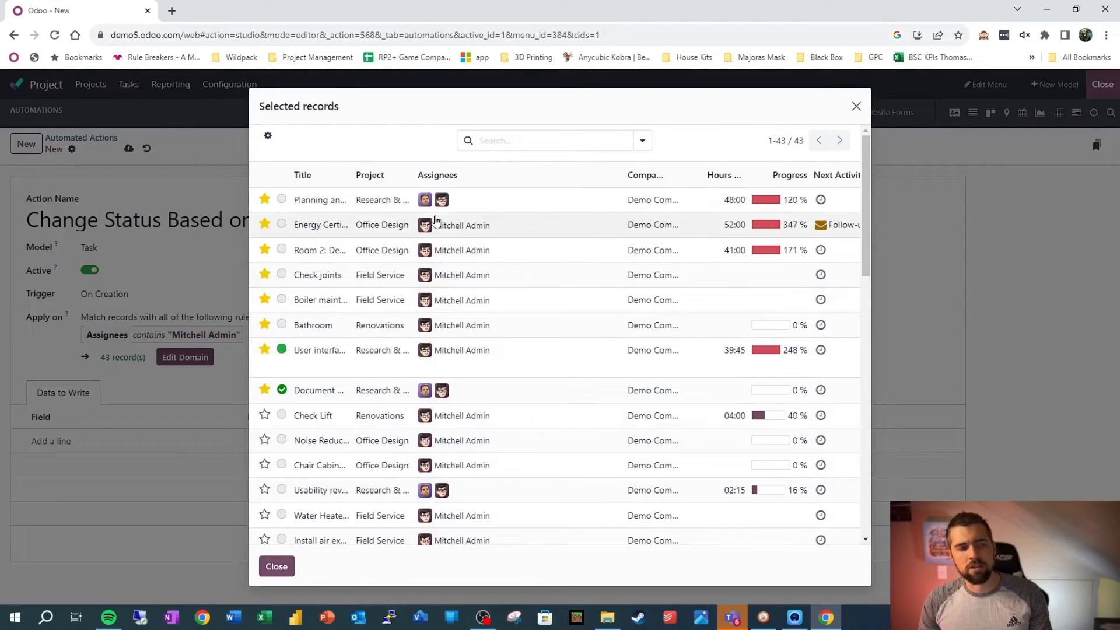
mouse_move(442, 203)
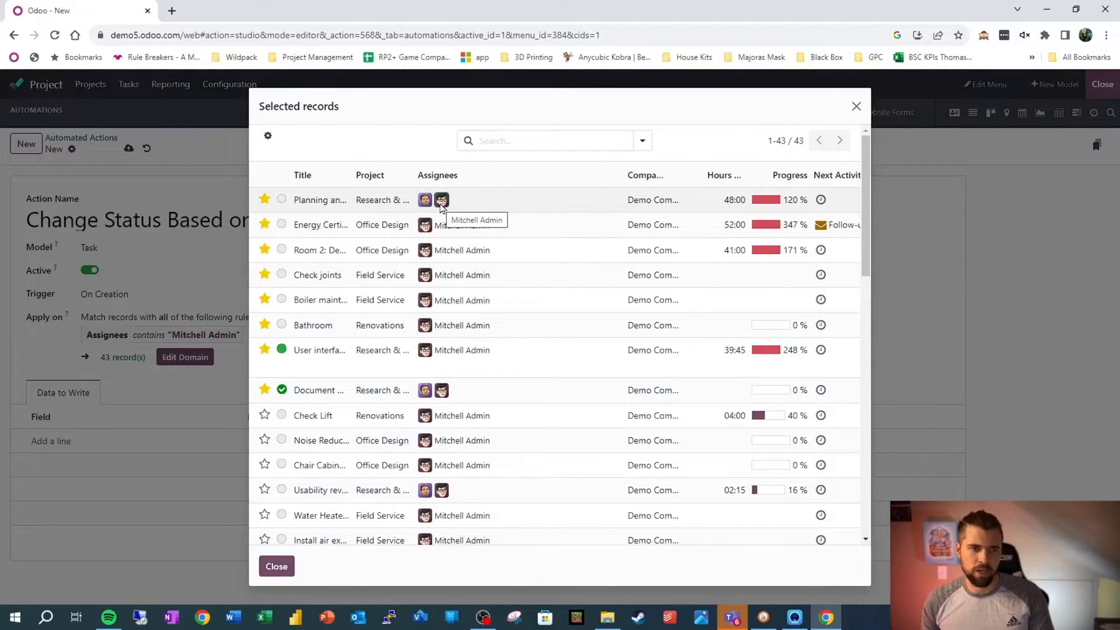
mouse_move(249, 570)
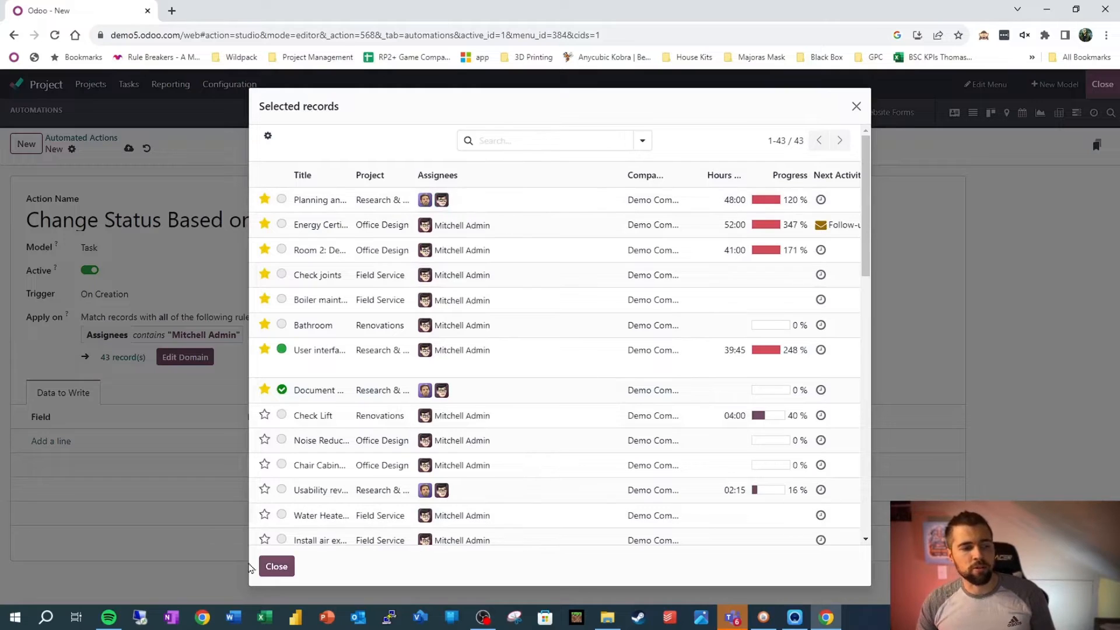
click(276, 566)
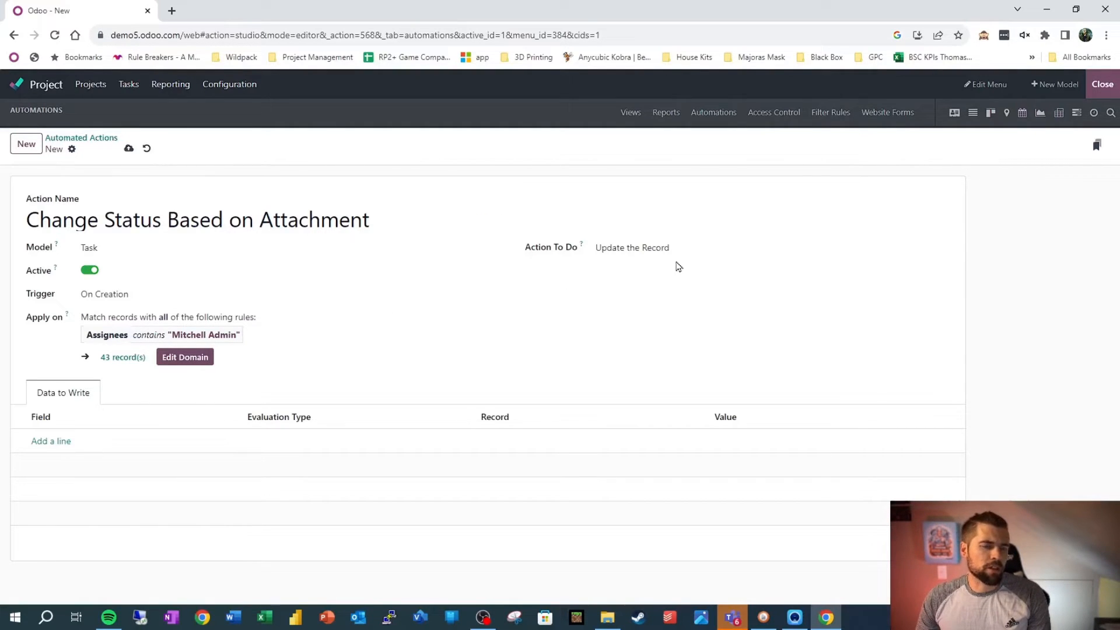
- Add a Status (Task) line to the fields to write and start entering its value
click(632, 248)
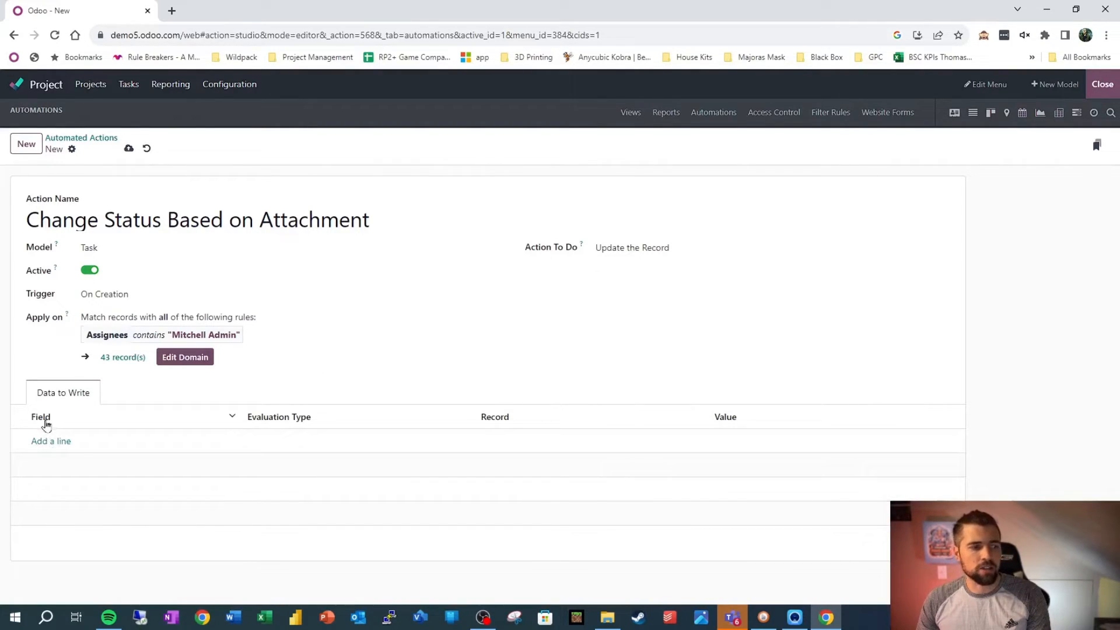
click(51, 441)
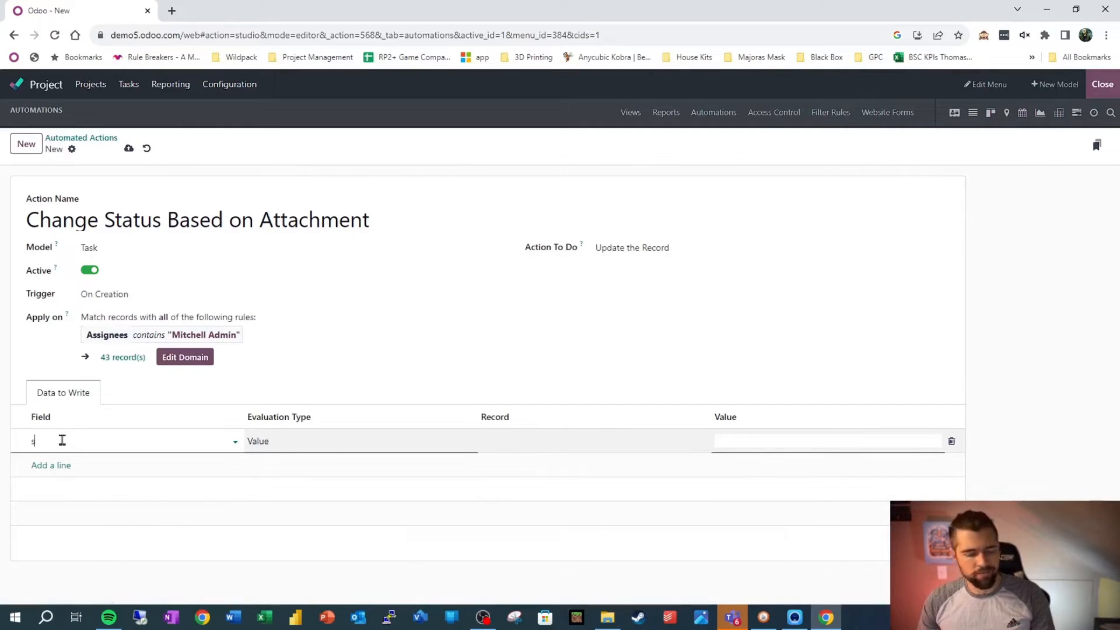
text(status)
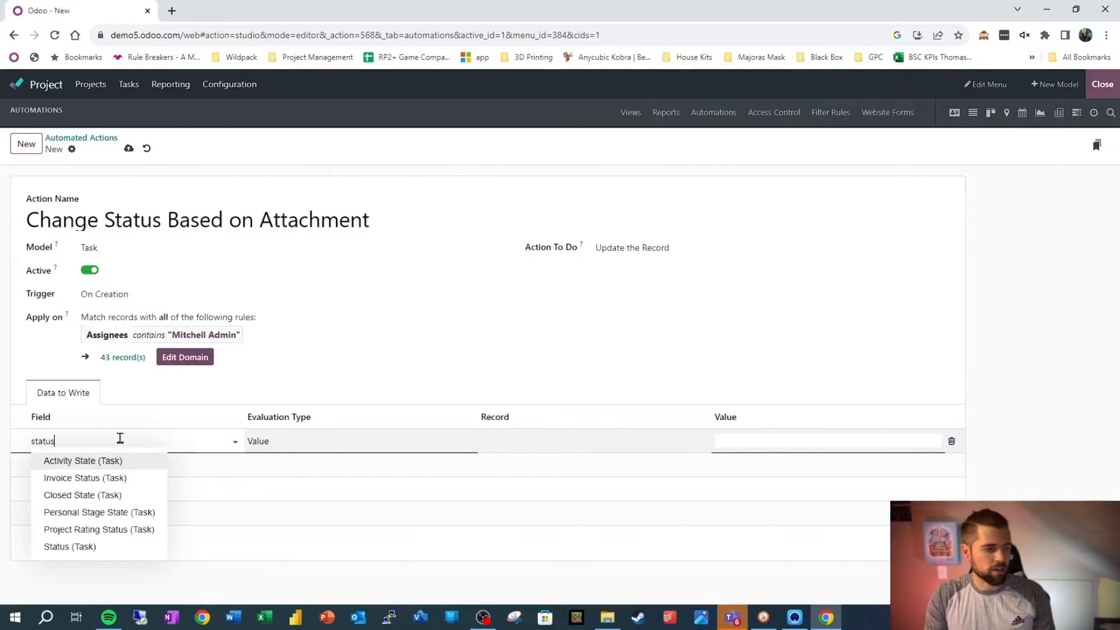
click(69, 546)
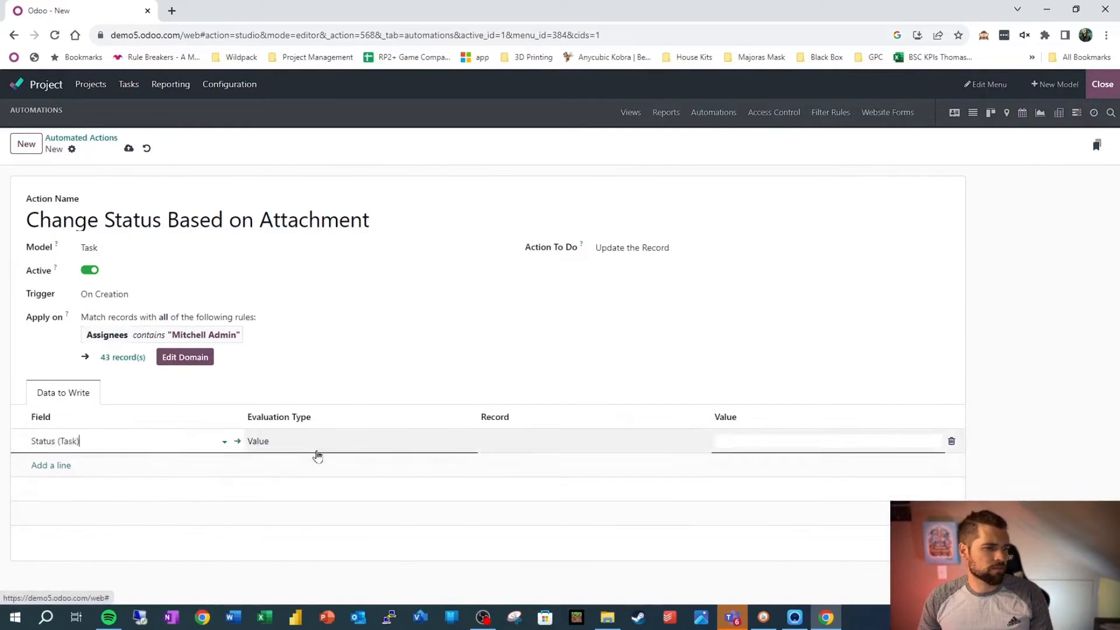
mouse_move(618, 458)
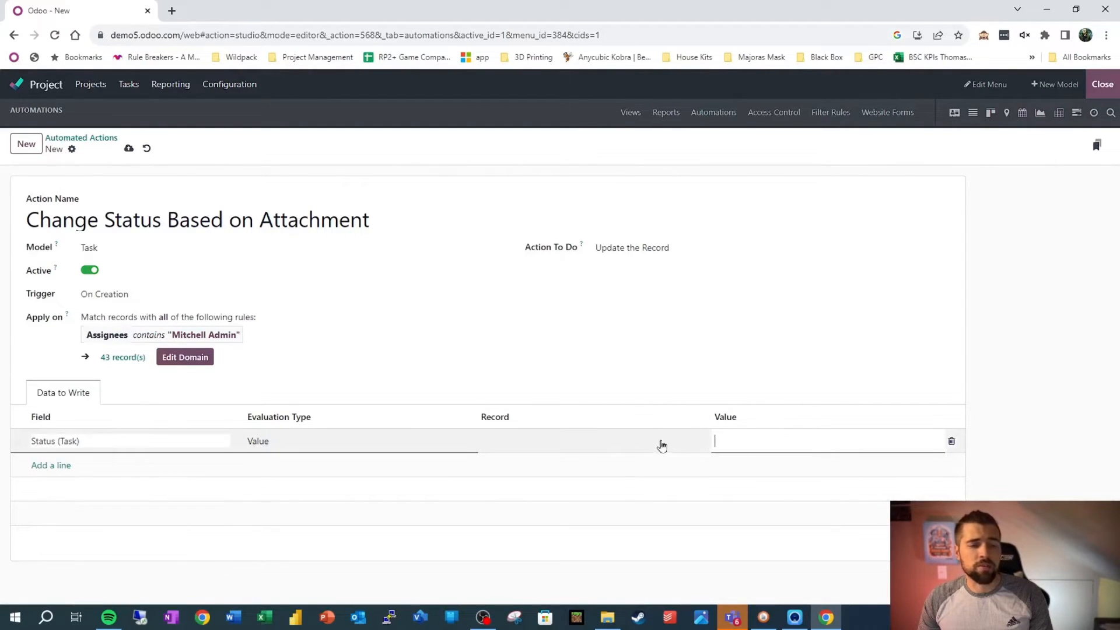
click(119, 441)
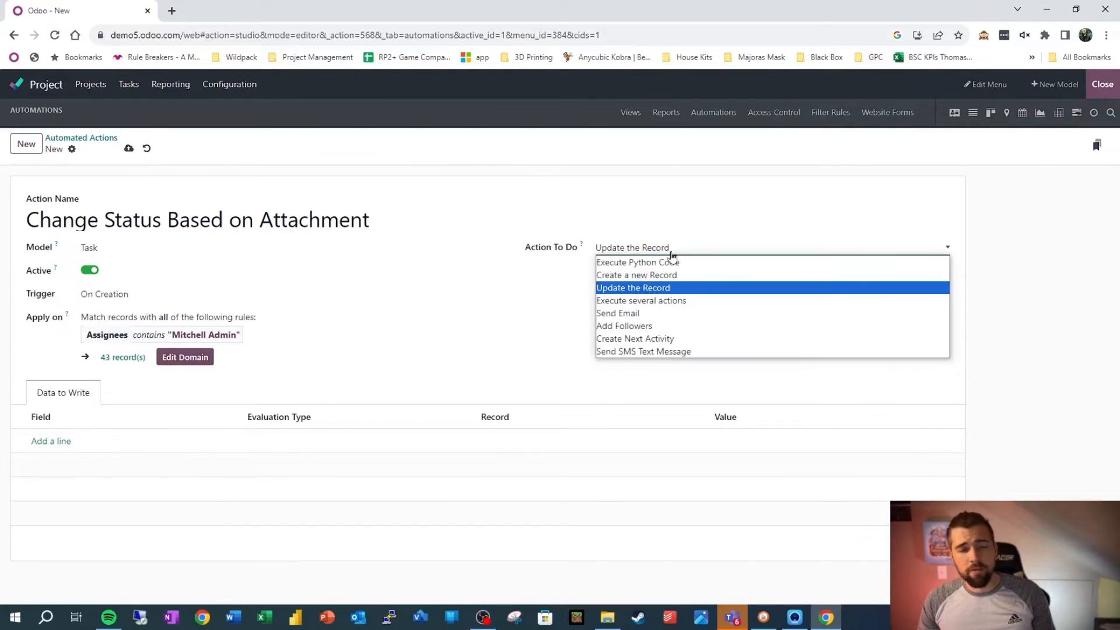
- Switch Action To Do to Execute Python Code, then to Create a new Record, and inspect the Link Field choices
click(637, 262)
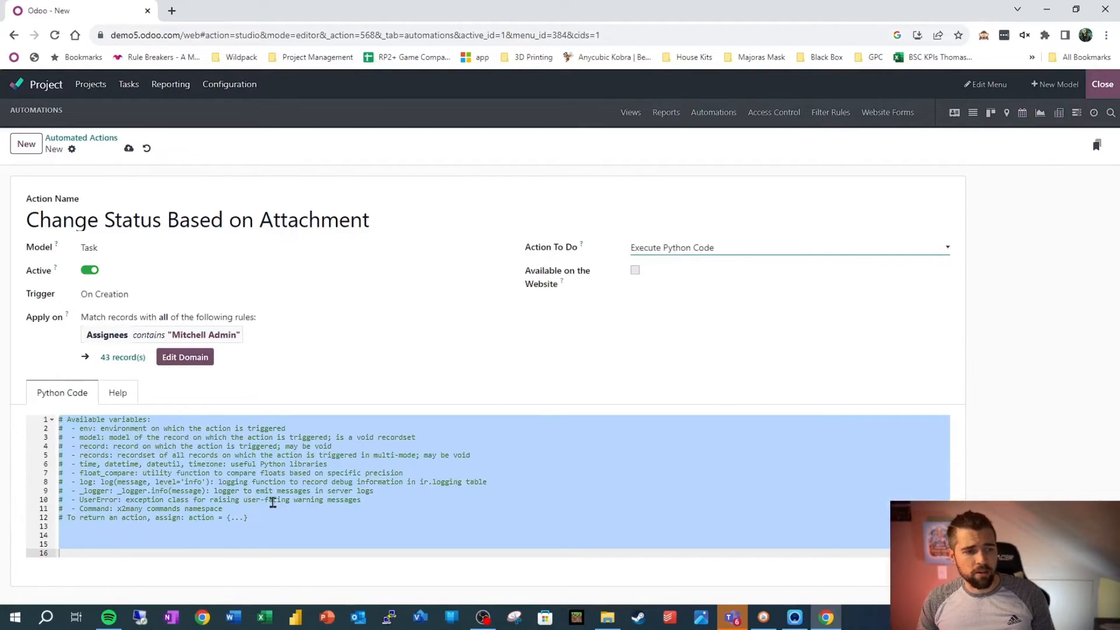
click(166, 491)
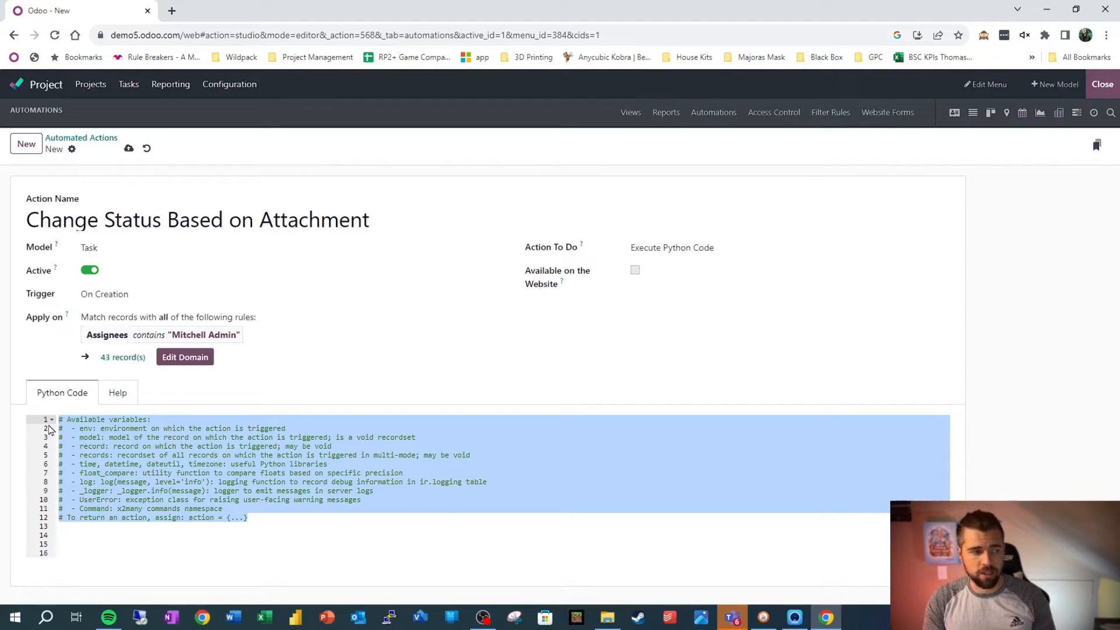
mouse_move(676, 242)
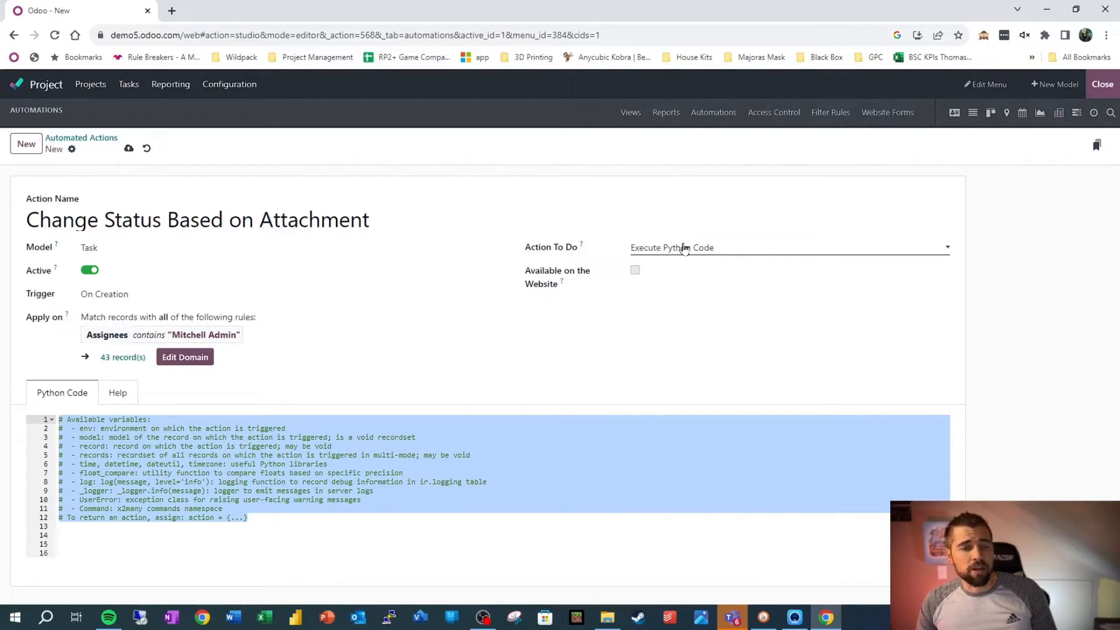
click(788, 247)
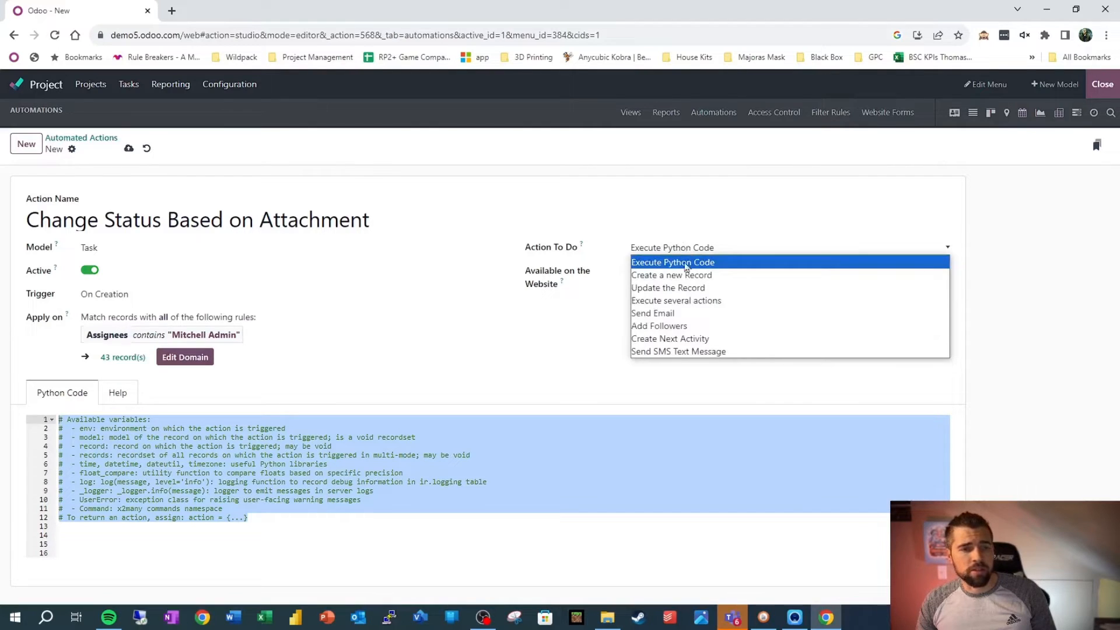
click(666, 275)
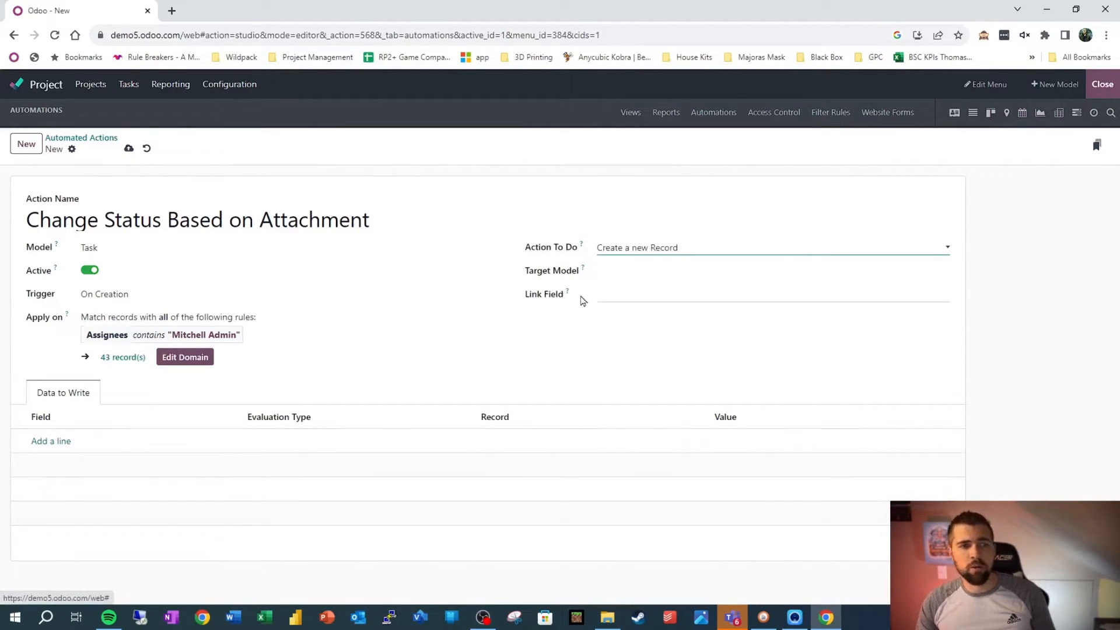
click(771, 272)
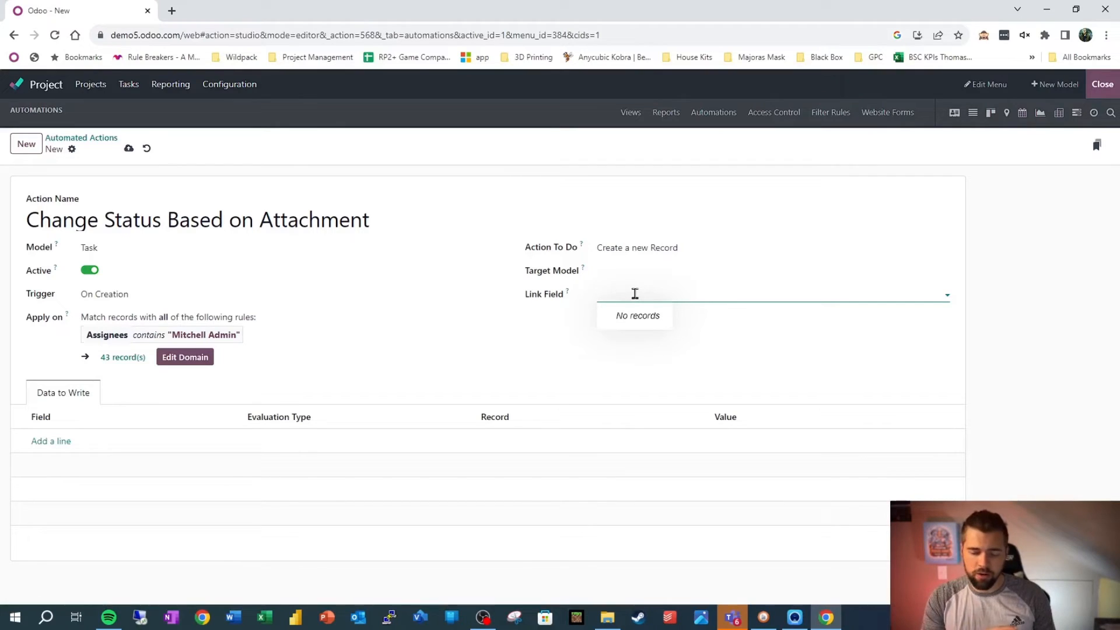
mouse_move(612, 292)
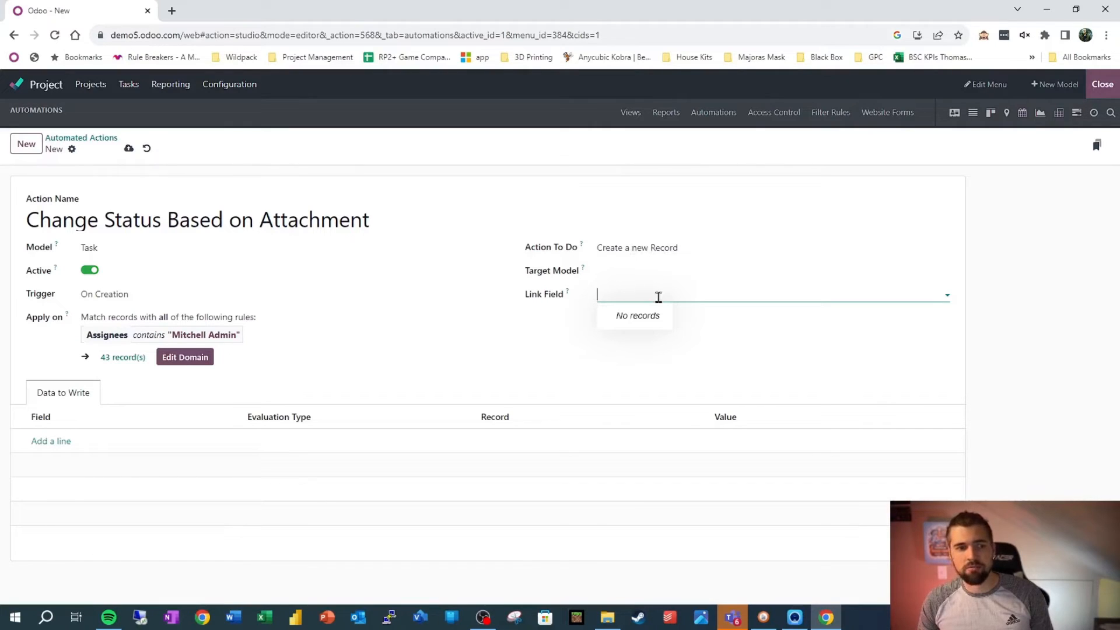
mouse_move(503, 359)
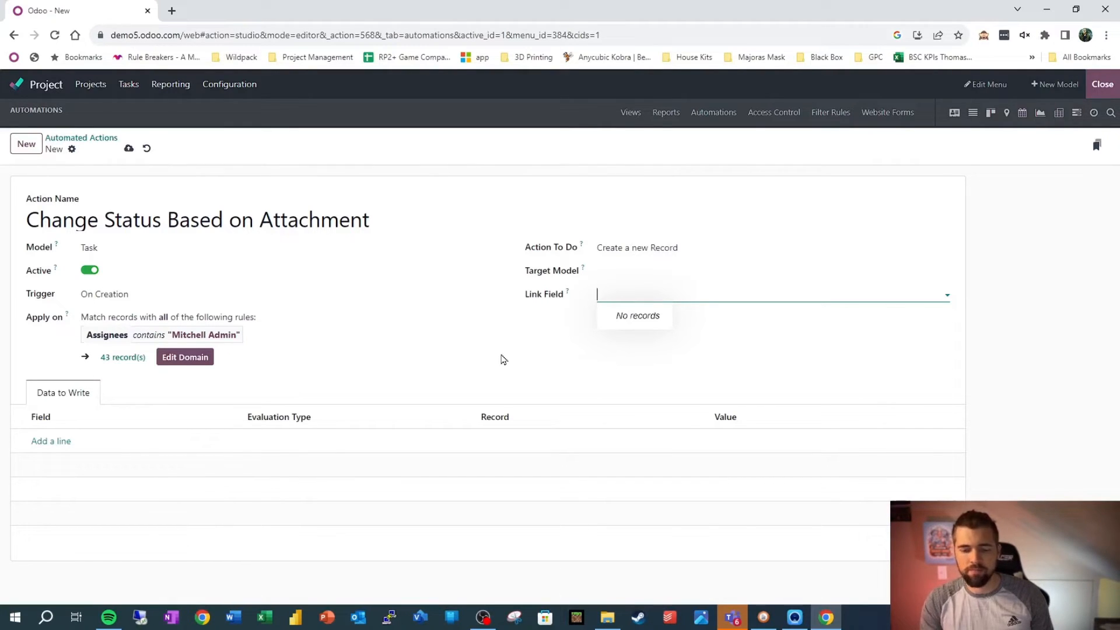
- Set Action To Do to Send Email and leave the Email Template empty
click(771, 248)
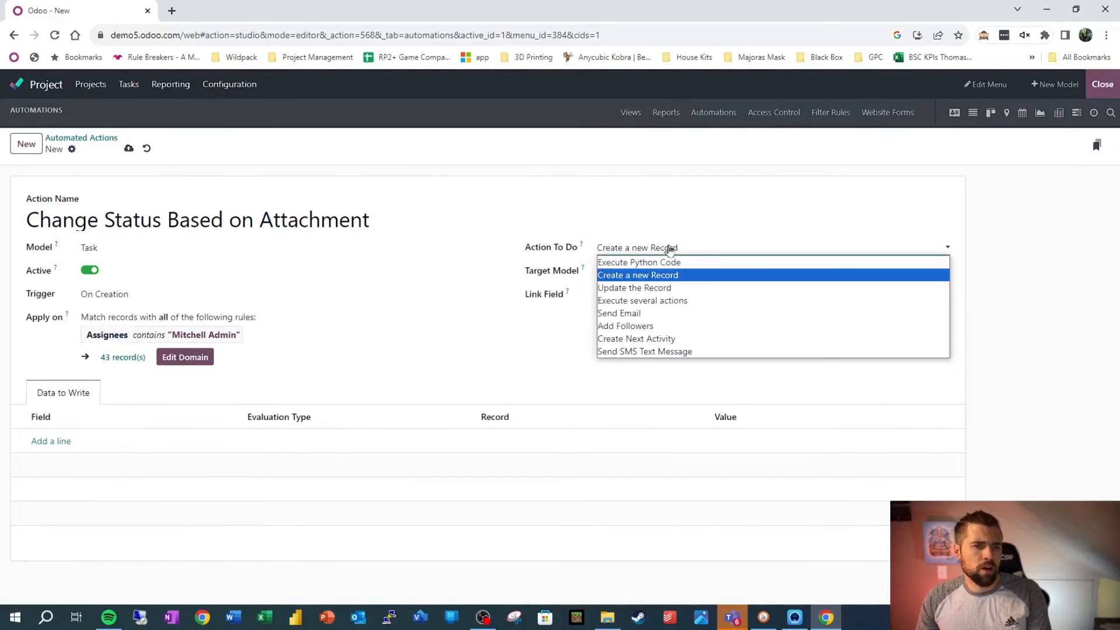
click(643, 302)
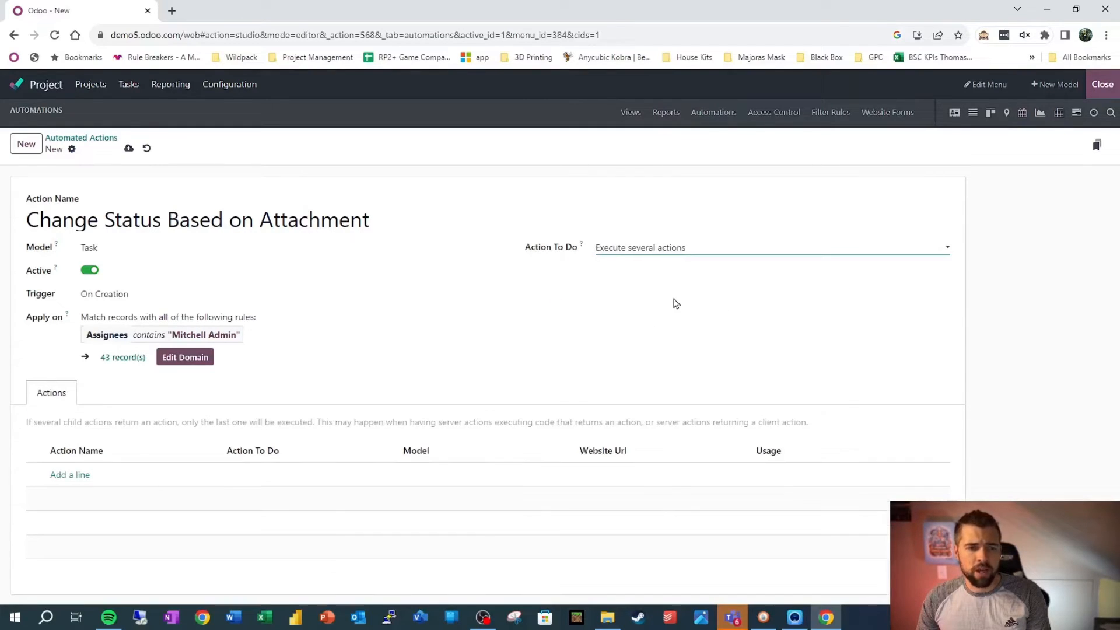
mouse_move(519, 289)
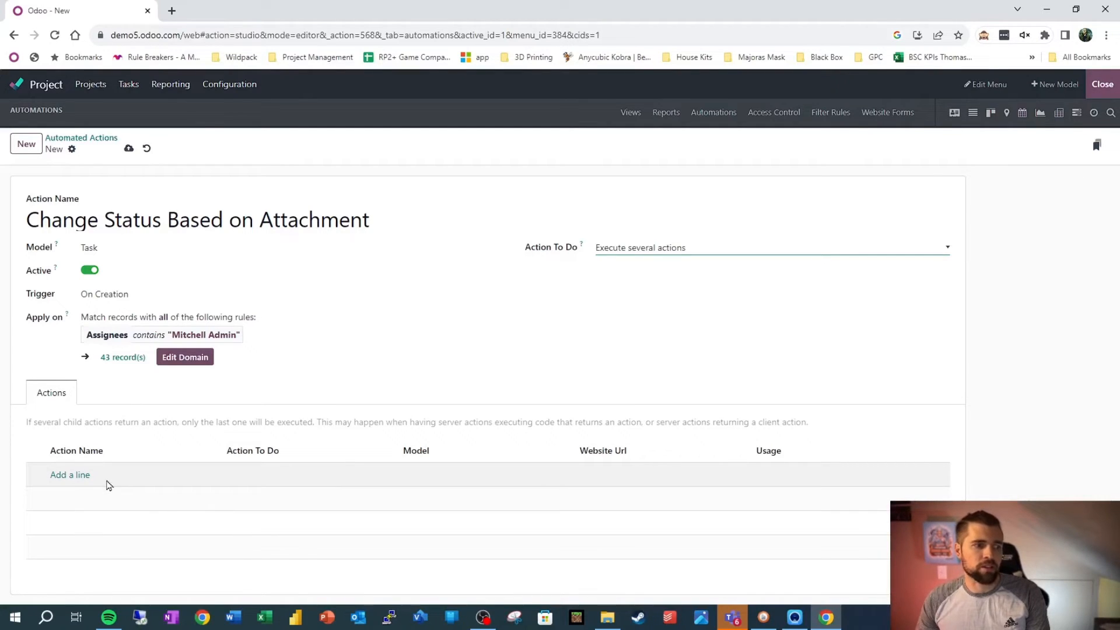
mouse_move(2, 324)
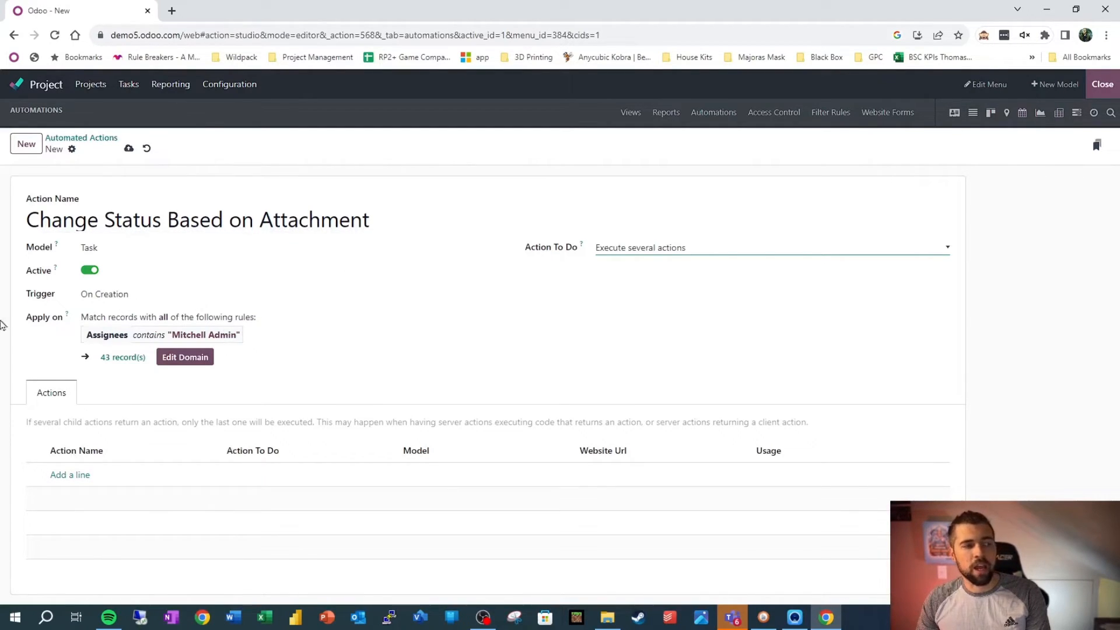
mouse_move(397, 369)
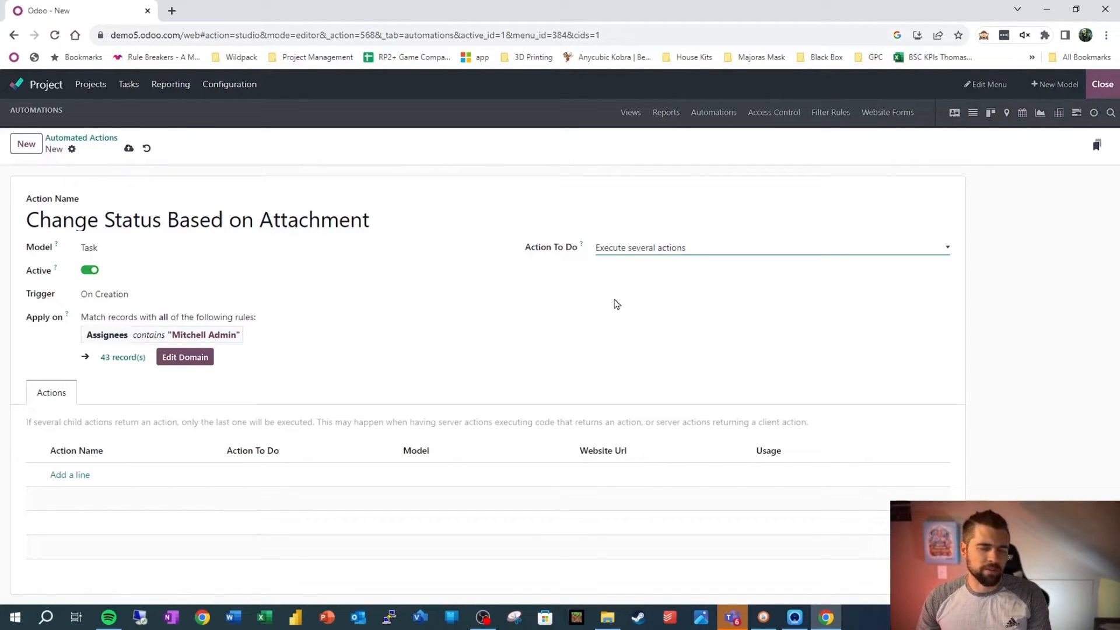
mouse_move(618, 302)
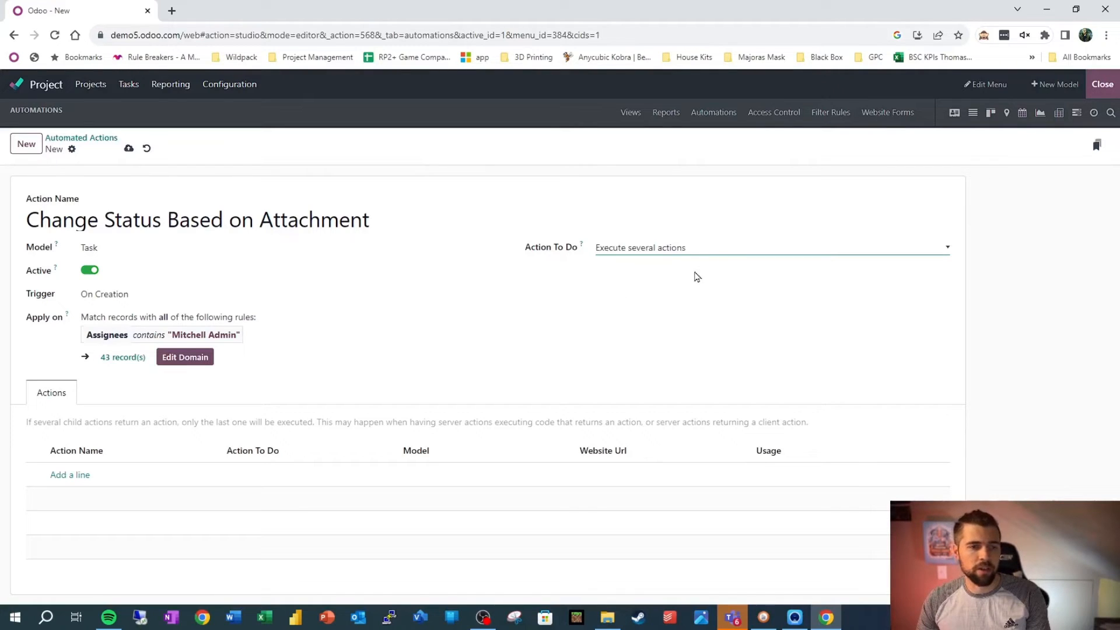
mouse_move(624, 259)
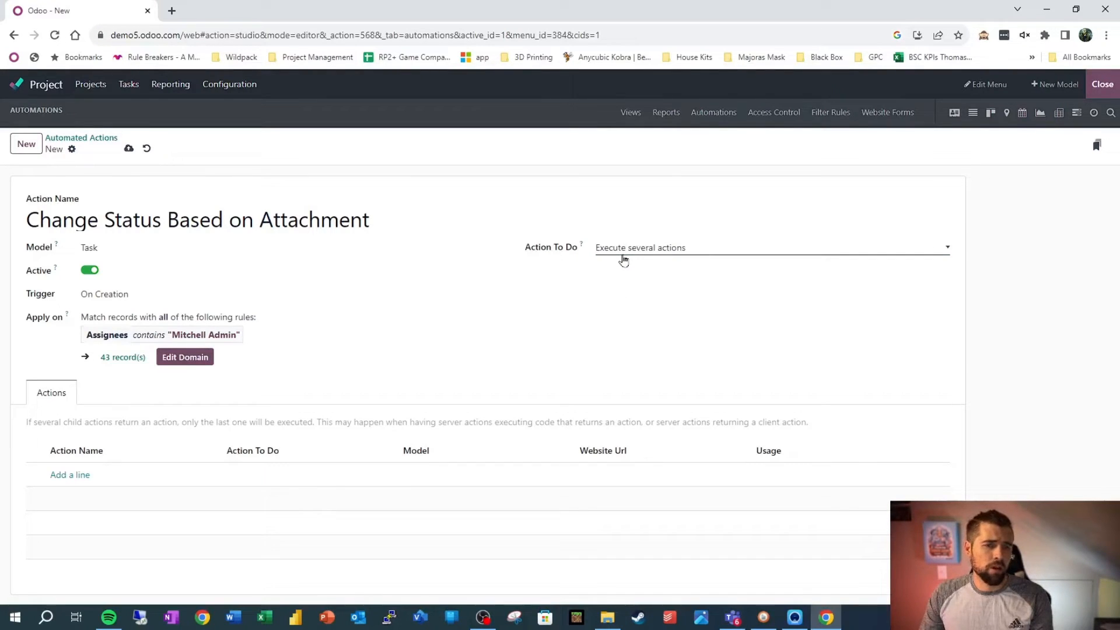
click(771, 248)
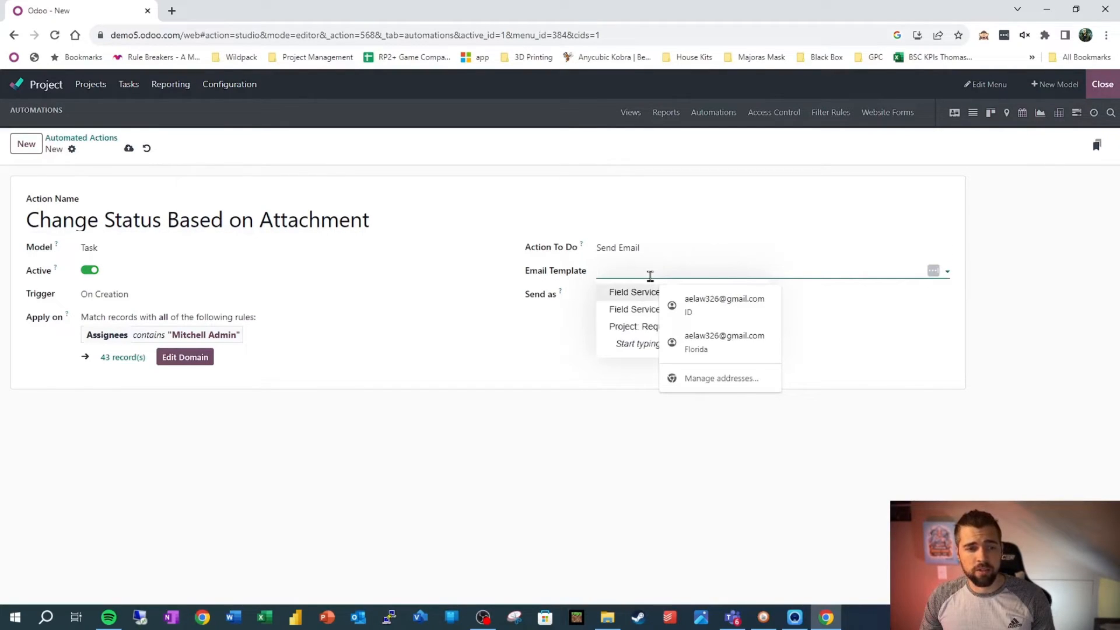
click(538, 378)
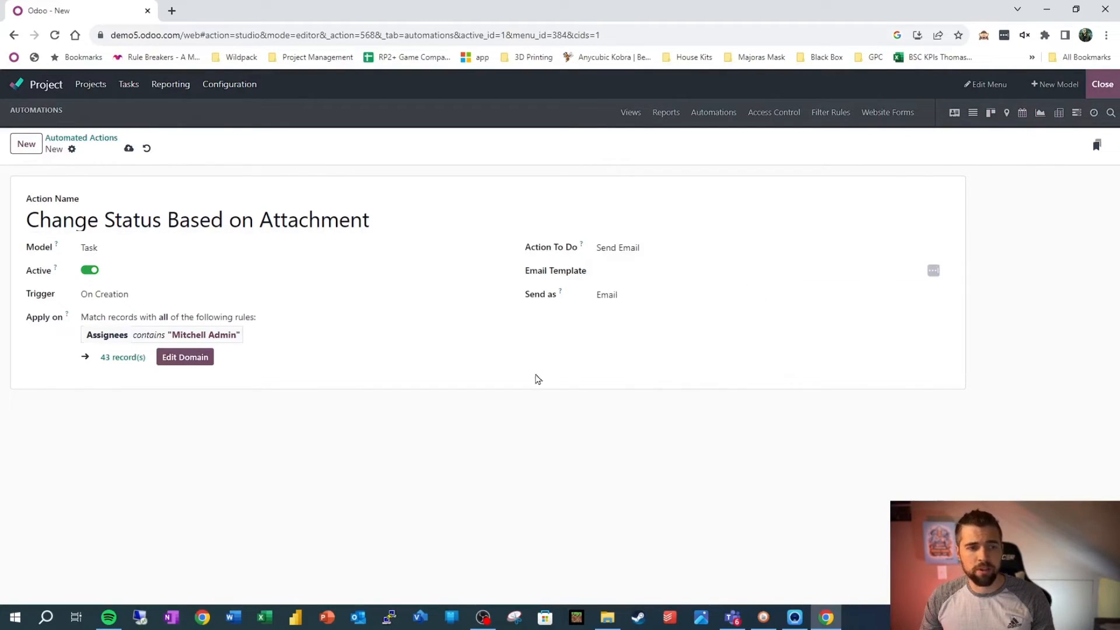
mouse_move(448, 389)
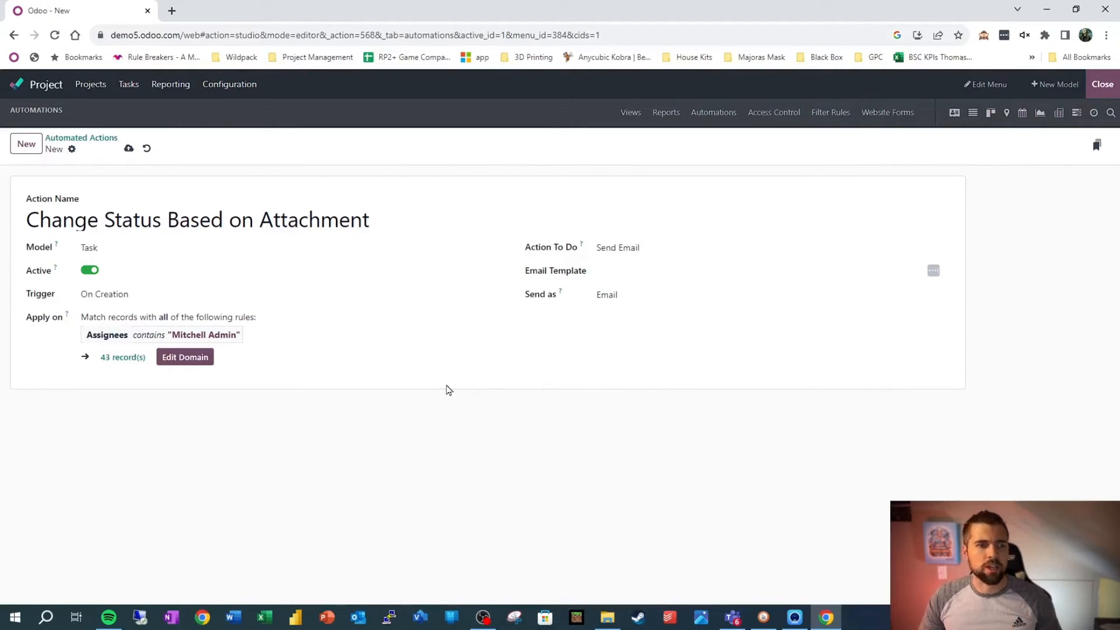
mouse_move(445, 266)
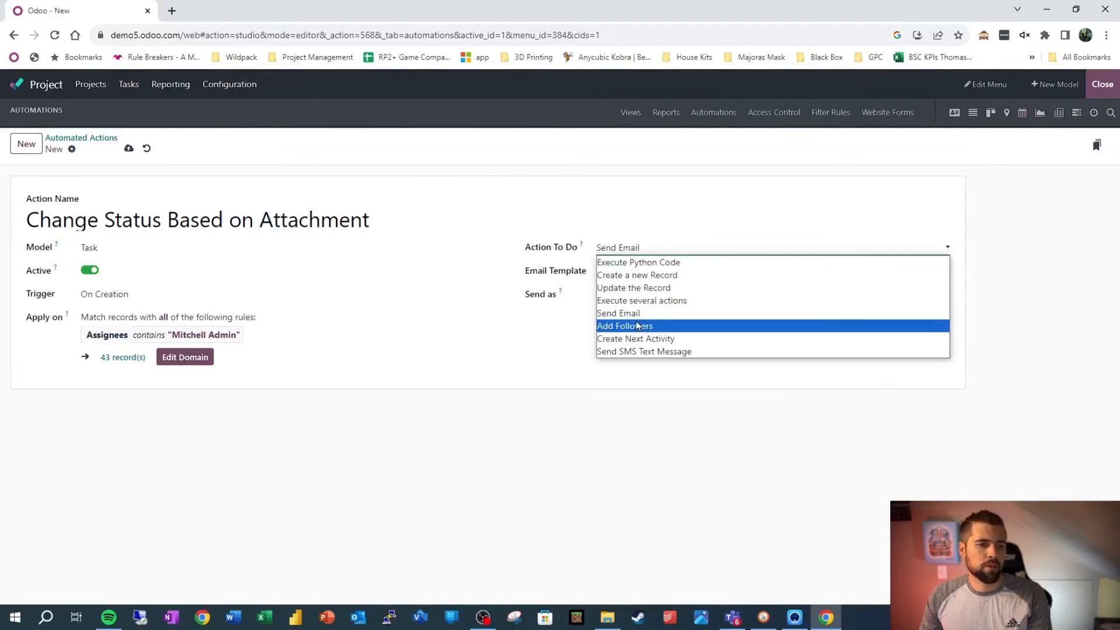
- Set Action To Do to Create Next Activity with a To Do activity summarised 'Review'
click(625, 327)
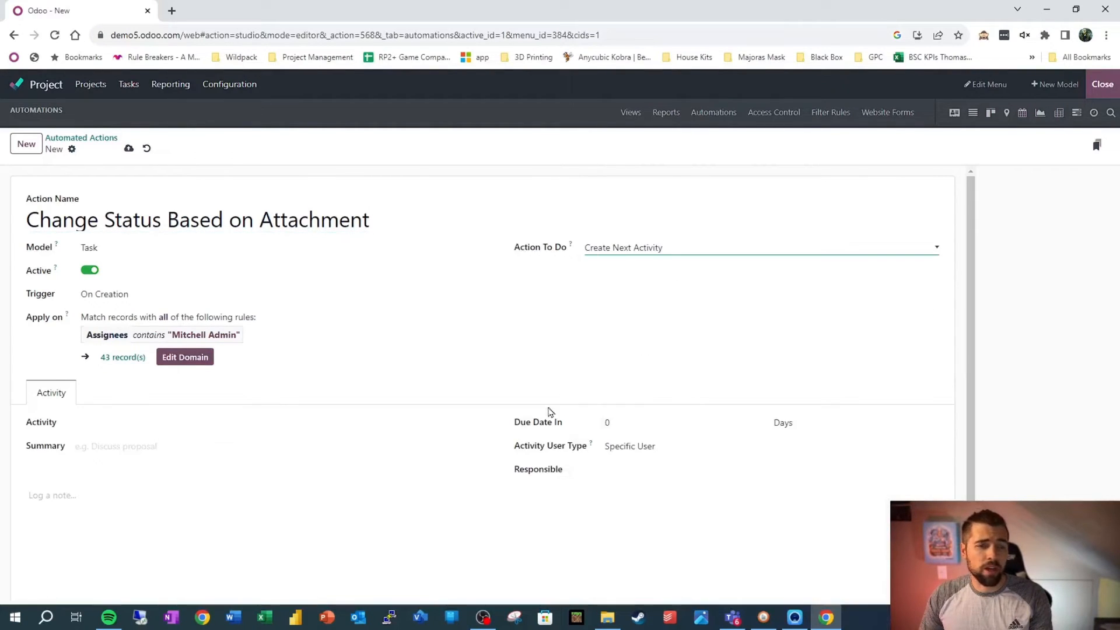
mouse_move(494, 341)
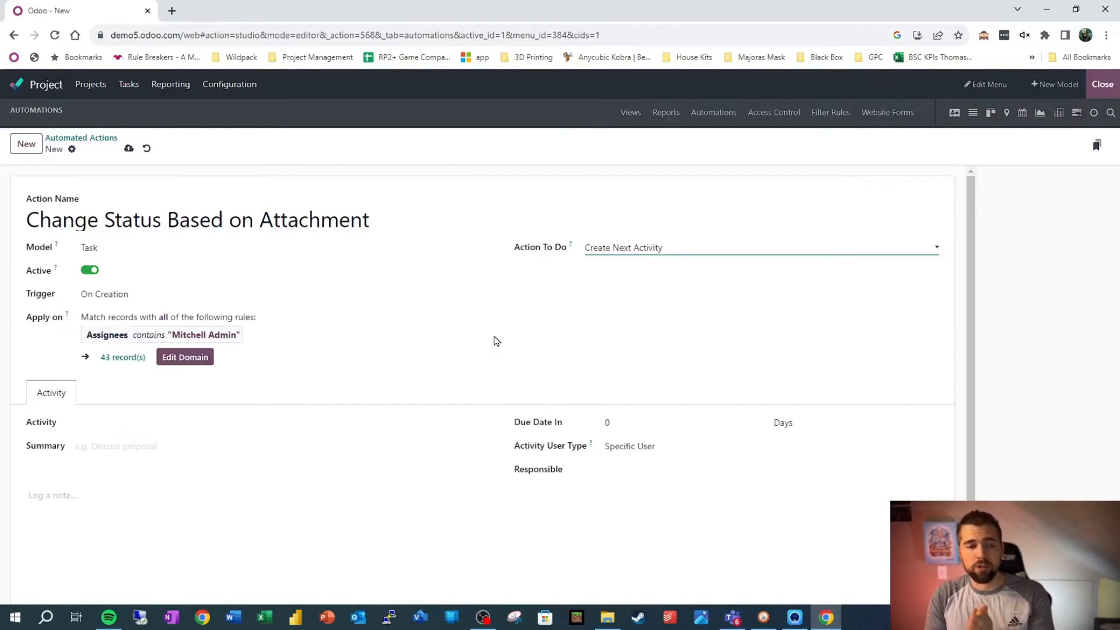
click(135, 446)
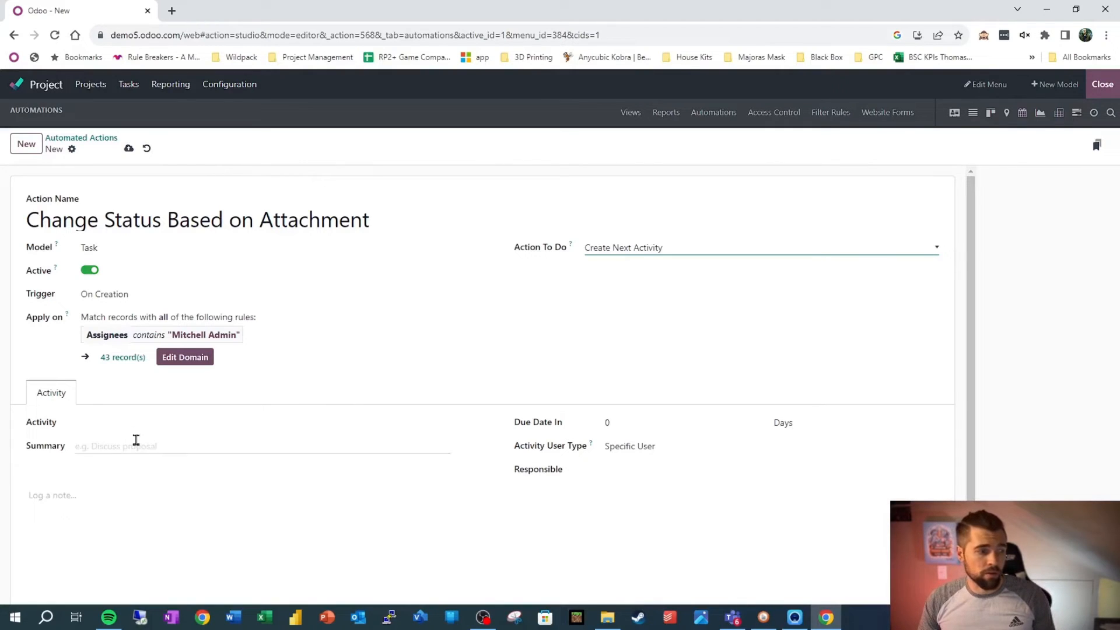
click(257, 424)
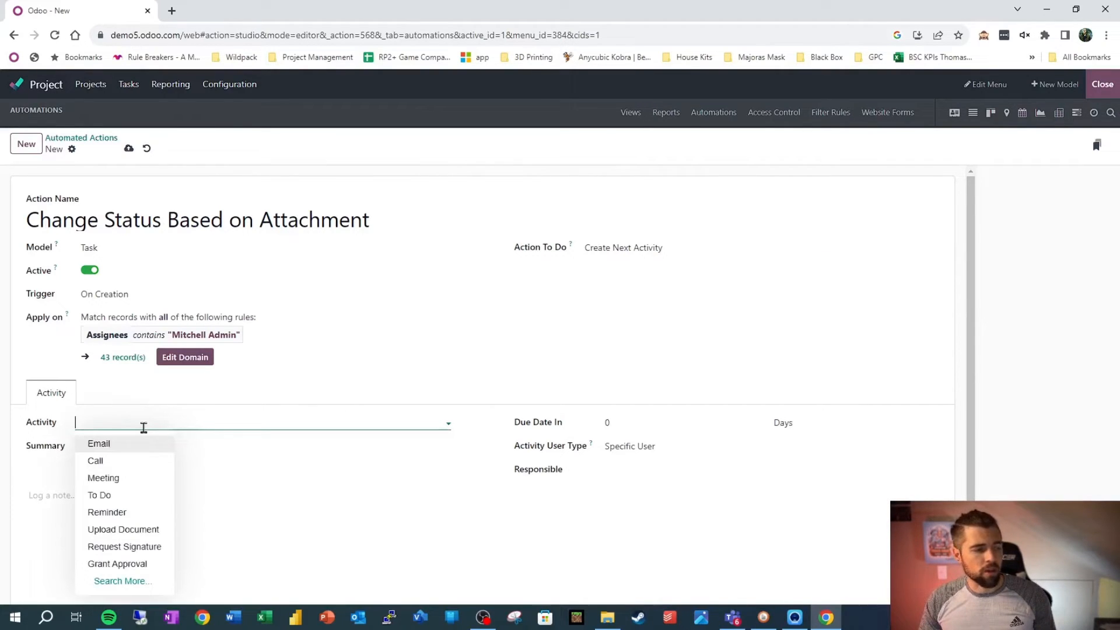
click(99, 494)
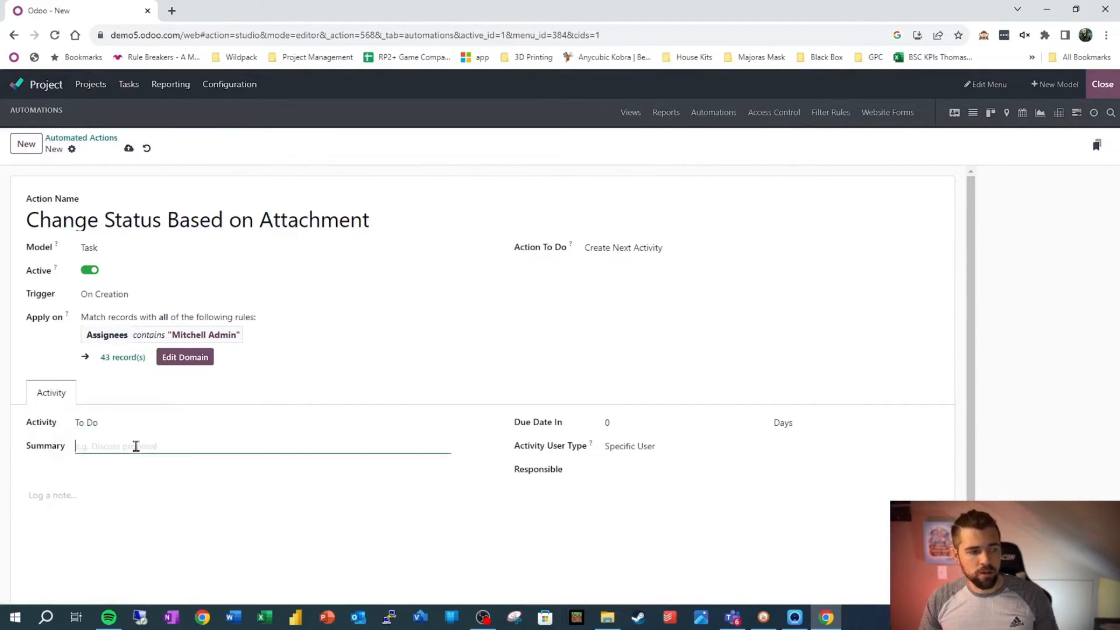
text(Review Task for Completeness)
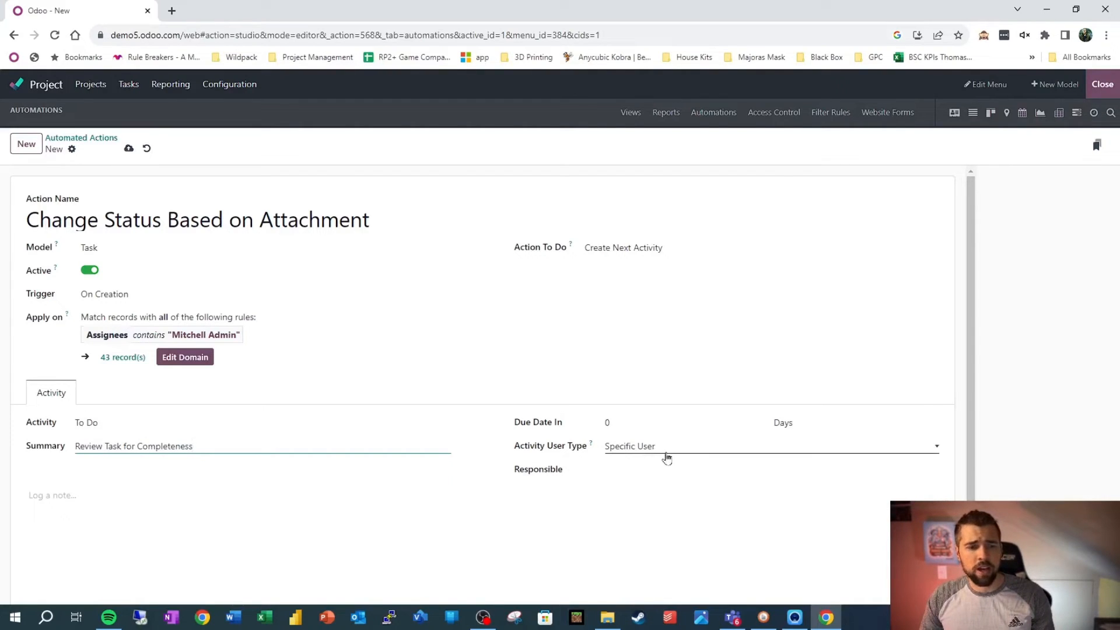
- Add the note 'Please review...s attached and notes req' and assign the activity to Generic User From Record
click(53, 495)
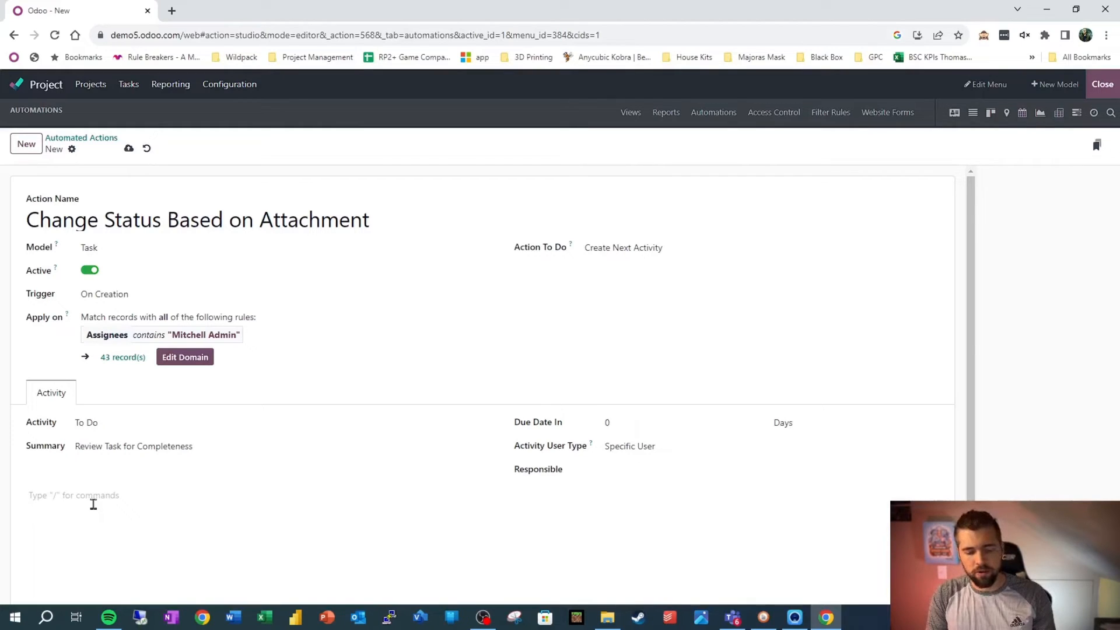
text(Please review for document)
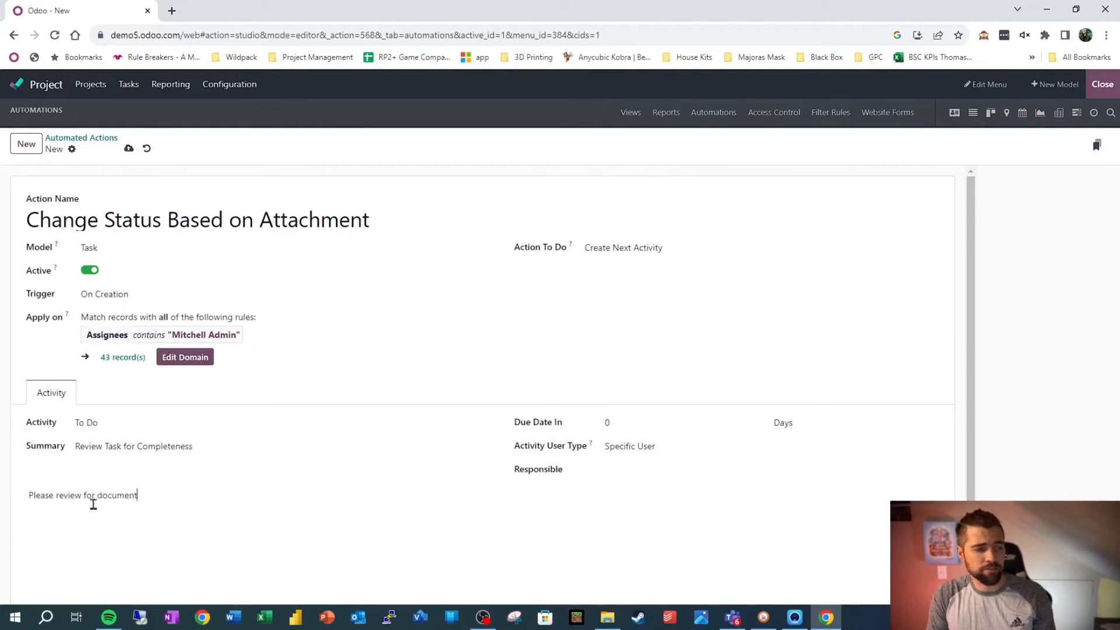
text(s attached and)
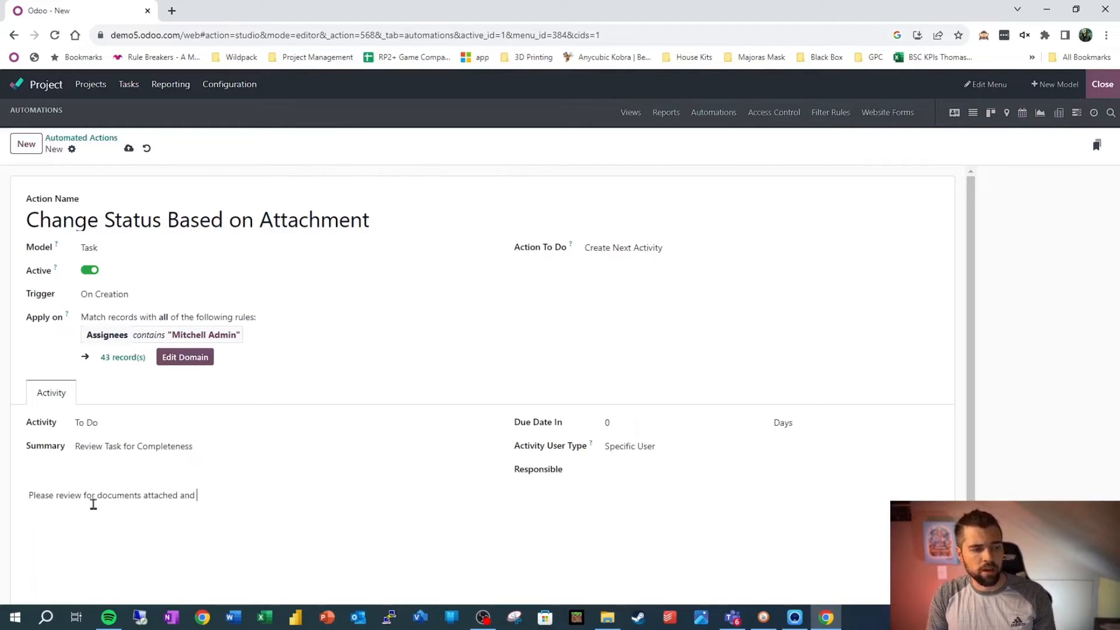
text(notes required.)
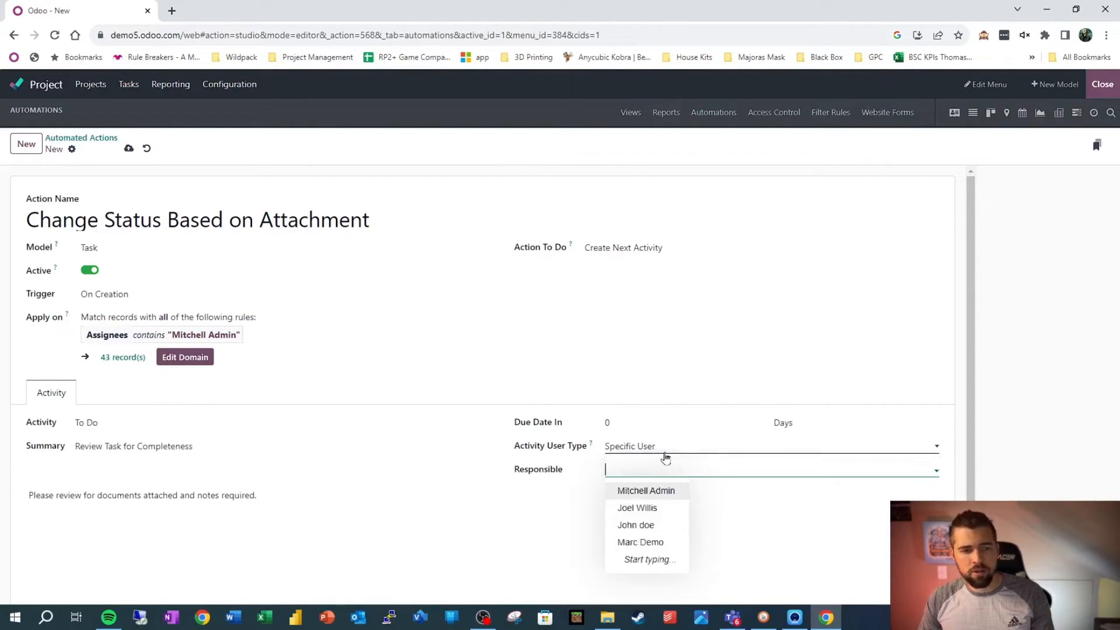
click(772, 445)
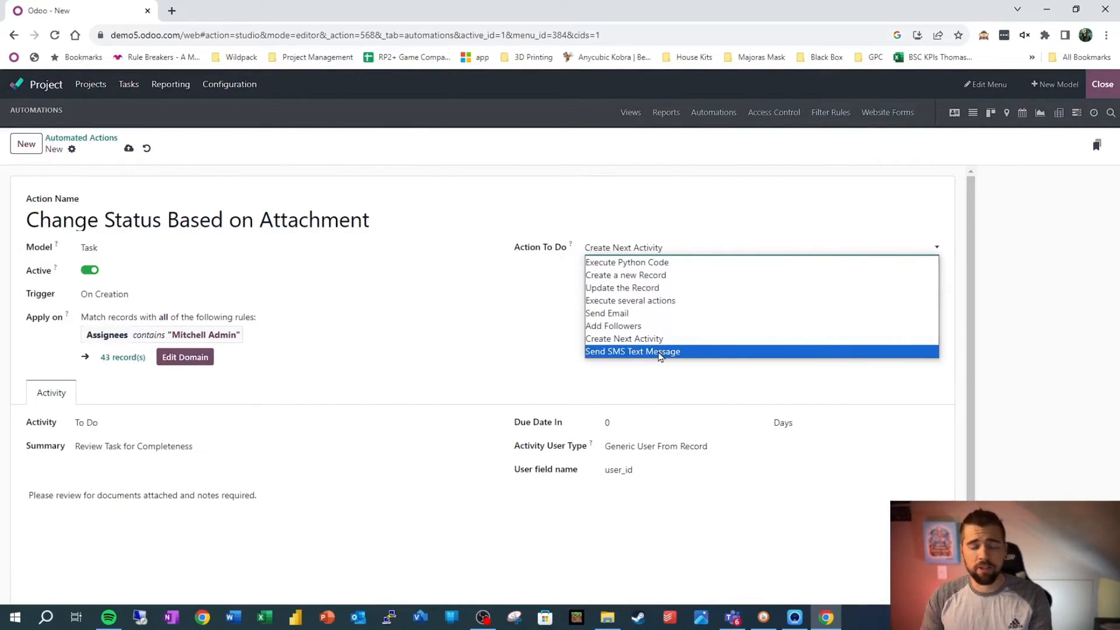
- Change Action To Do to Send SMS Text Message
click(632, 352)
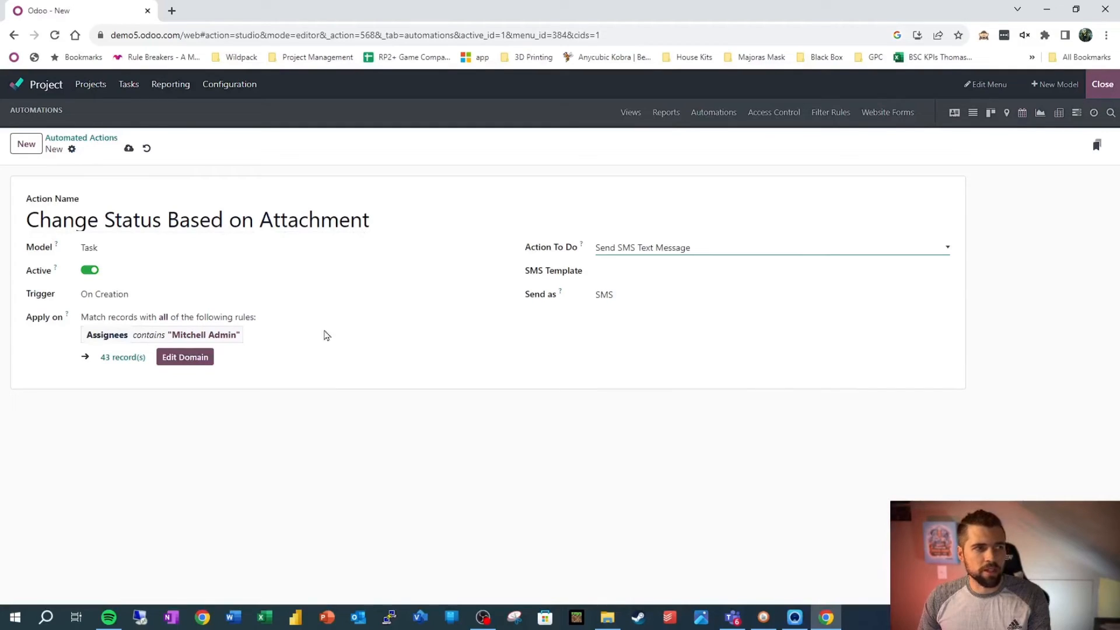
- In a new Studio tab, relabel the task form's New File field to 'Required File'
right_click(76, 10)
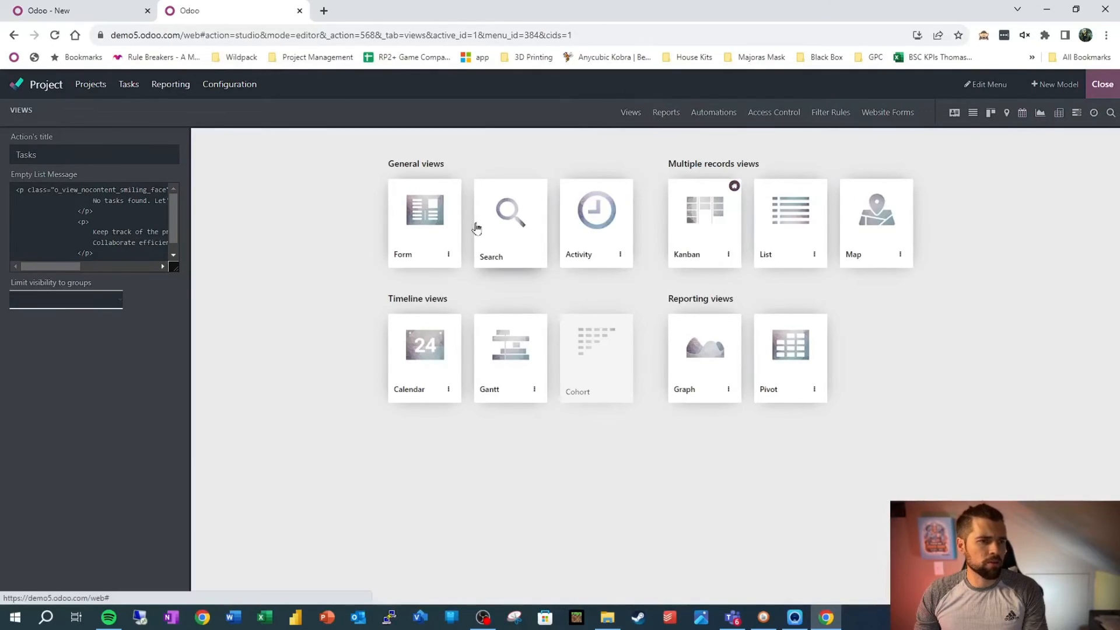
click(424, 211)
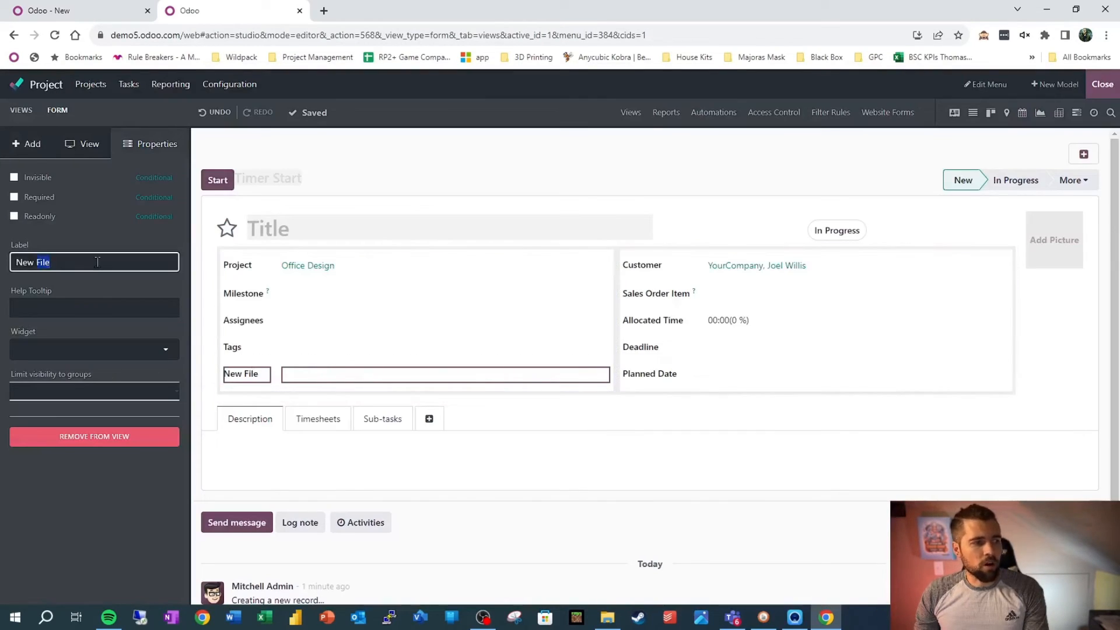
text(Requ)
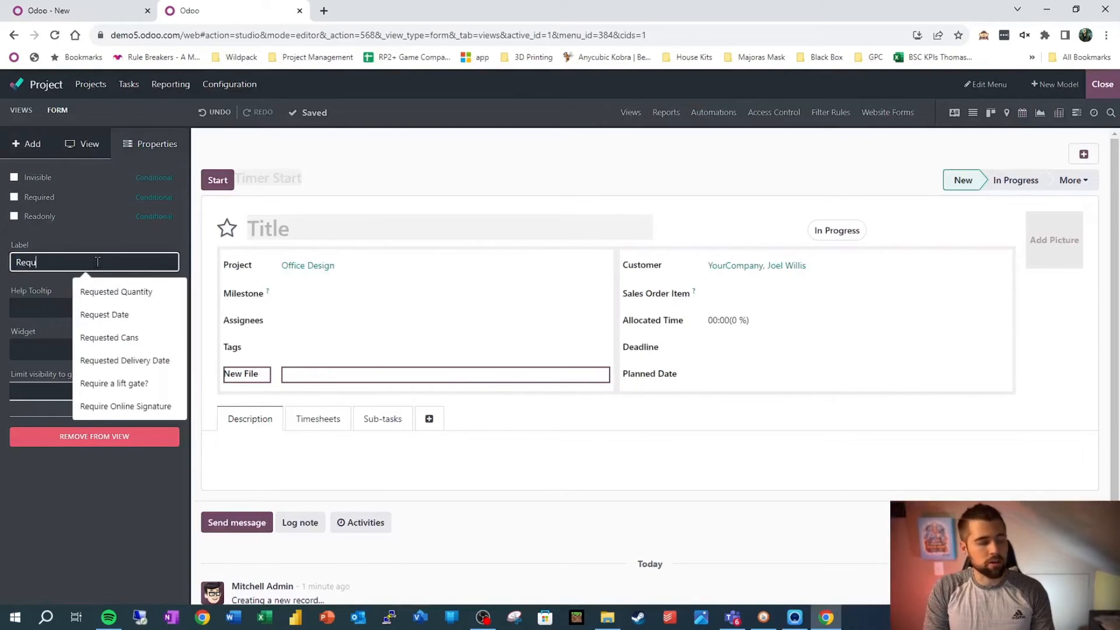
text(Required File)
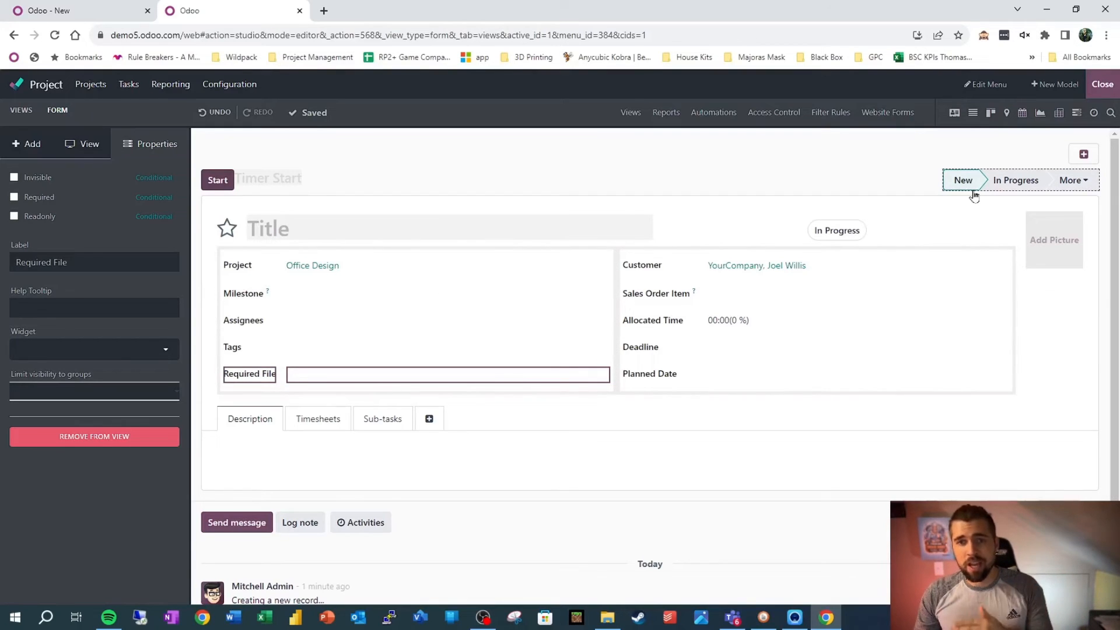
mouse_move(150, 283)
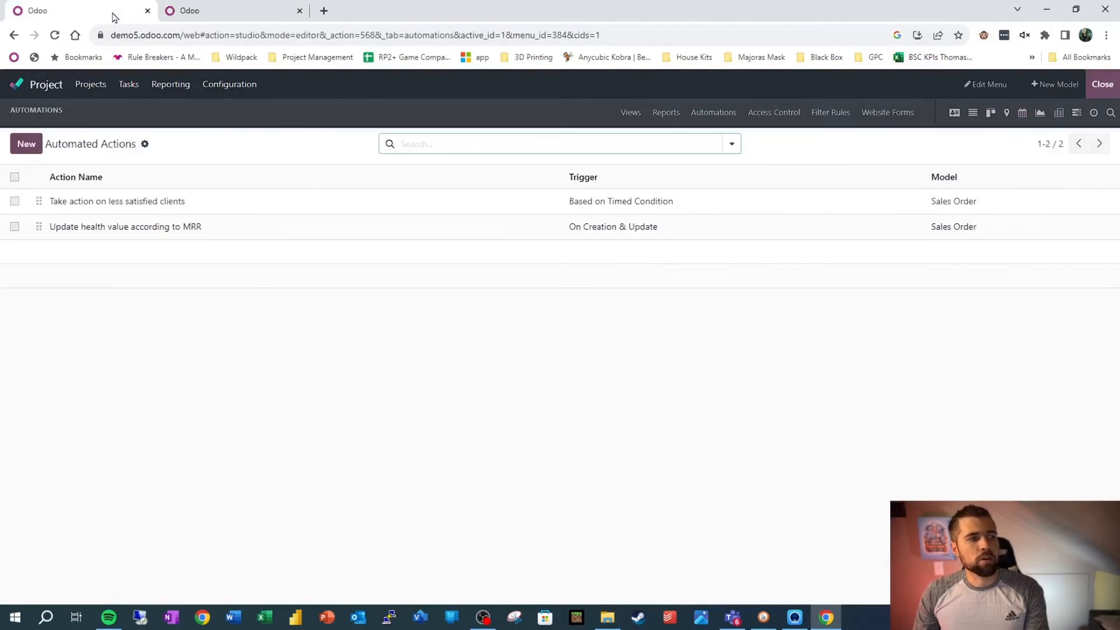
- Create a new automated action named 'Finish Task on Required File Attachment'
click(26, 144)
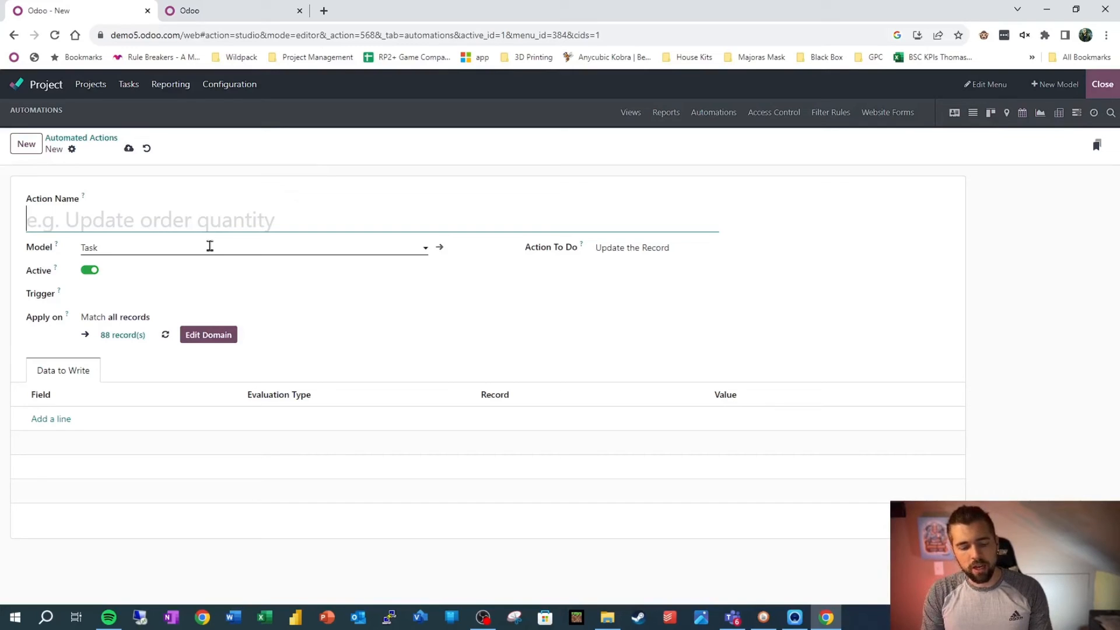
text(Finish Task on R)
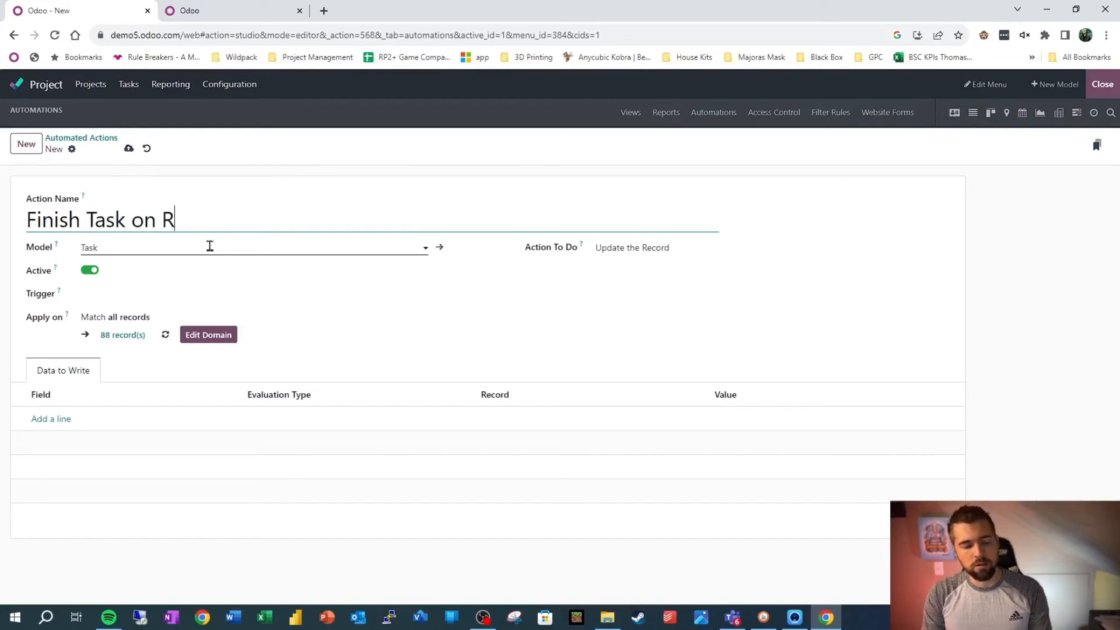
text(equired File)
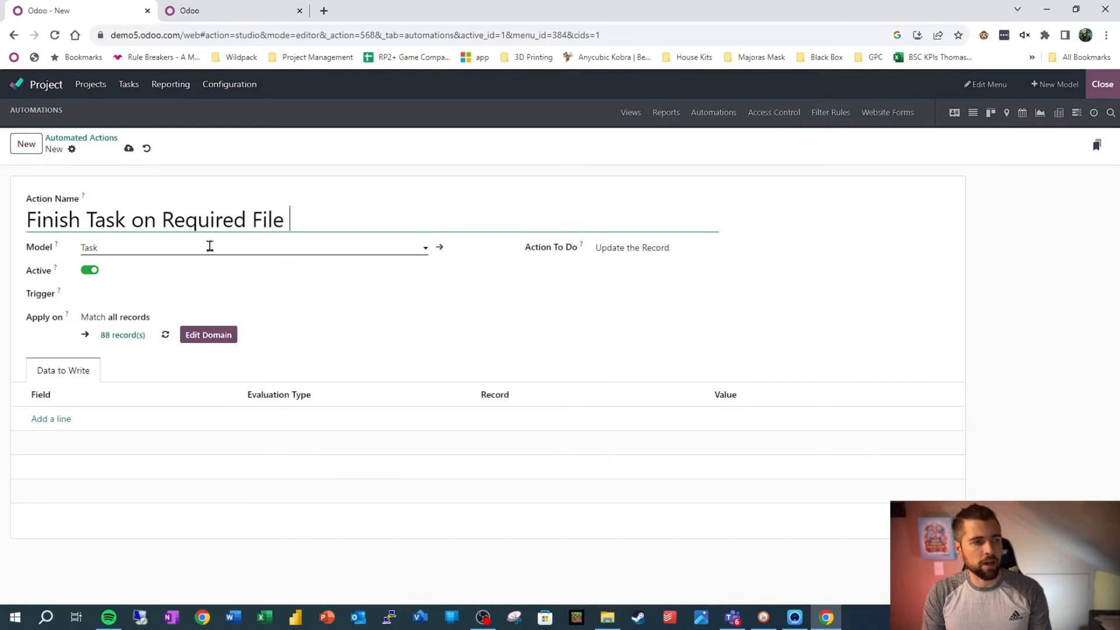
text(Attachment)
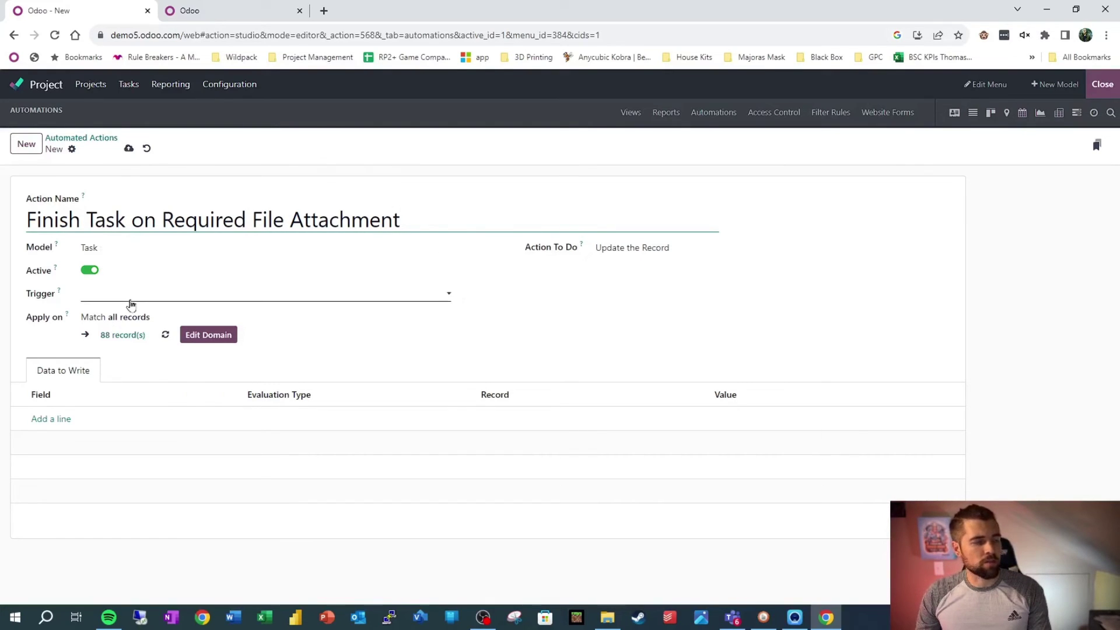
- Set its Trigger to On Creation & Update
click(264, 294)
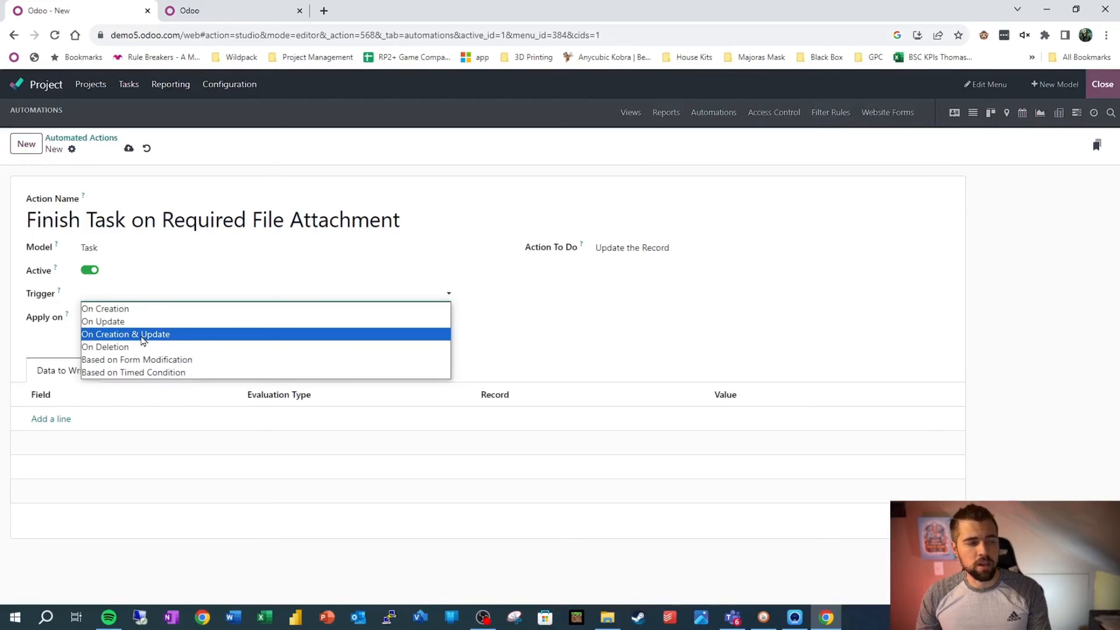
click(126, 334)
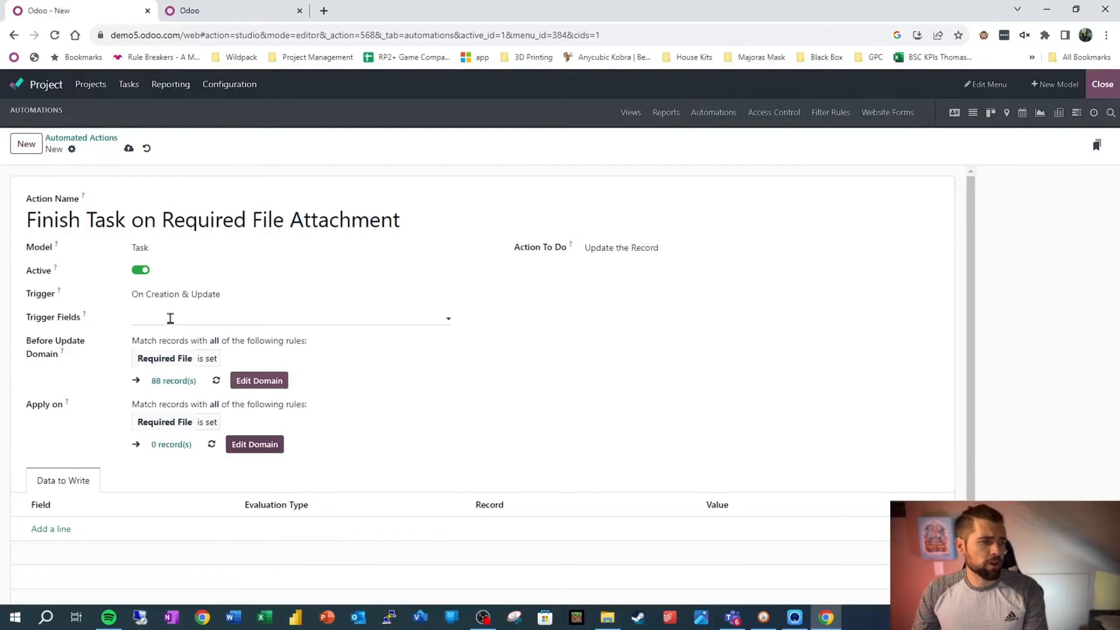
text(required)
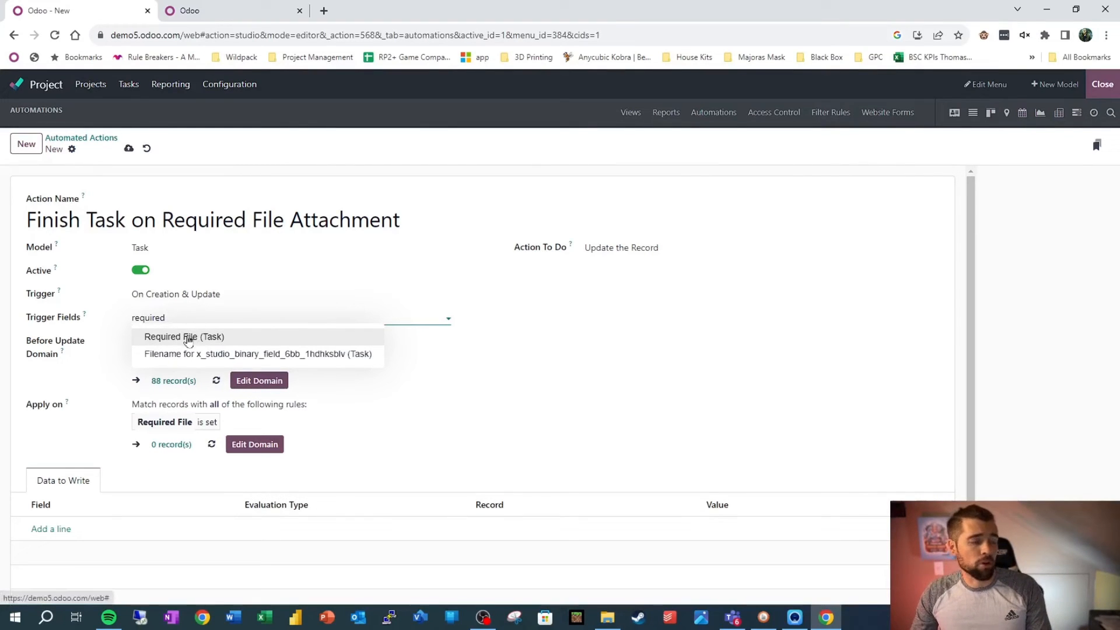
click(185, 336)
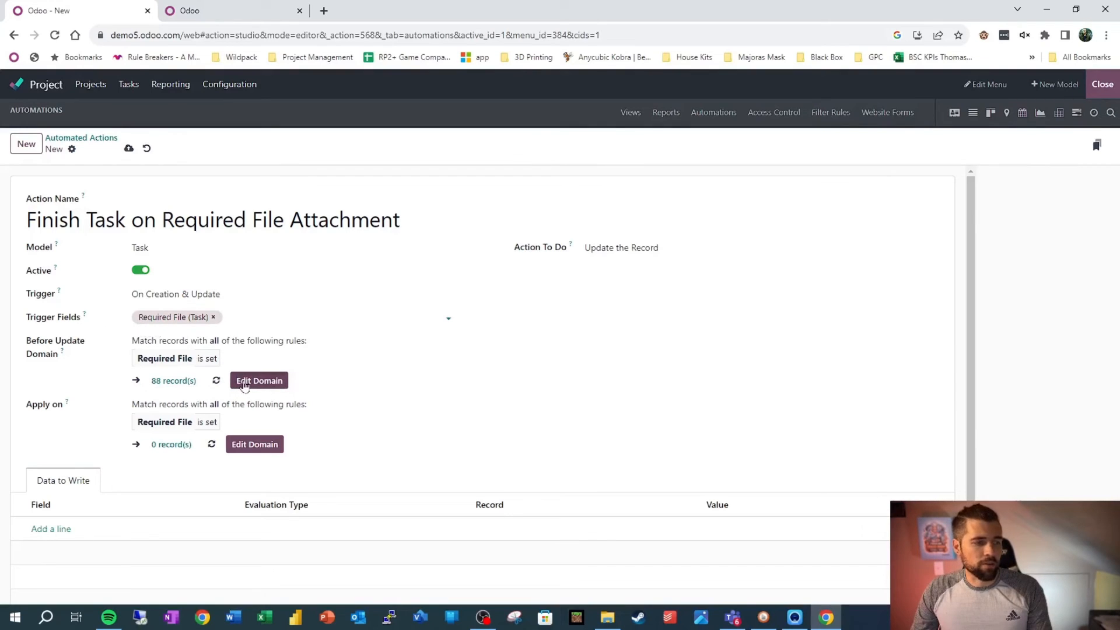
click(259, 381)
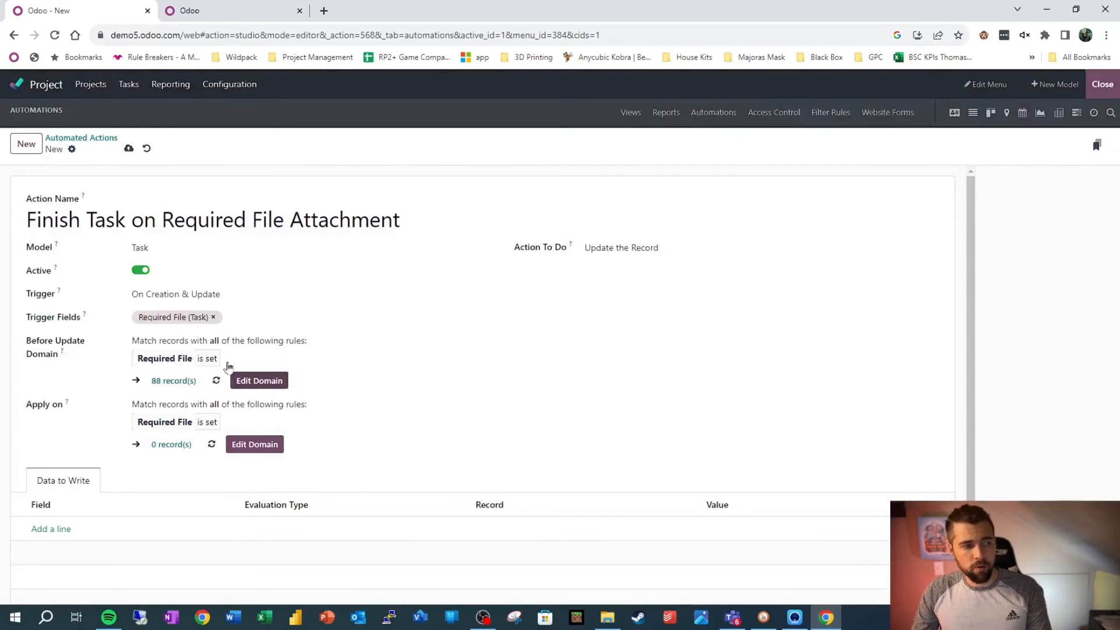
click(259, 381)
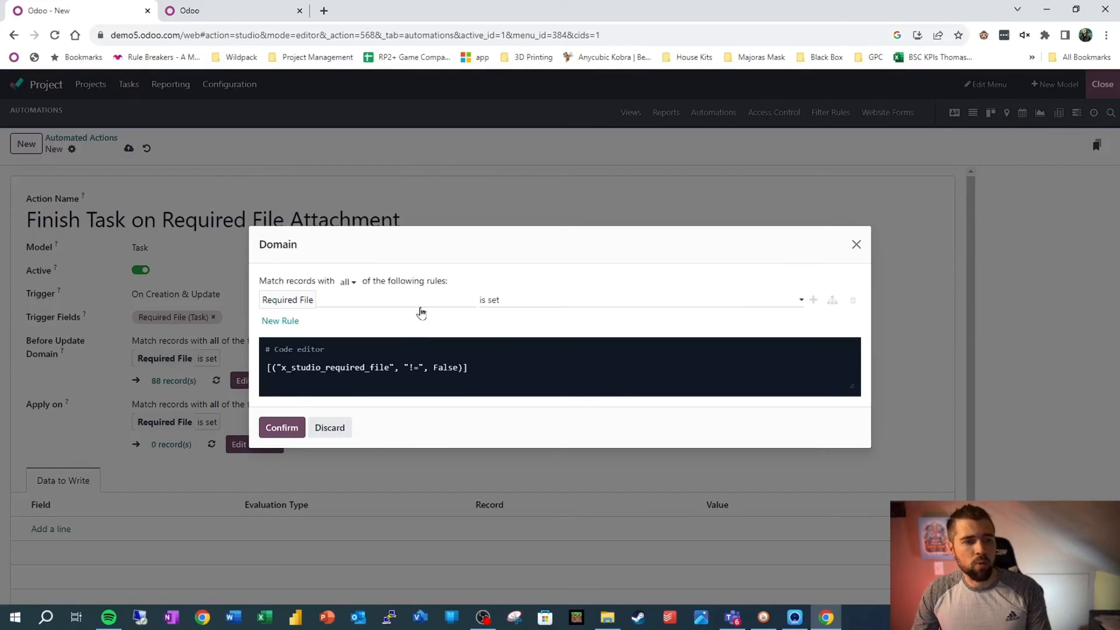
click(281, 427)
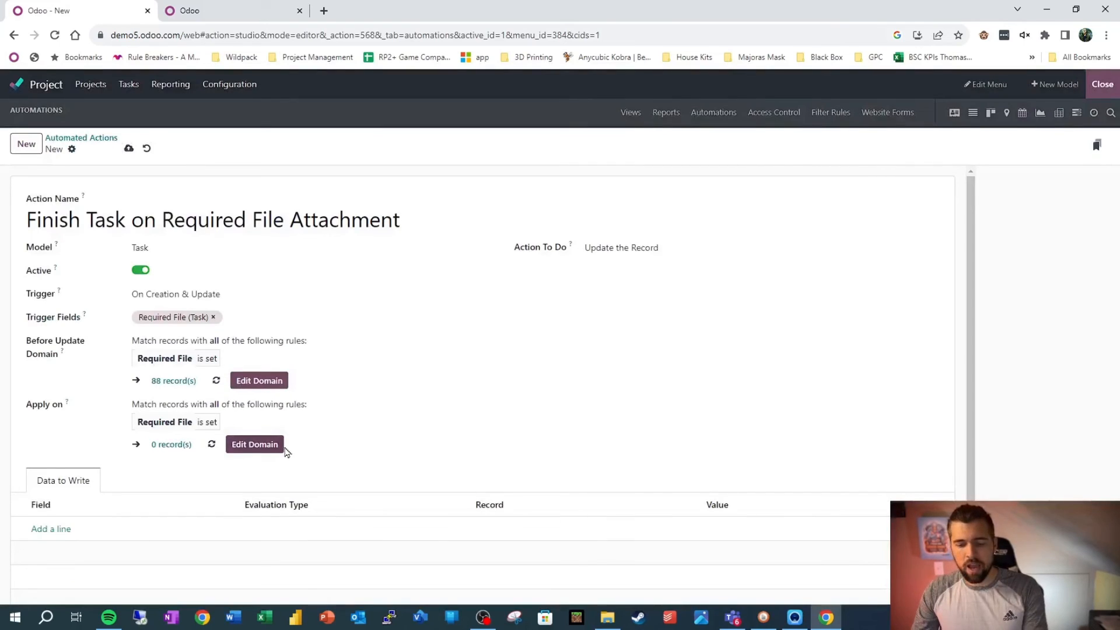
mouse_move(386, 420)
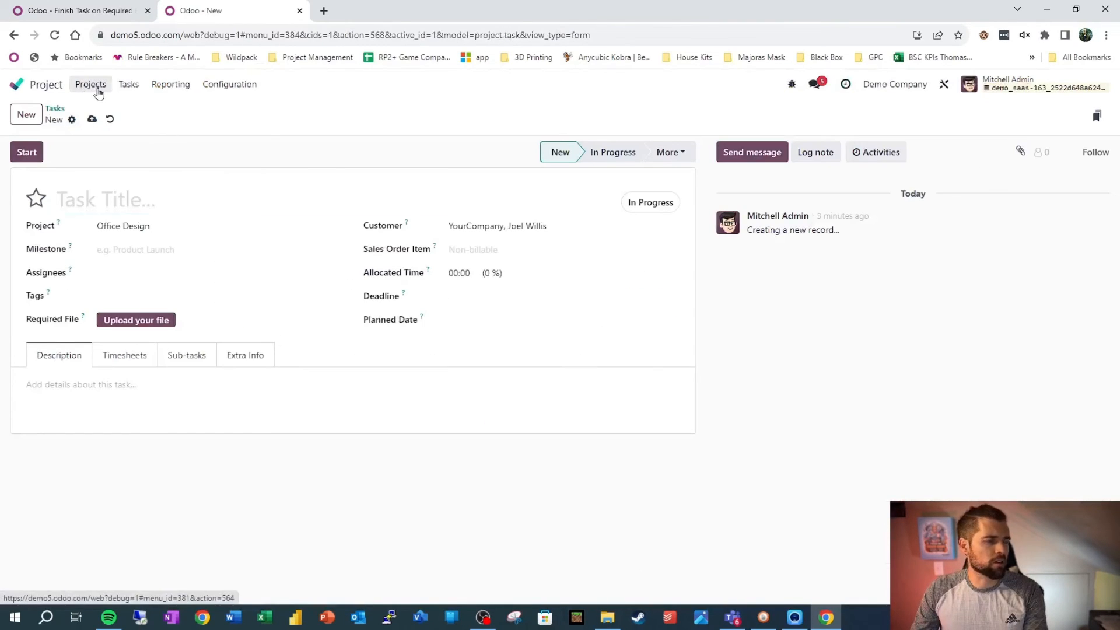
- Open the Office Design project's Done task stage record, then return to the automation form
click(90, 84)
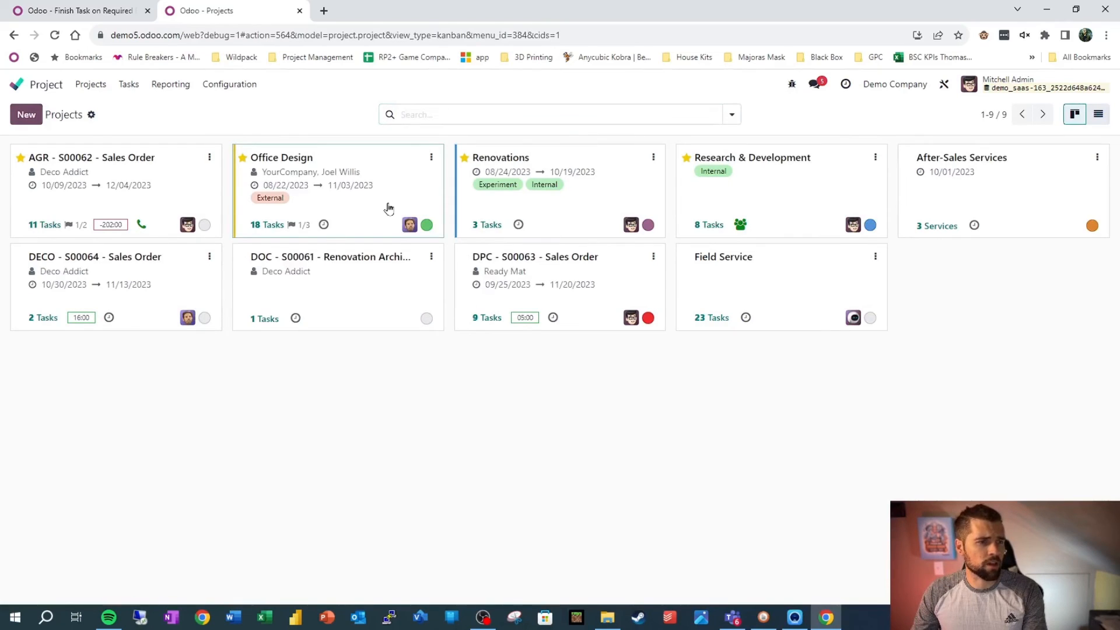
click(280, 157)
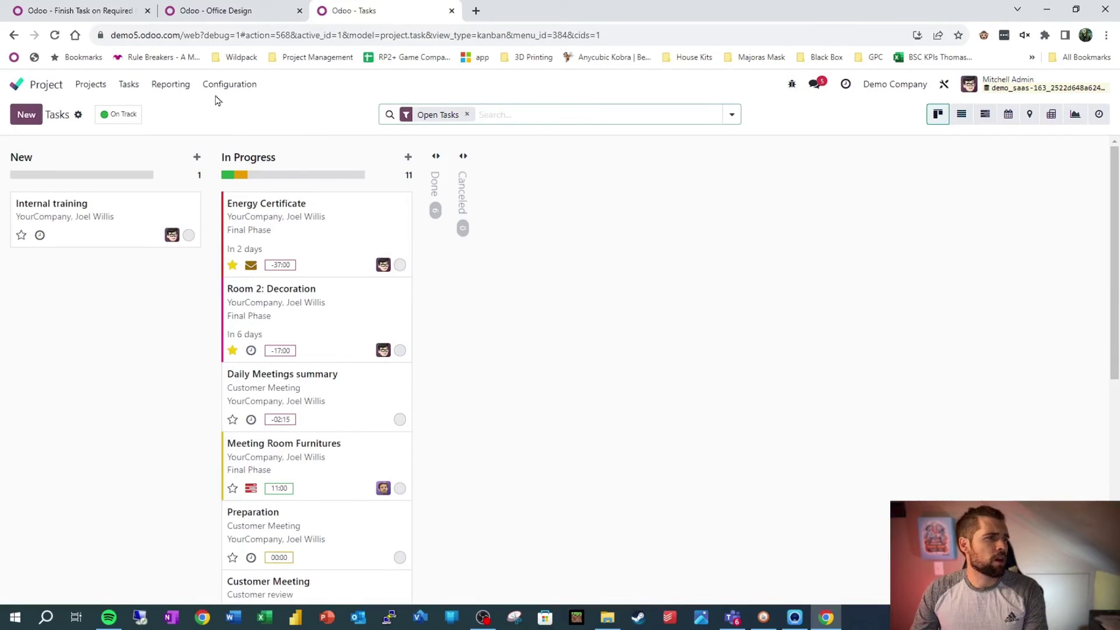
click(229, 84)
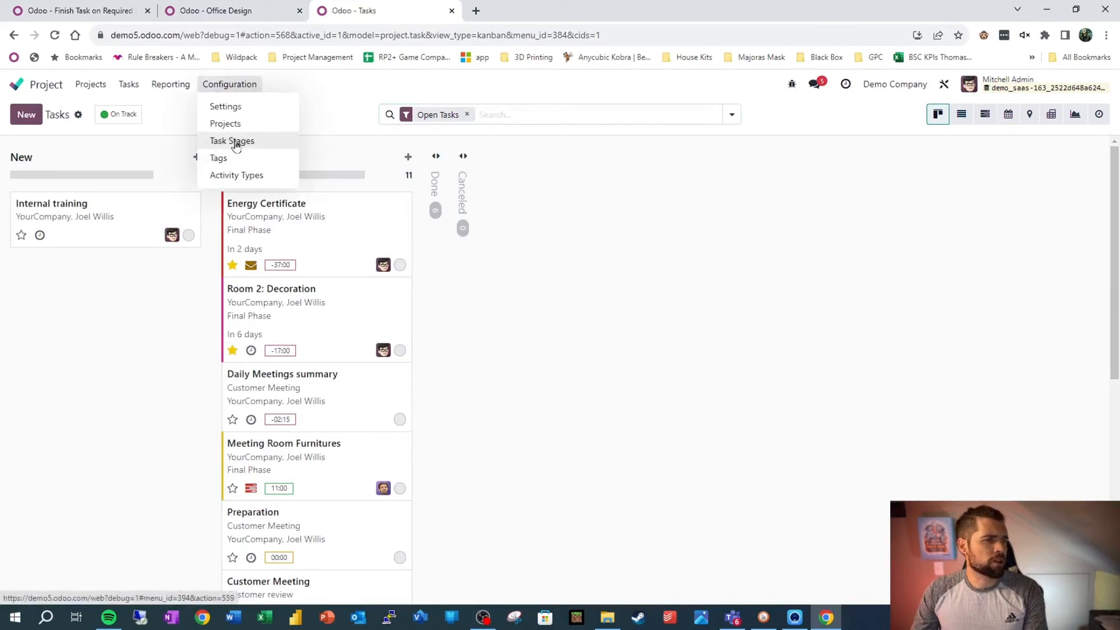
click(231, 140)
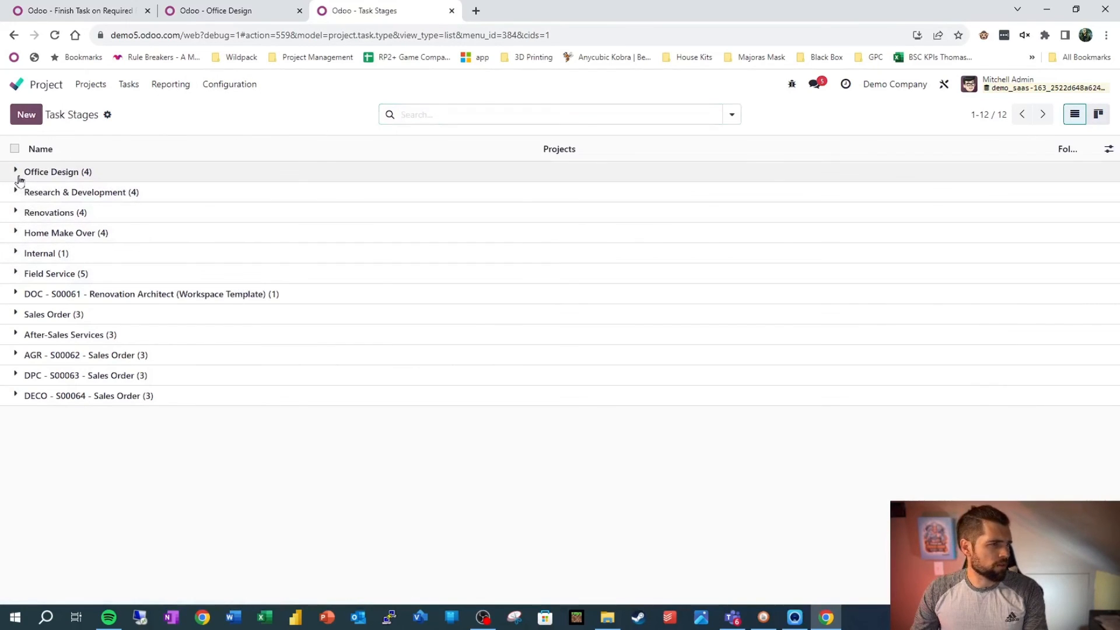
click(16, 172)
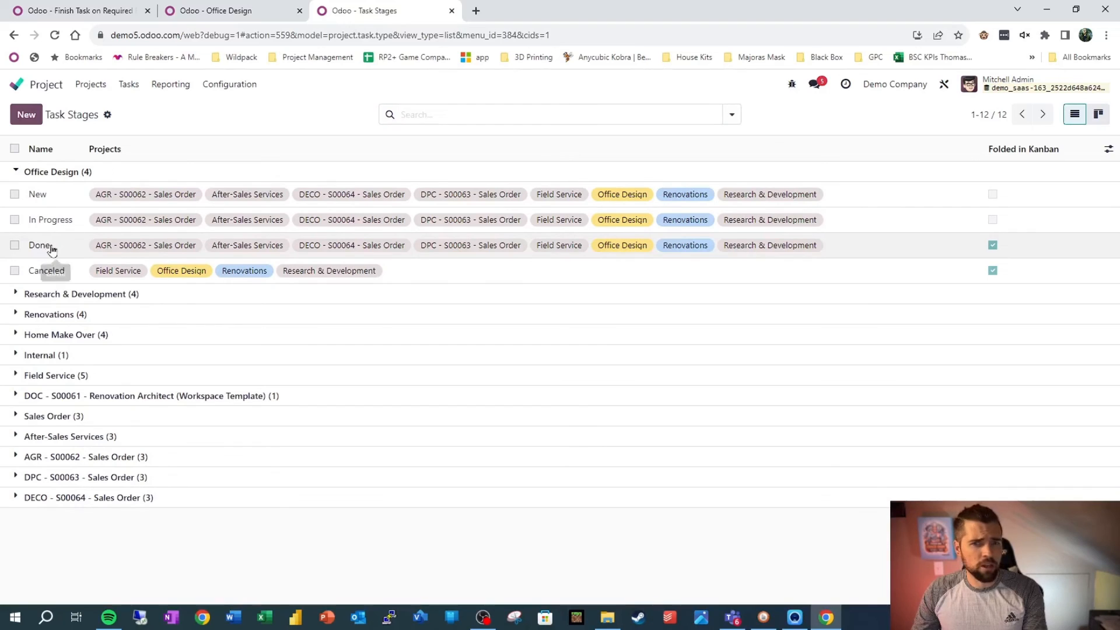
click(34, 246)
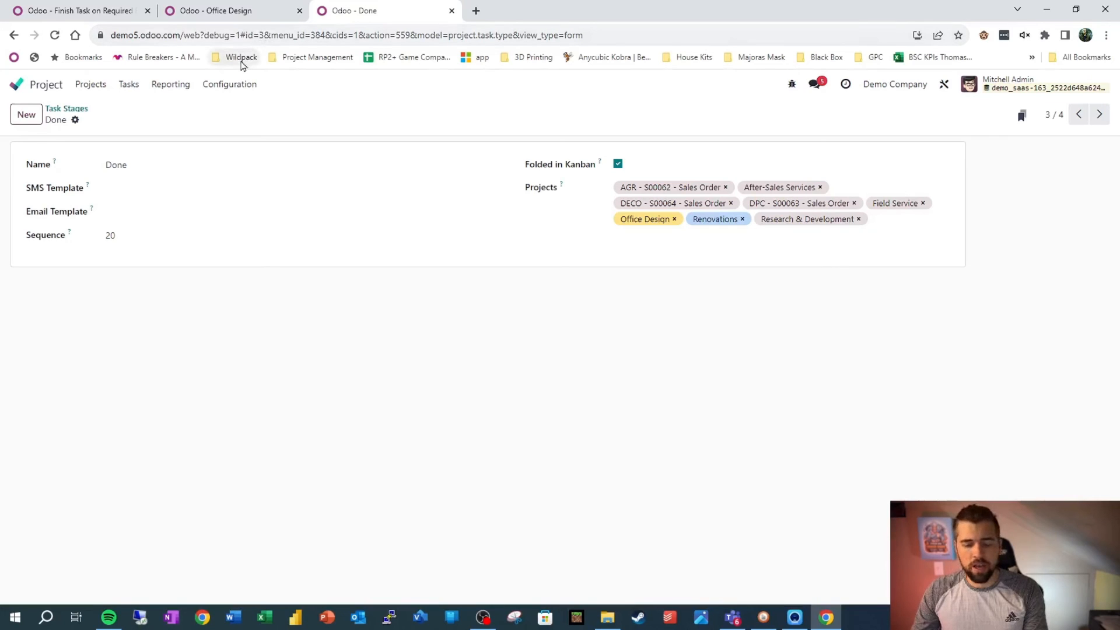
click(76, 10)
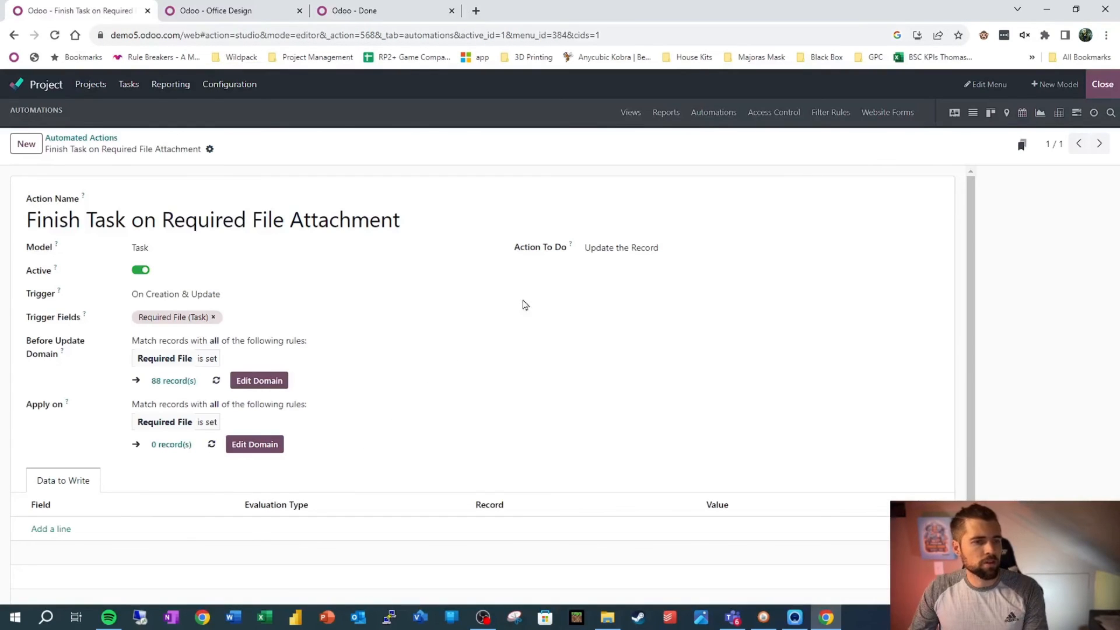
mouse_move(70, 539)
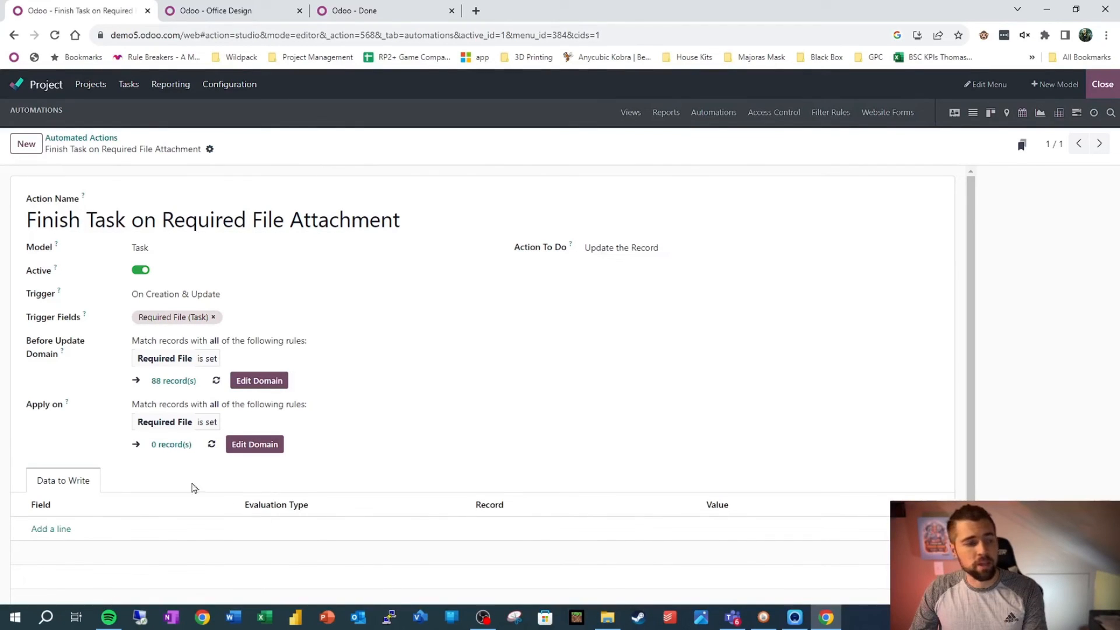
- Add a Data to Write line setting Stage (Task) to value 3 (Done), then bring up the Energy Certificate task
click(51, 529)
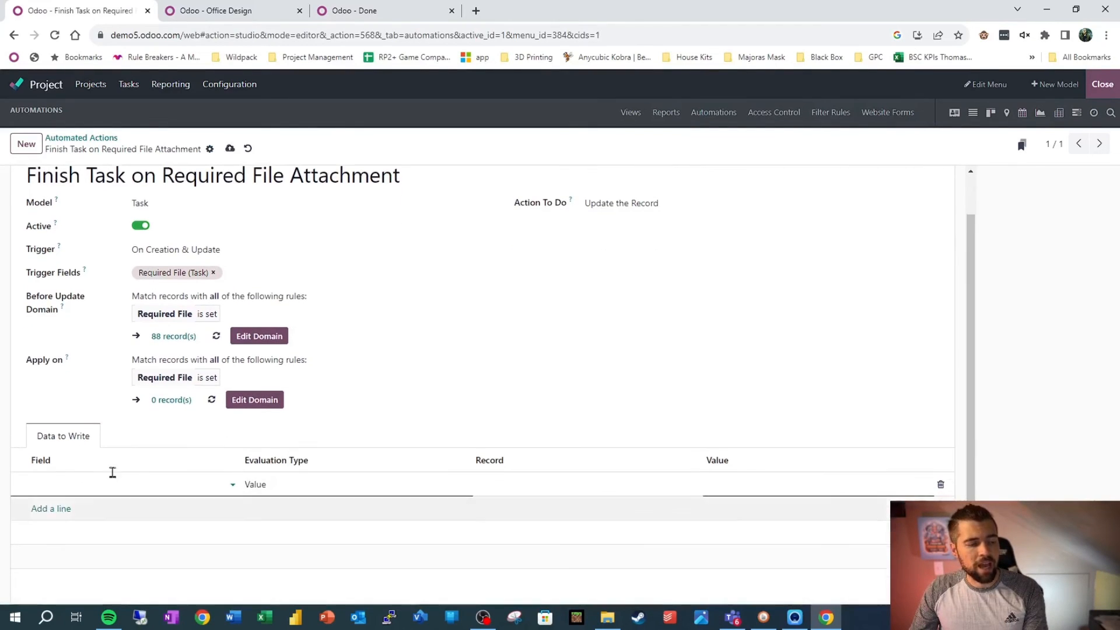
text(status)
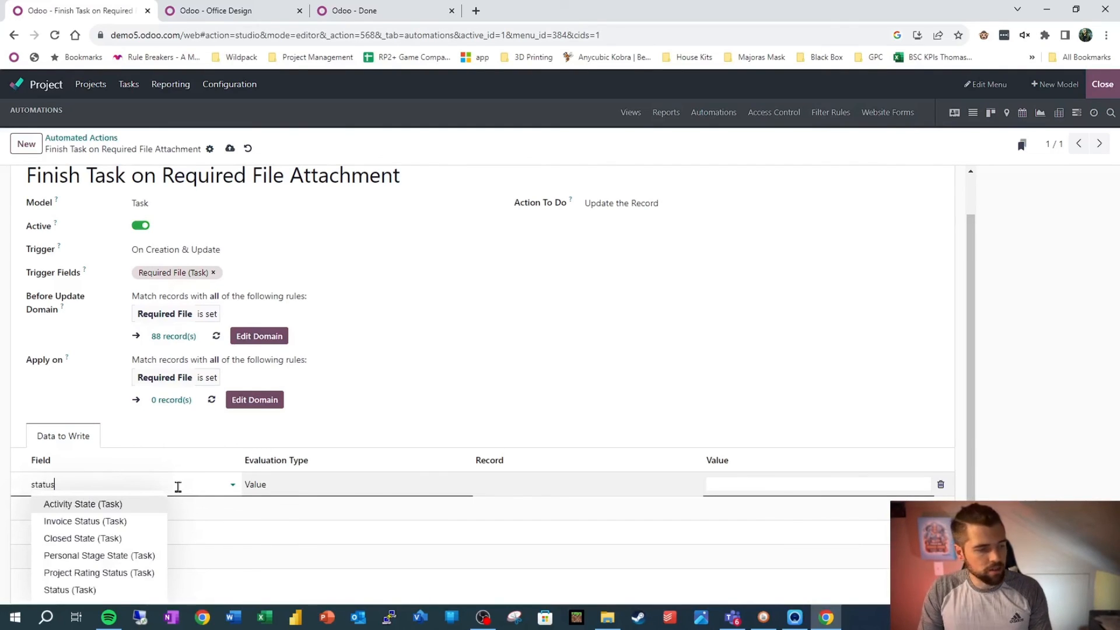
click(64, 591)
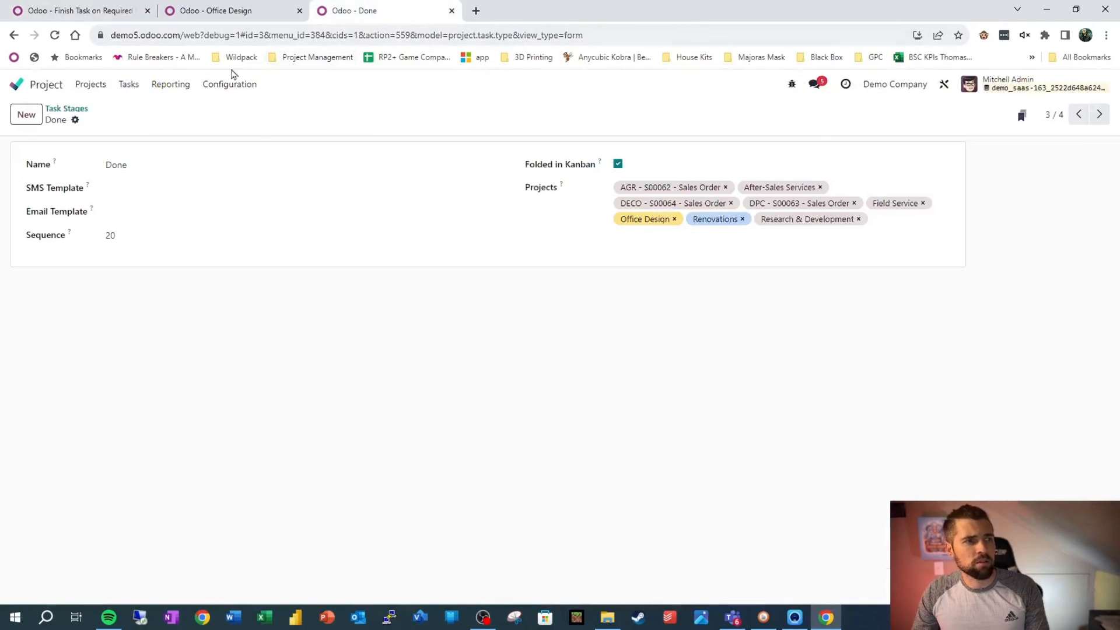
click(82, 11)
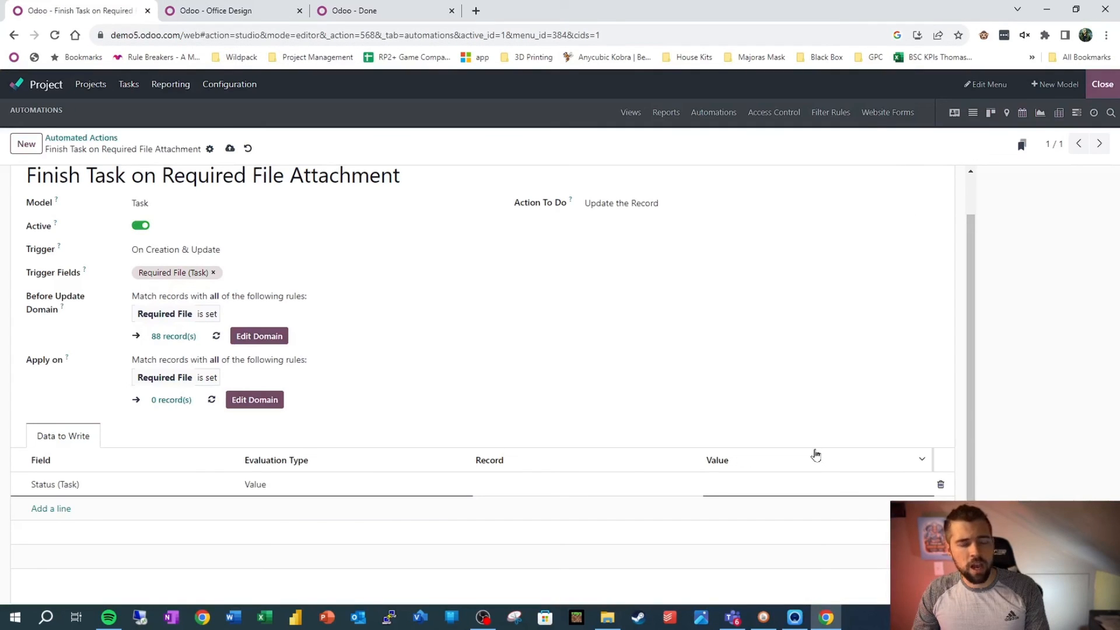
text(3)
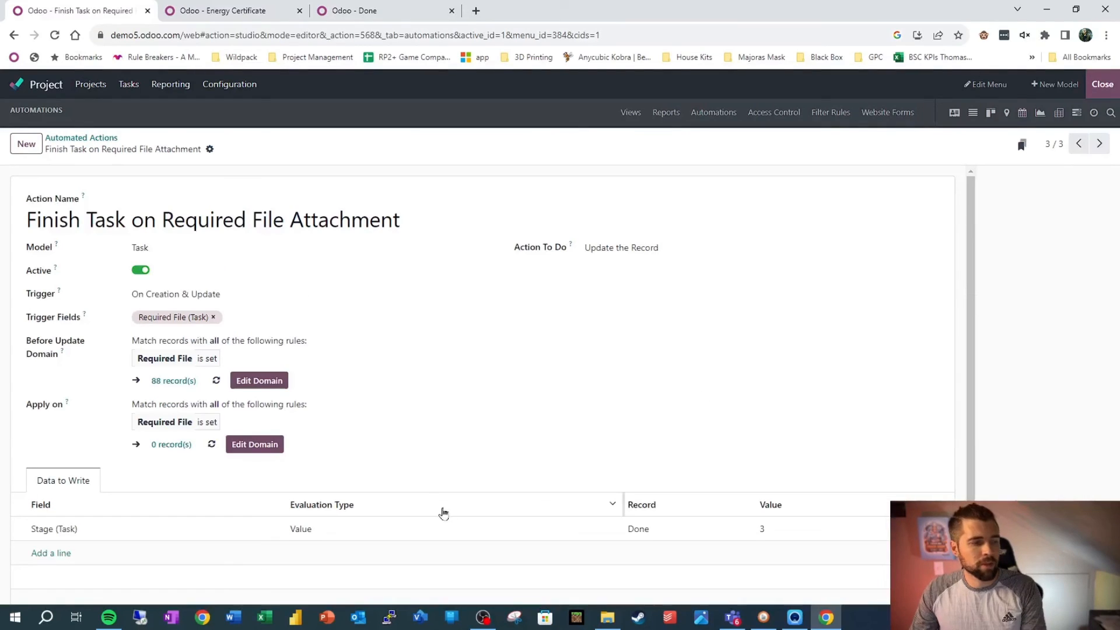
mouse_move(499, 401)
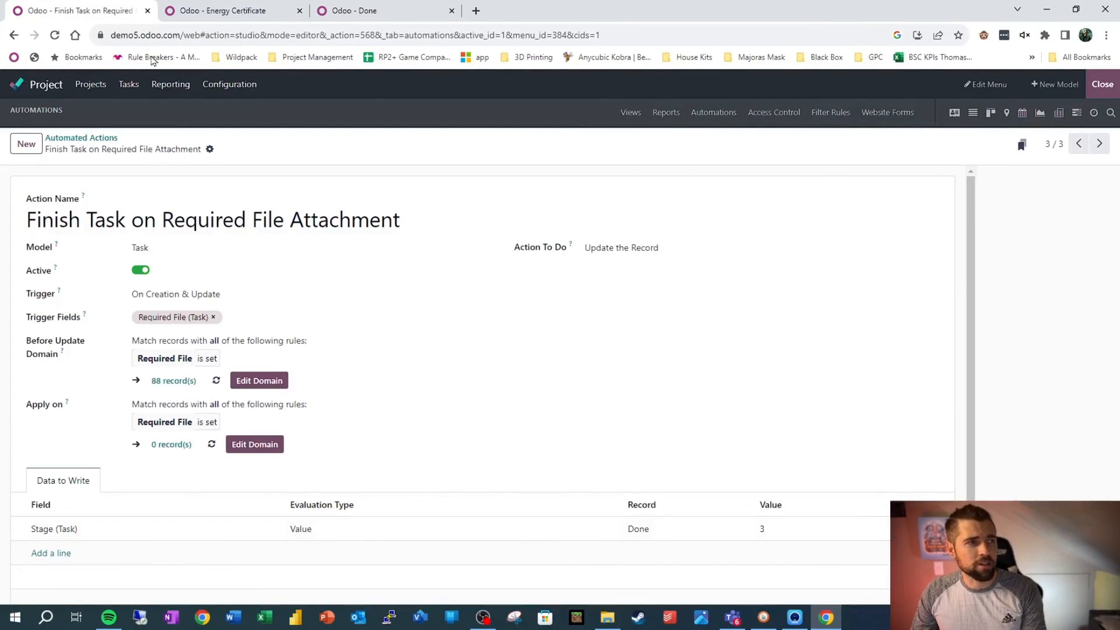
click(222, 10)
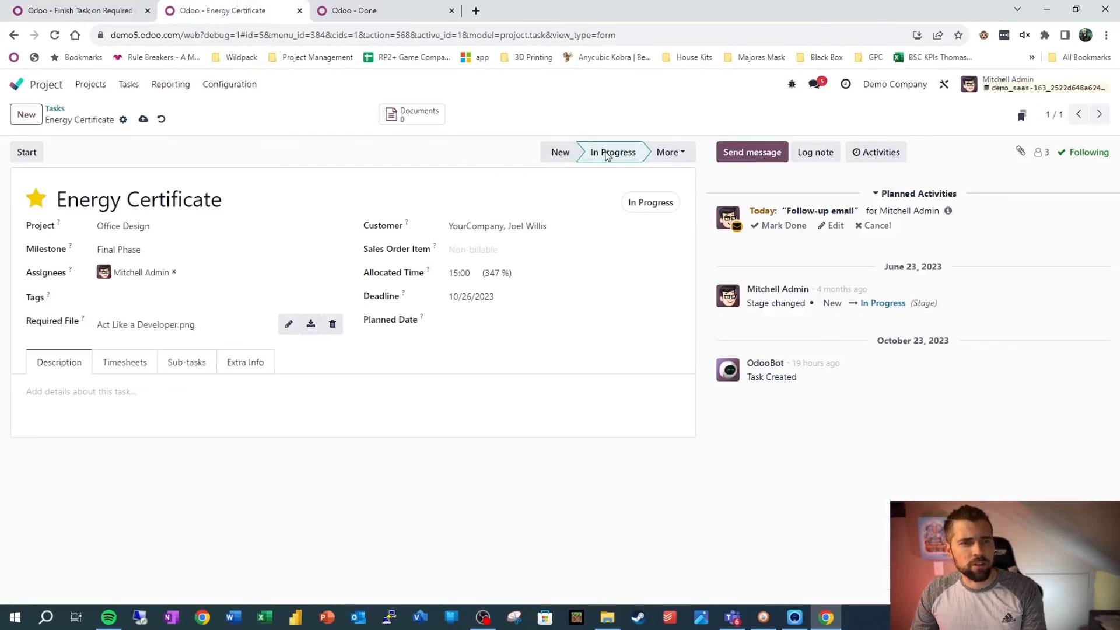
mouse_move(607, 154)
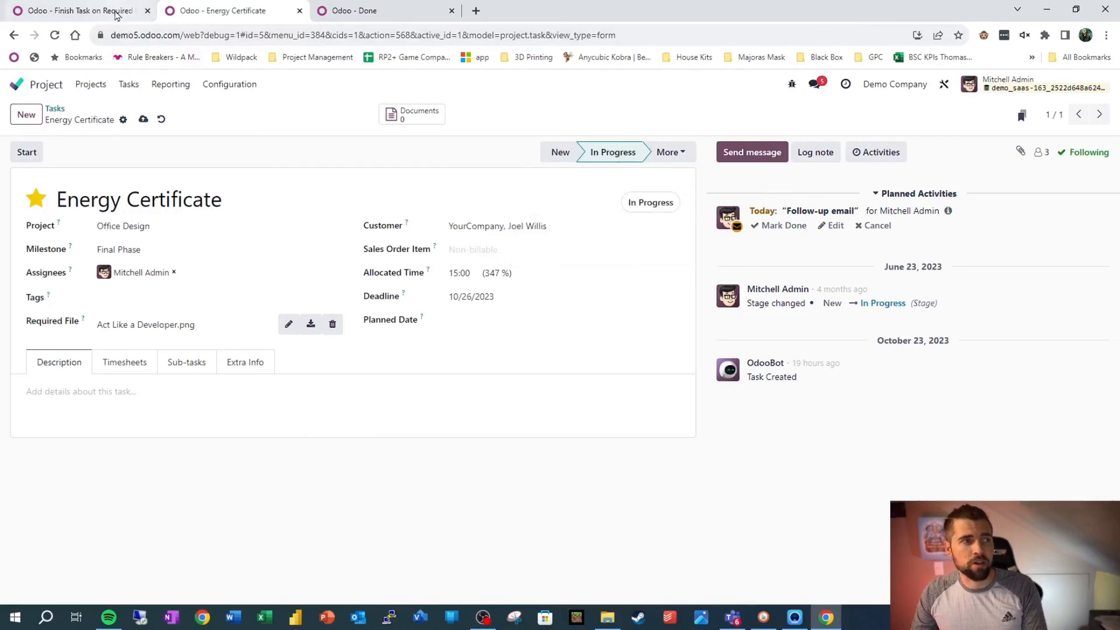
- Replace the task's Required File with Act Like a Developer.png and save so it moves to Done
click(88, 10)
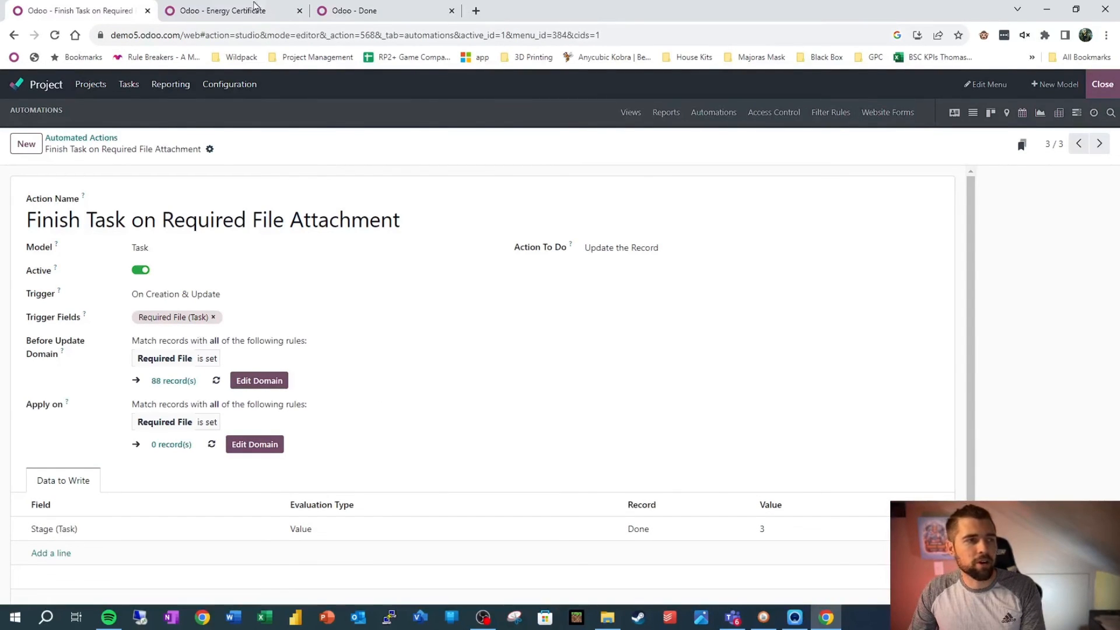
click(219, 11)
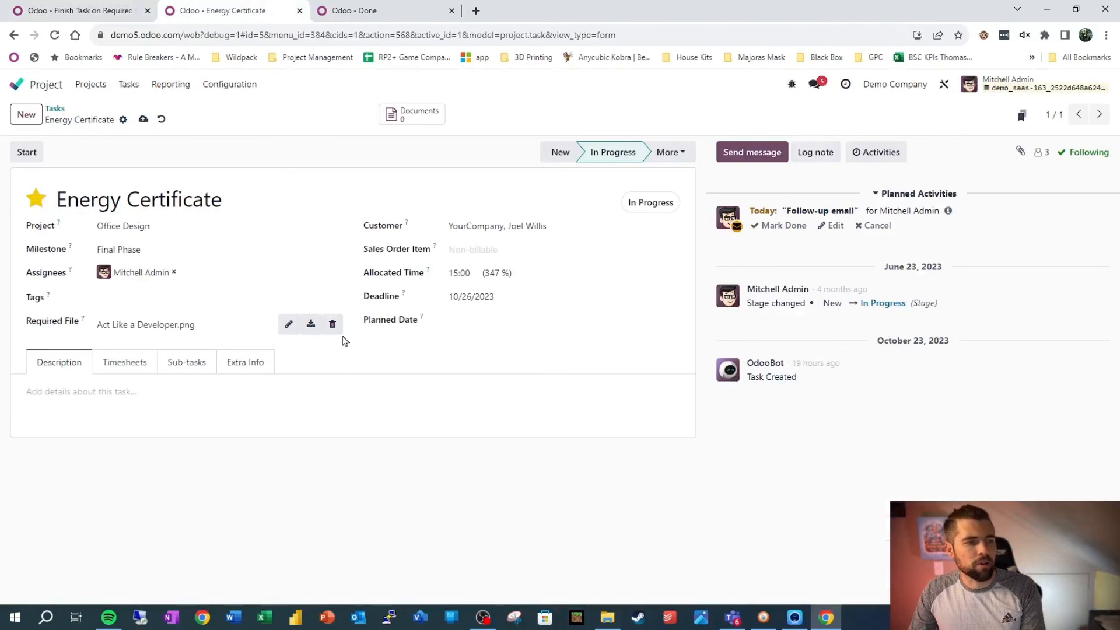
click(332, 325)
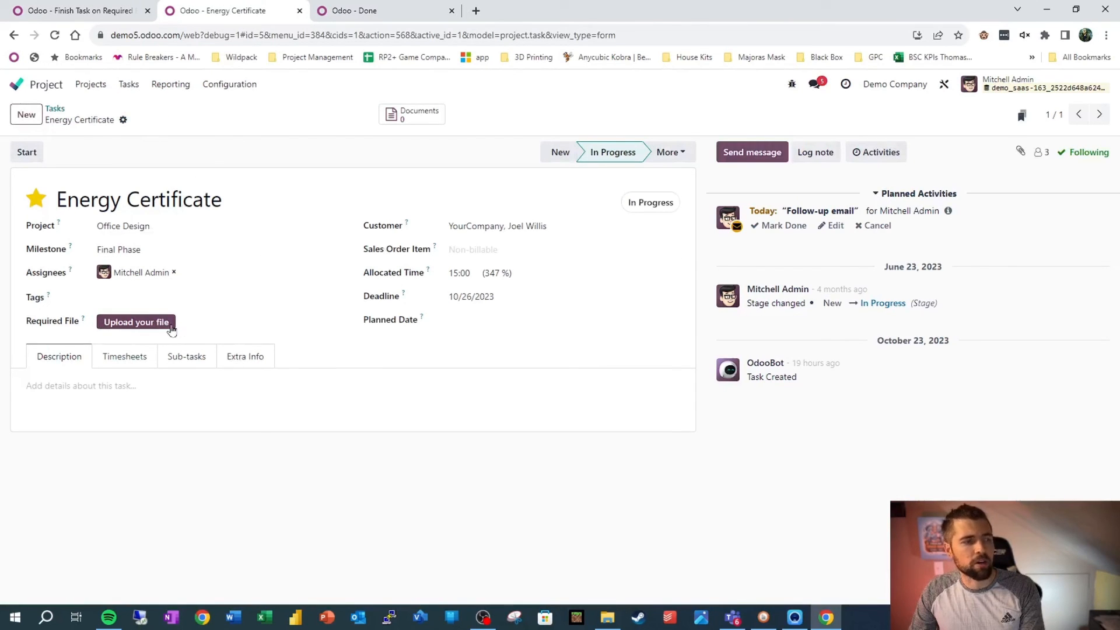
click(135, 322)
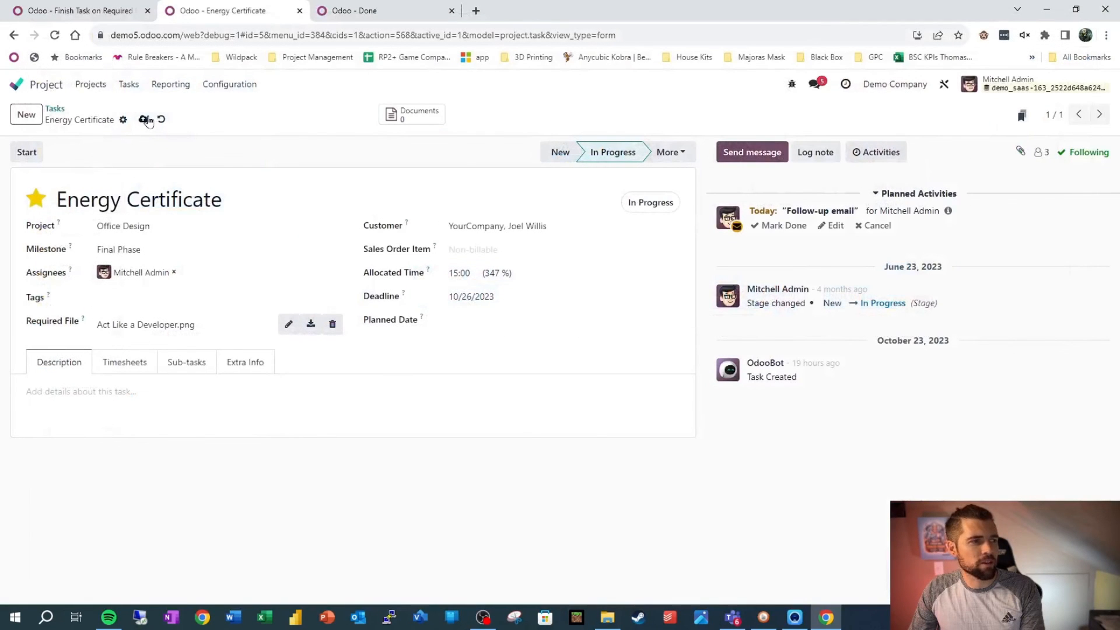
click(624, 151)
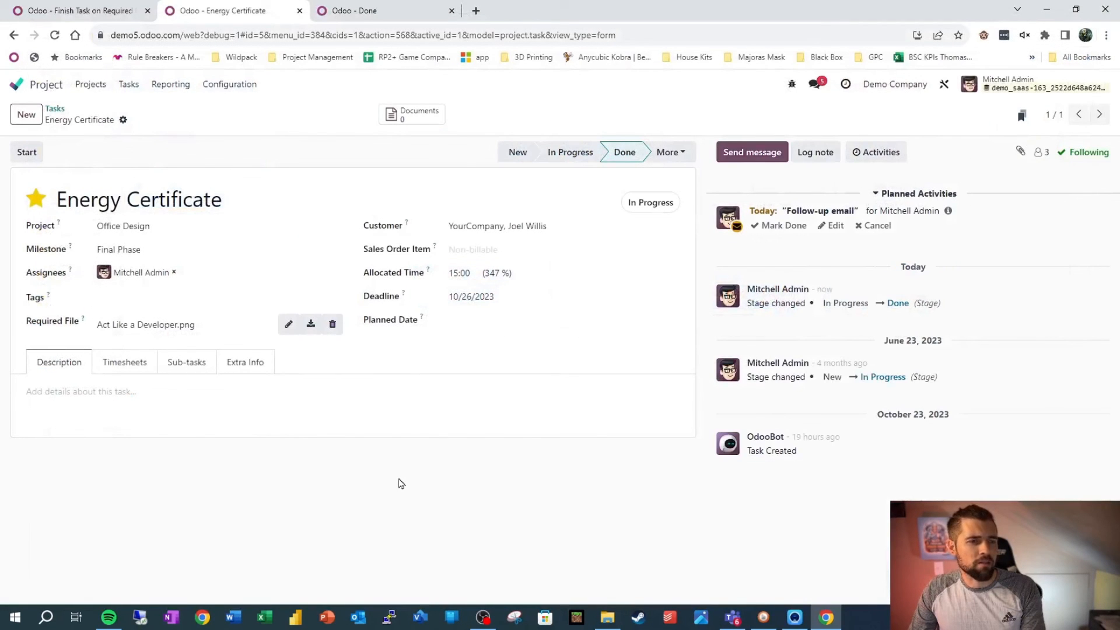
mouse_move(624, 159)
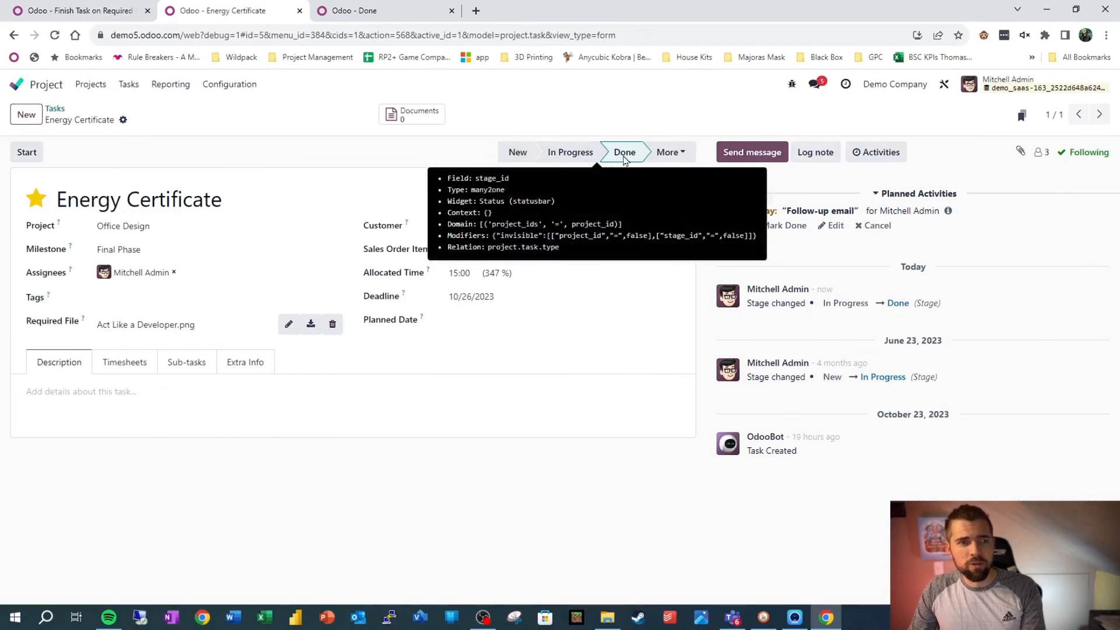
mouse_move(499, 364)
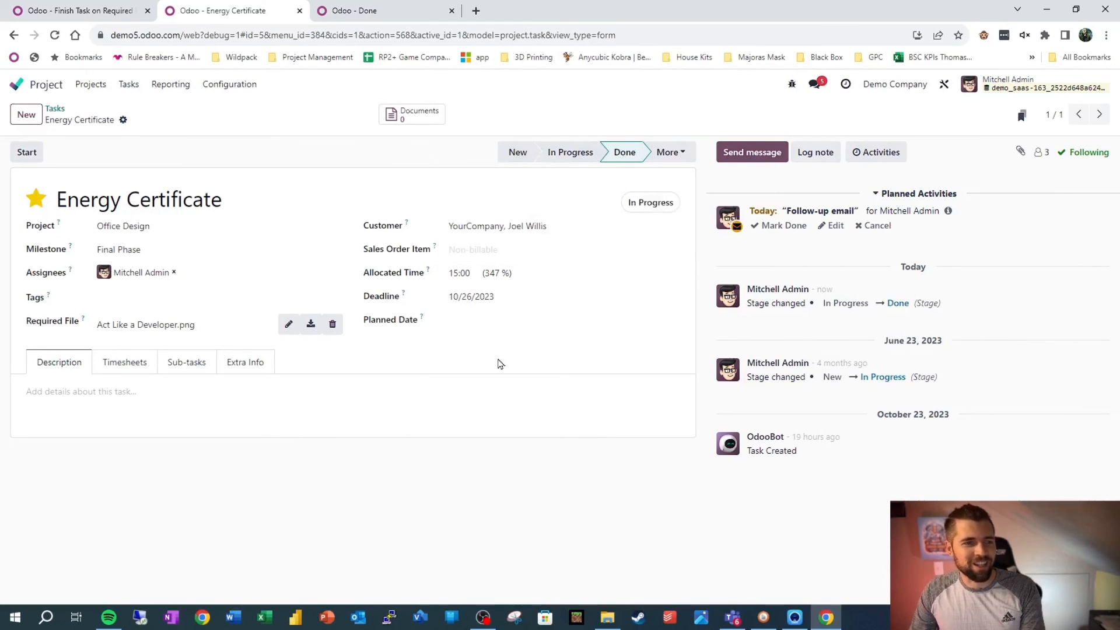